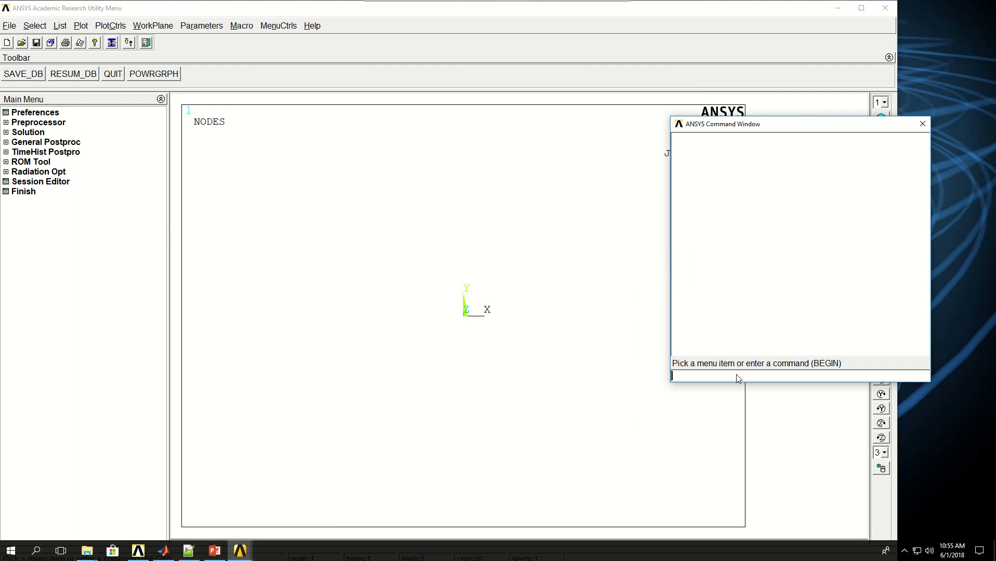
Step: Enter the preprocessor with /PREP7
text(/)
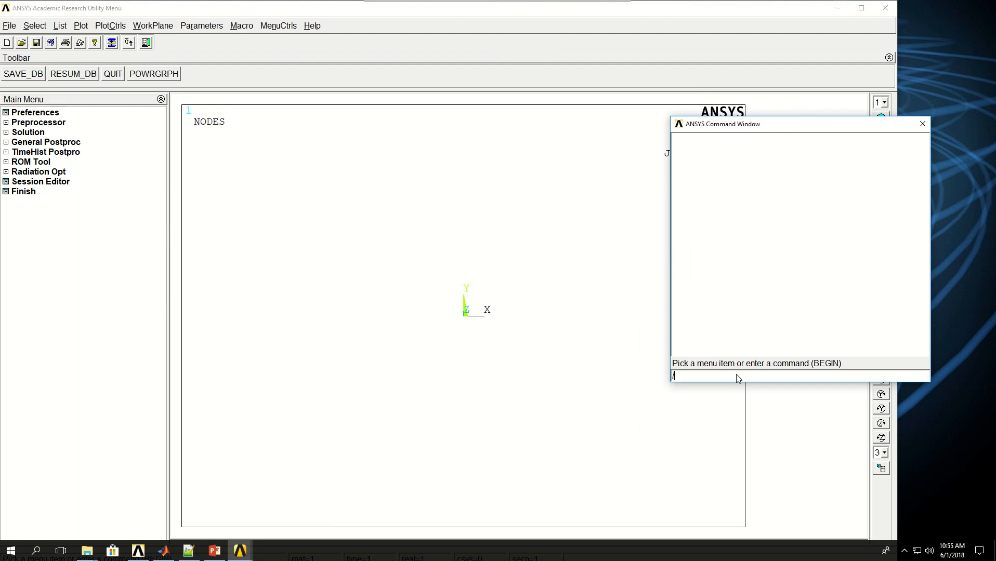
text(/PREP7)
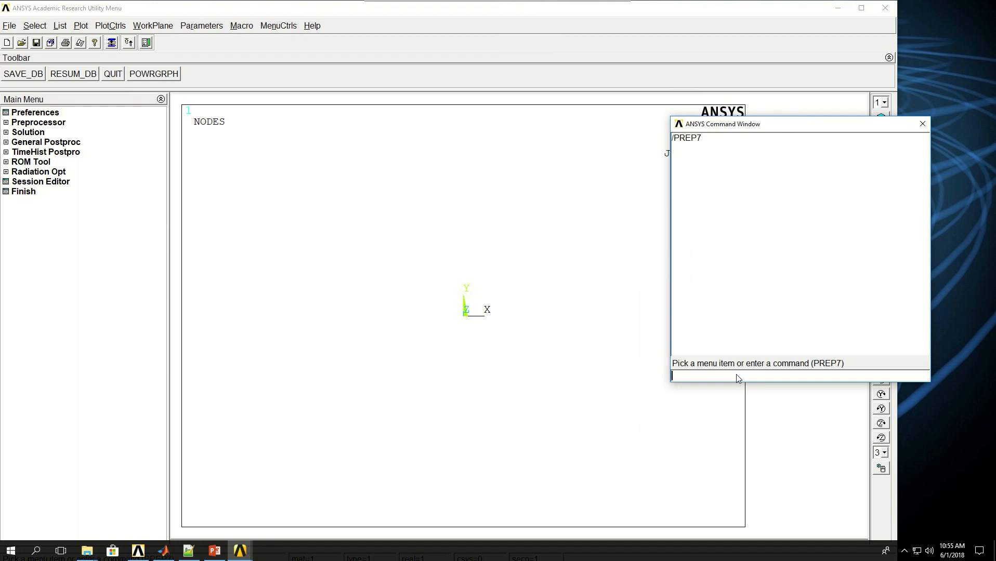
Step: Create keypoints 1–4 at (±0.1, ±0.1, 0) forming the square corners
text(K)
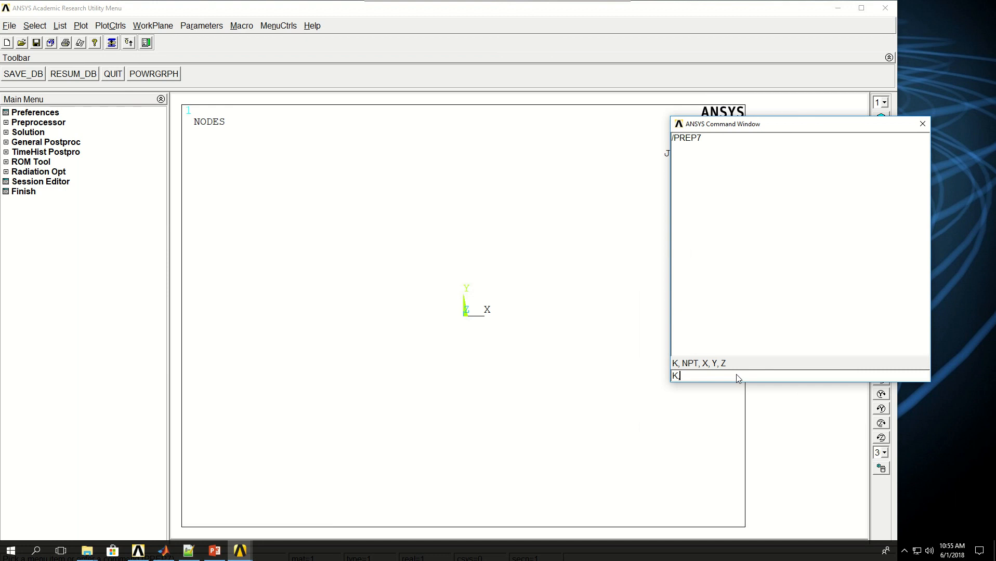
text(,,)
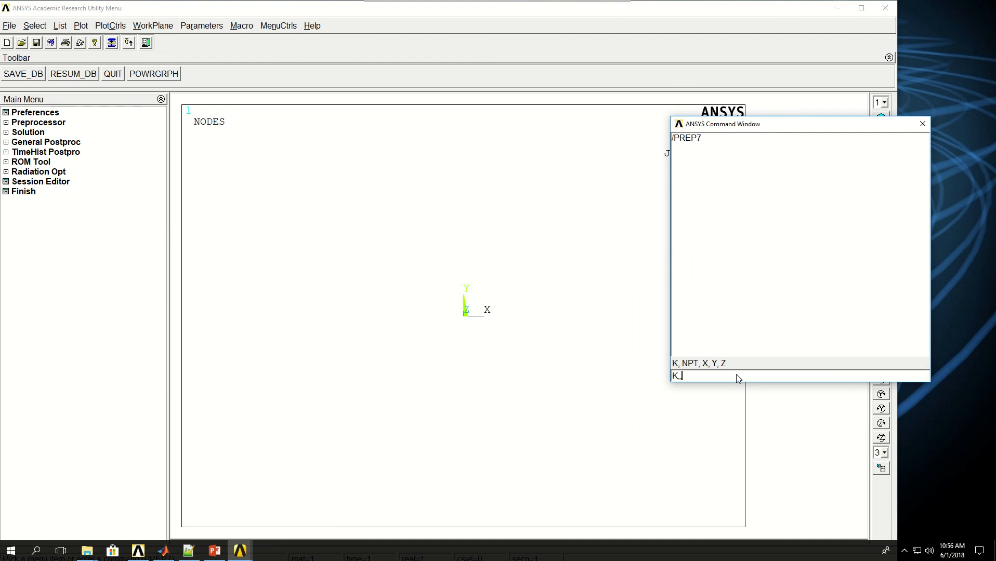
text(,-0.1)
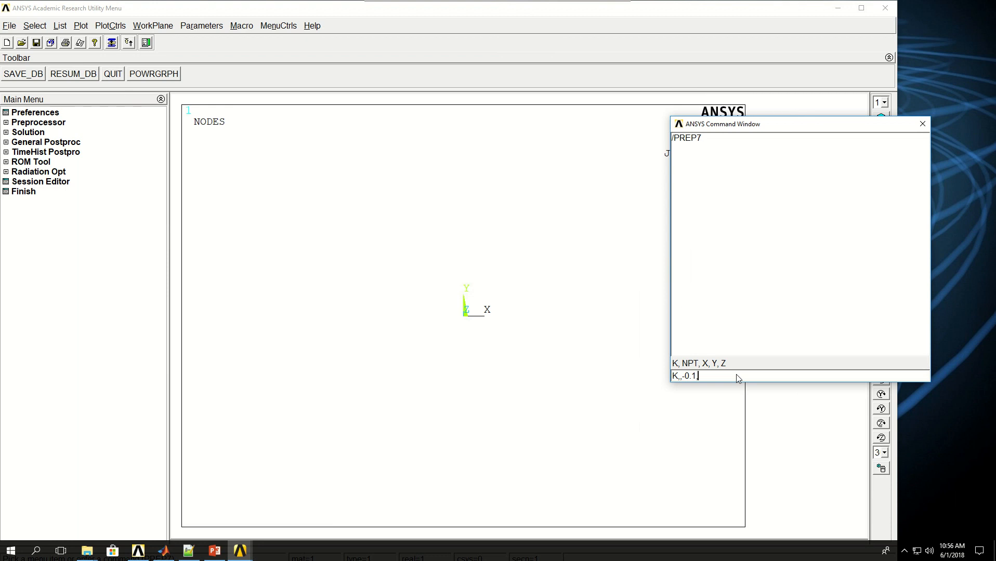
text(-0.1,)
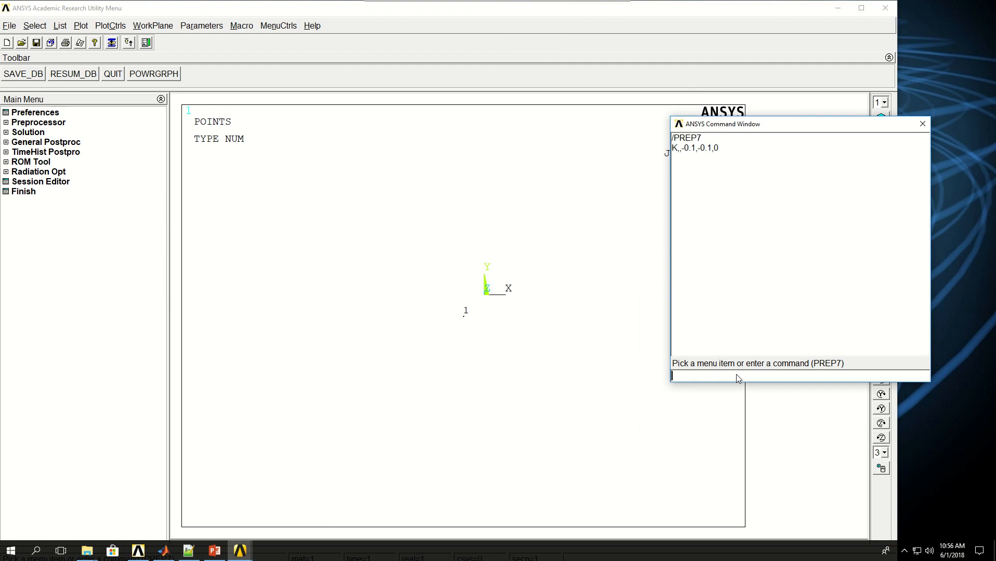
click(694, 148)
text(K,, 0.1, 0.1,0)
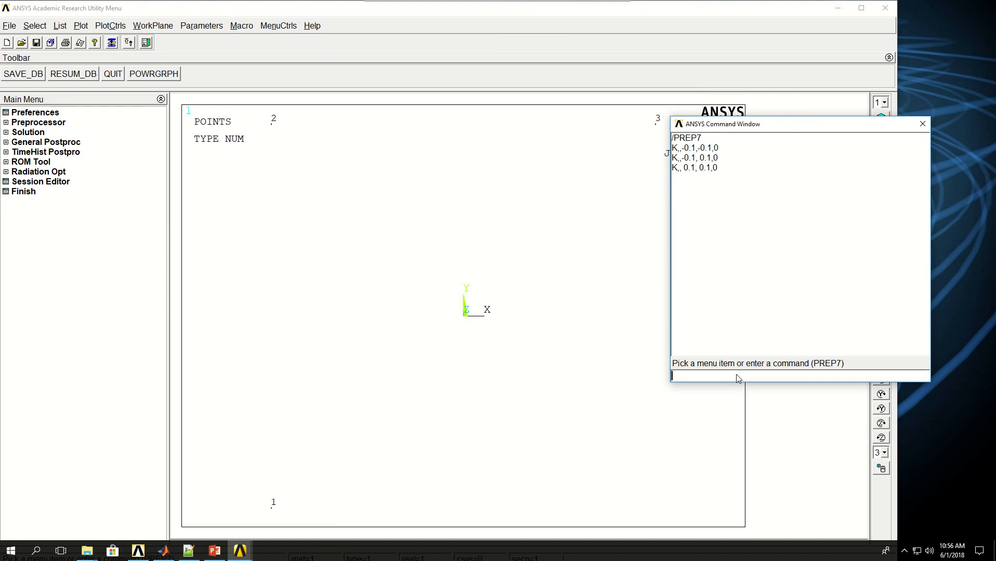
click(694, 168)
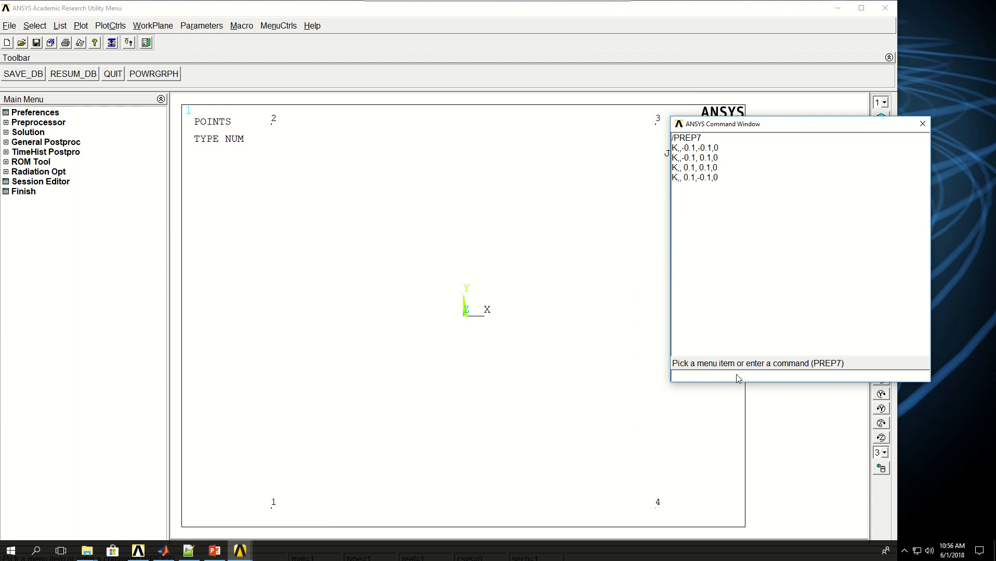
Step: Create keypoint 5 at (0,0,0) and keypoint 6 at (0,0,1)
text(K,)
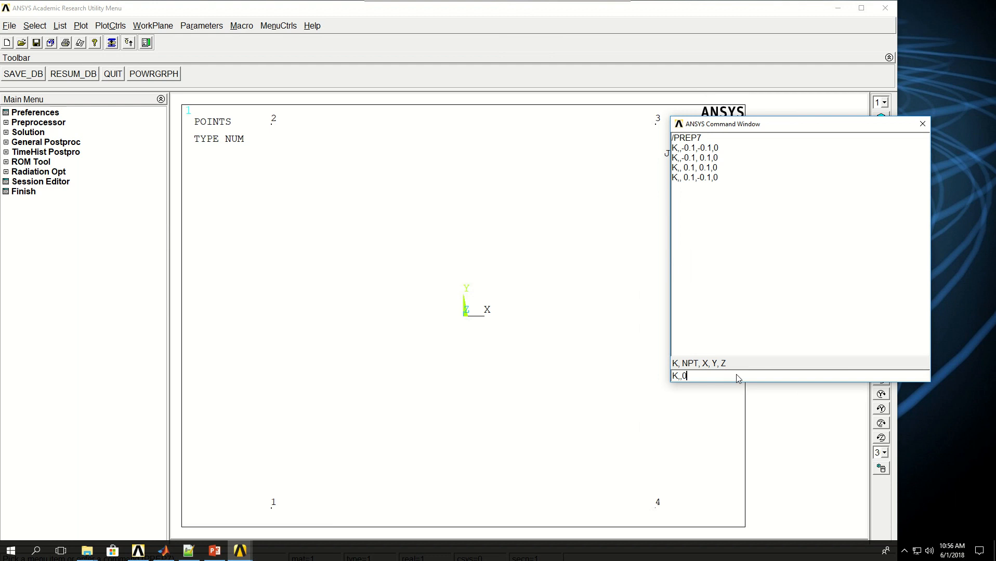
text(,0,0)
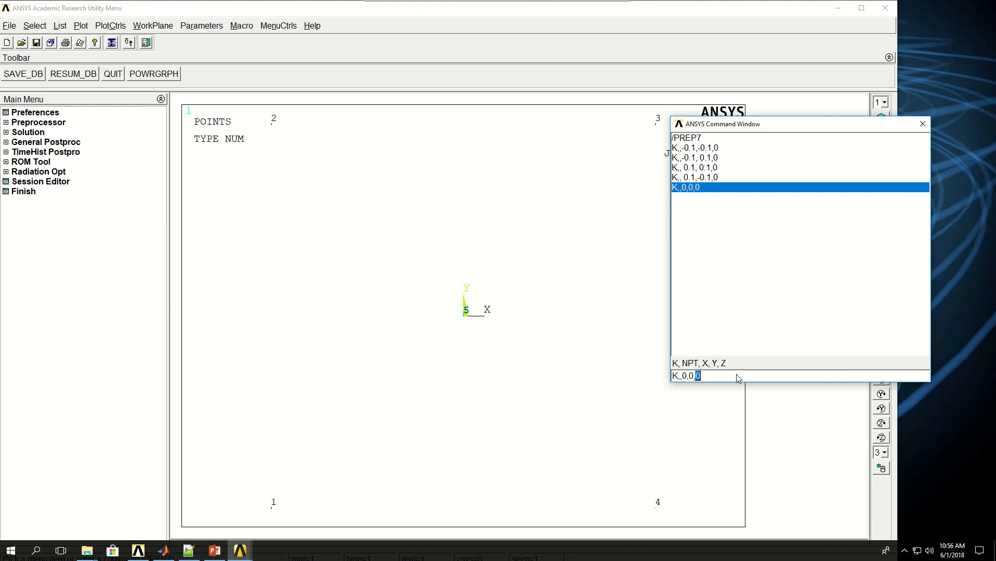
text(1)
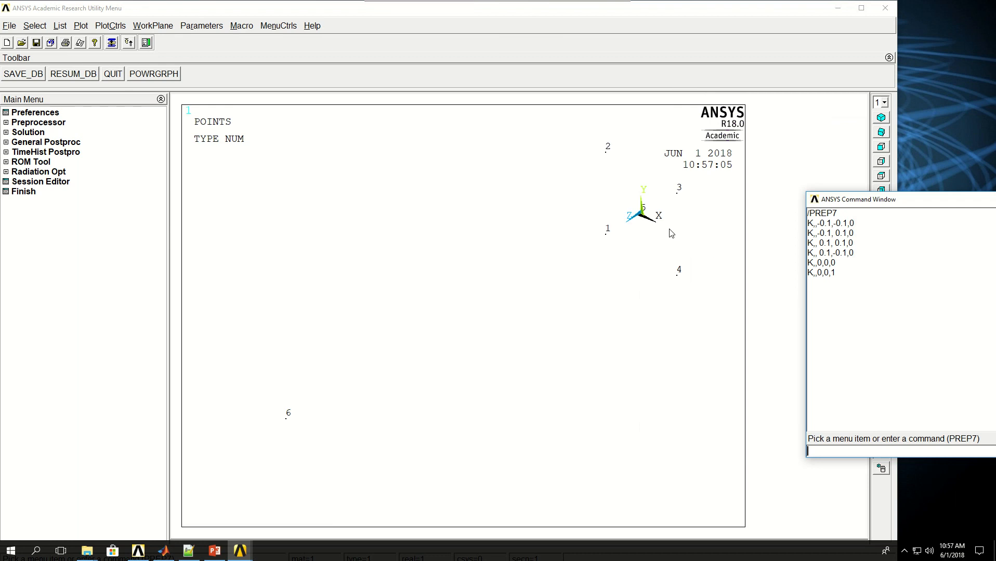
mouse_move(716, 271)
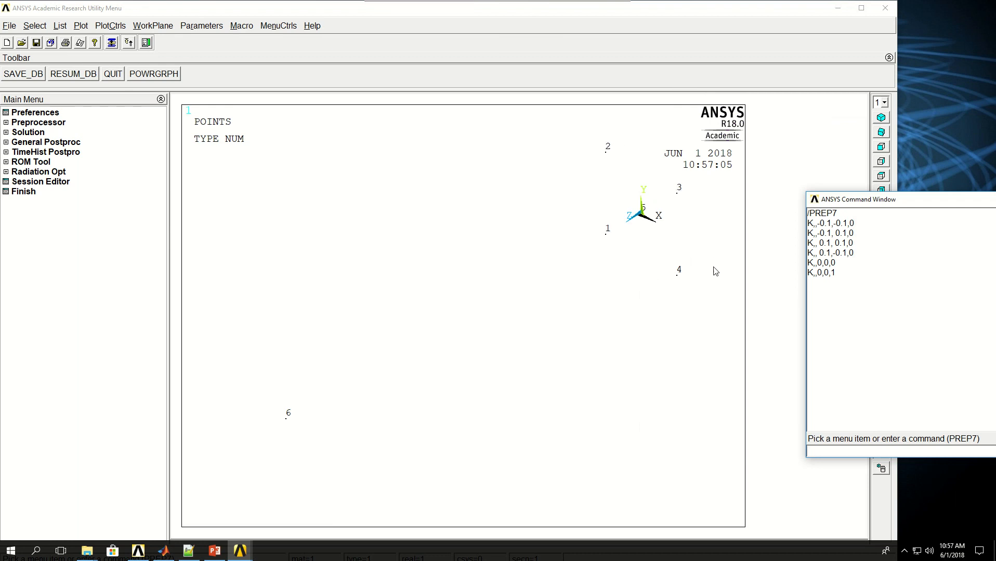
mouse_move(284, 429)
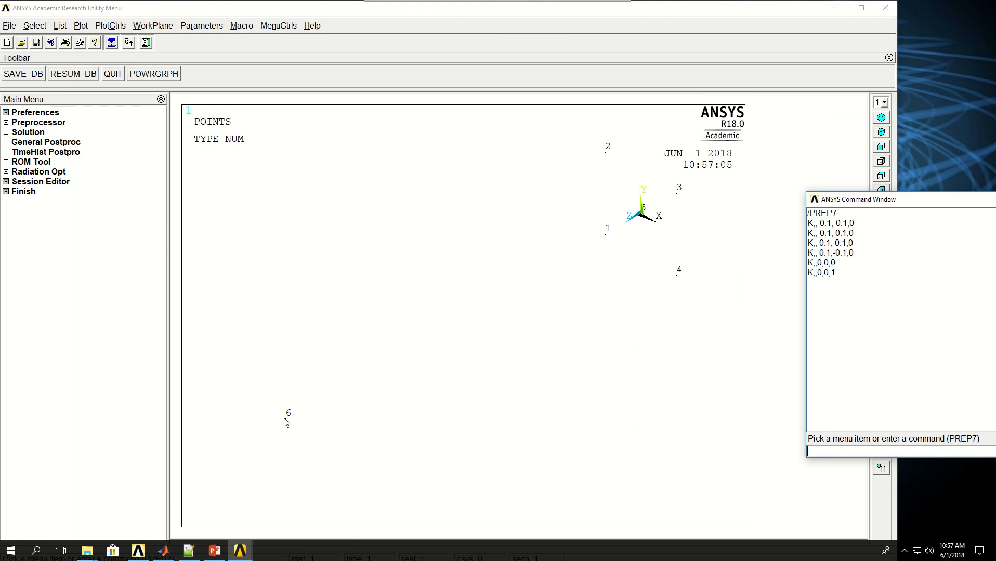
mouse_move(290, 426)
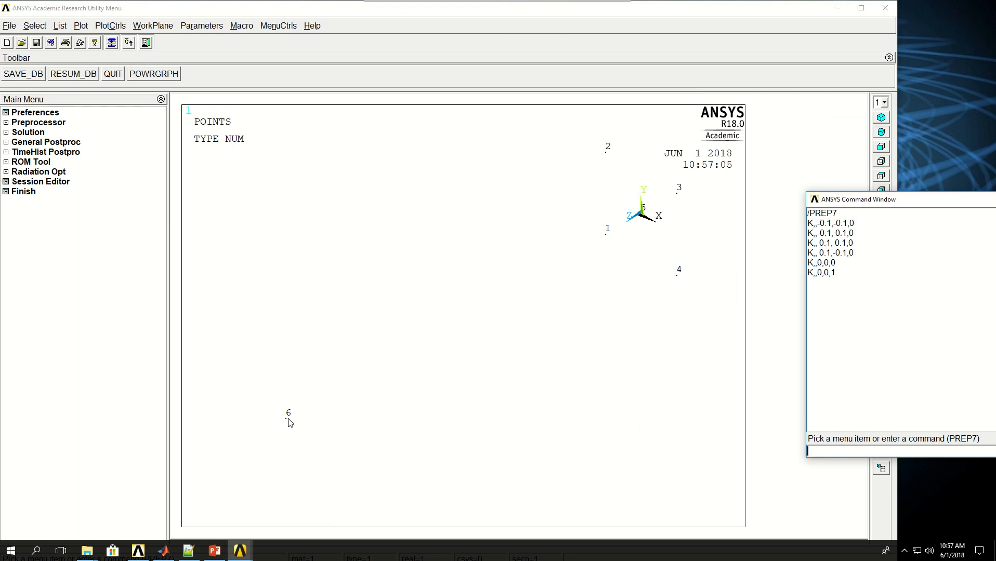
mouse_move(283, 471)
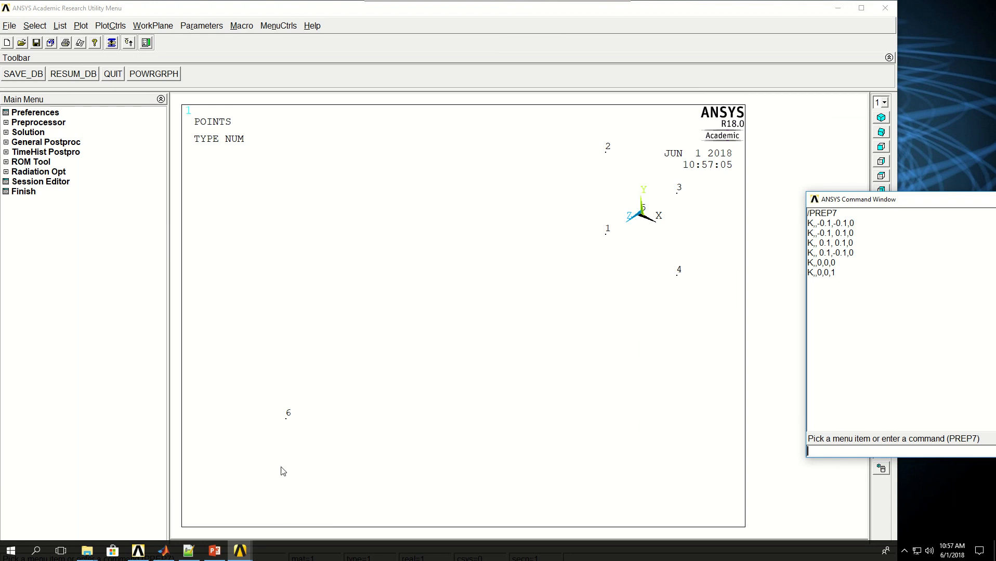
mouse_move(856, 208)
text(K,,,)
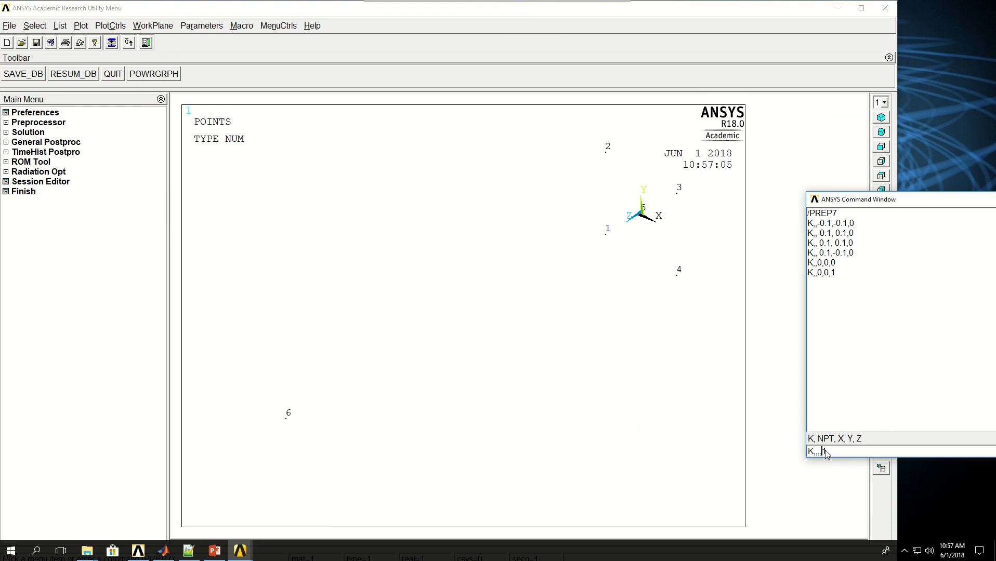
Step: Create keypoint 7 at (0.5,0,1) and keypoint 8 at (0.5,0,1.5)
text(1)
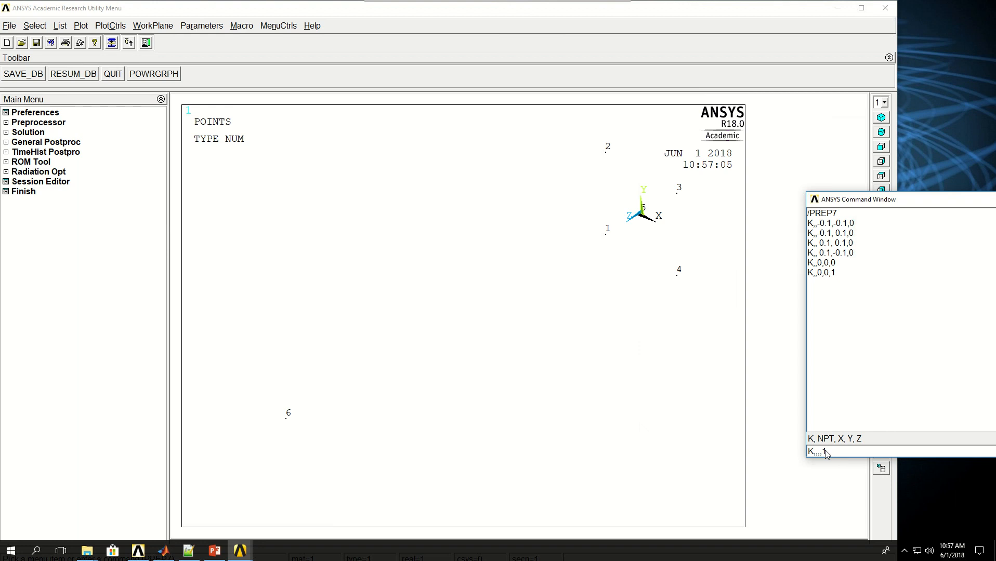
text(0,1)
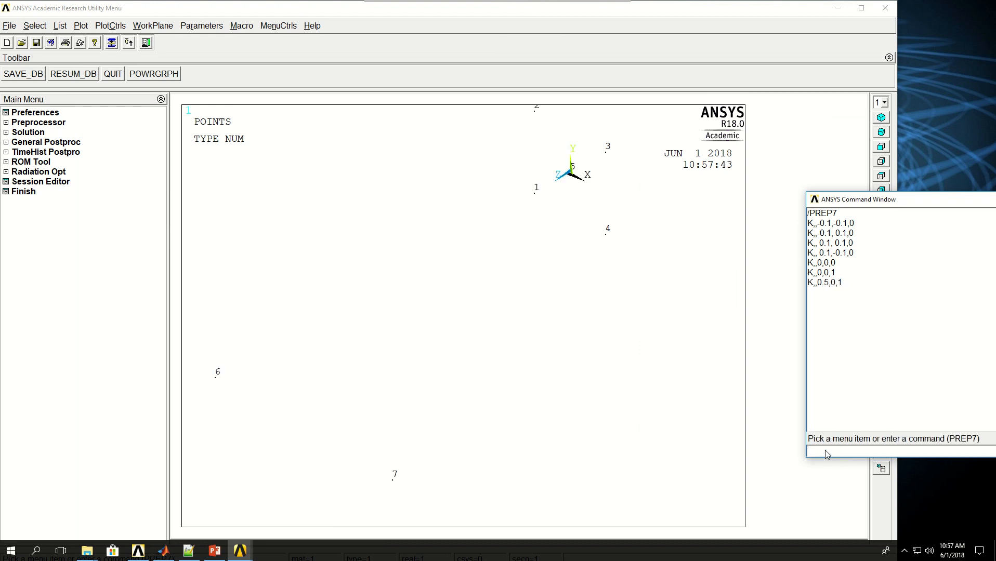
mouse_move(407, 525)
text(K,,0.5,0,1.5)
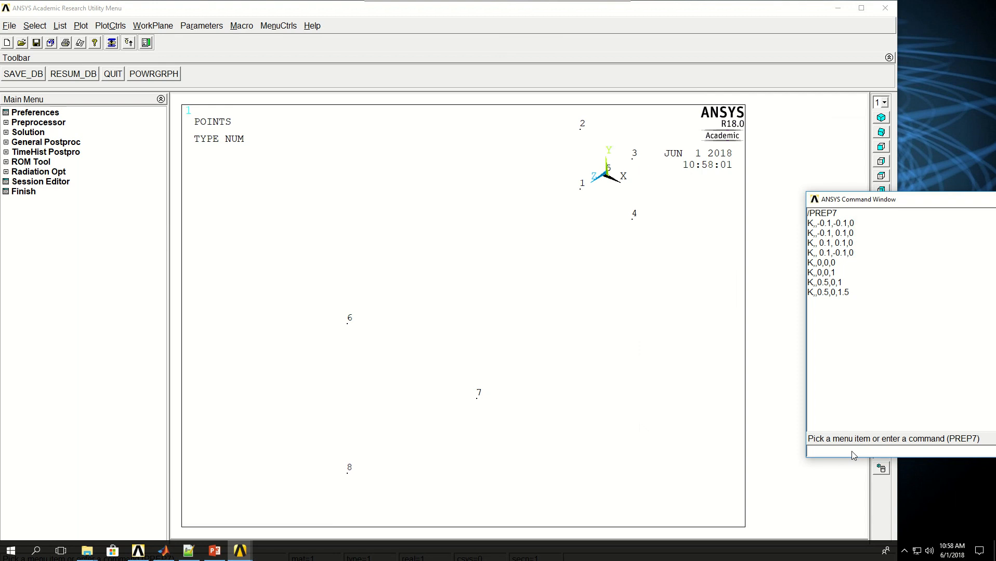
Step: Draw lines 1-2, 2-3, 3-4 and delete the stray diagonal line 4 with LDELE
text(L,)
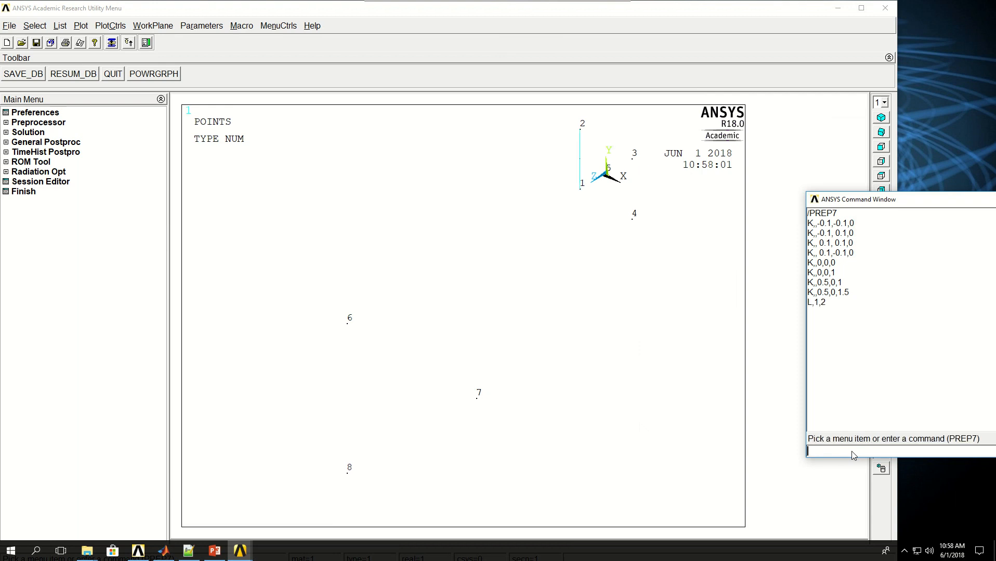
text(L2,3)
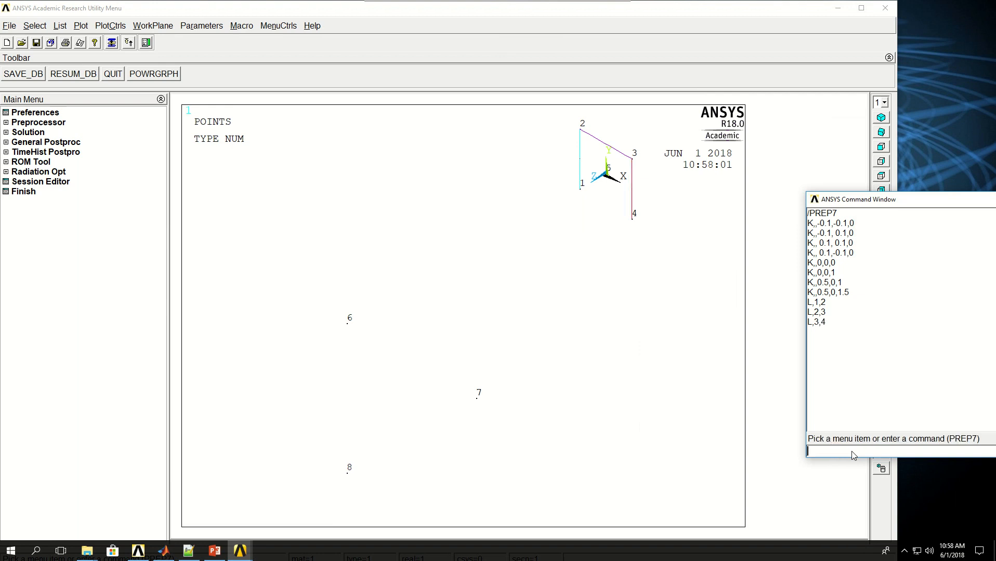
text(L,4)
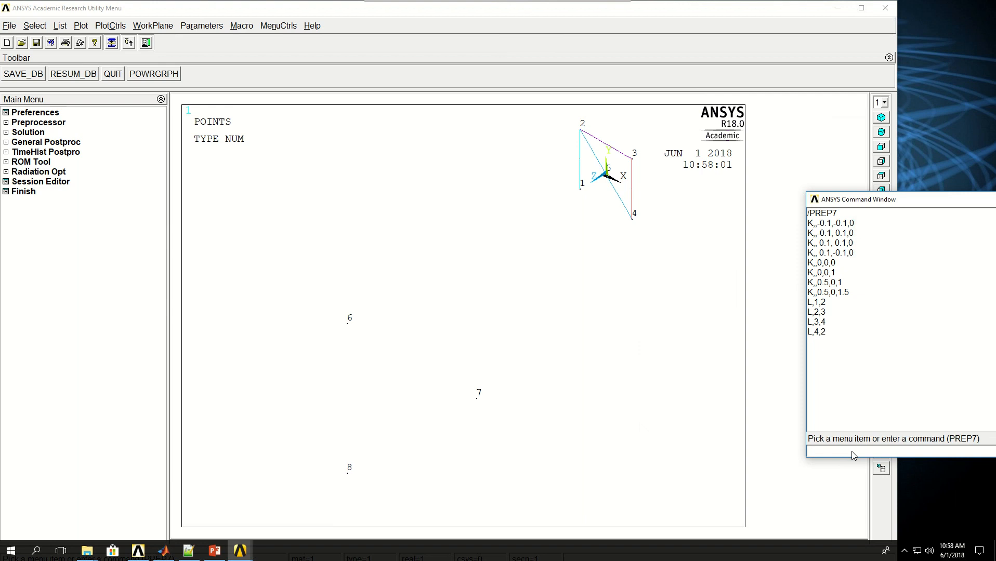
text(LDELE)
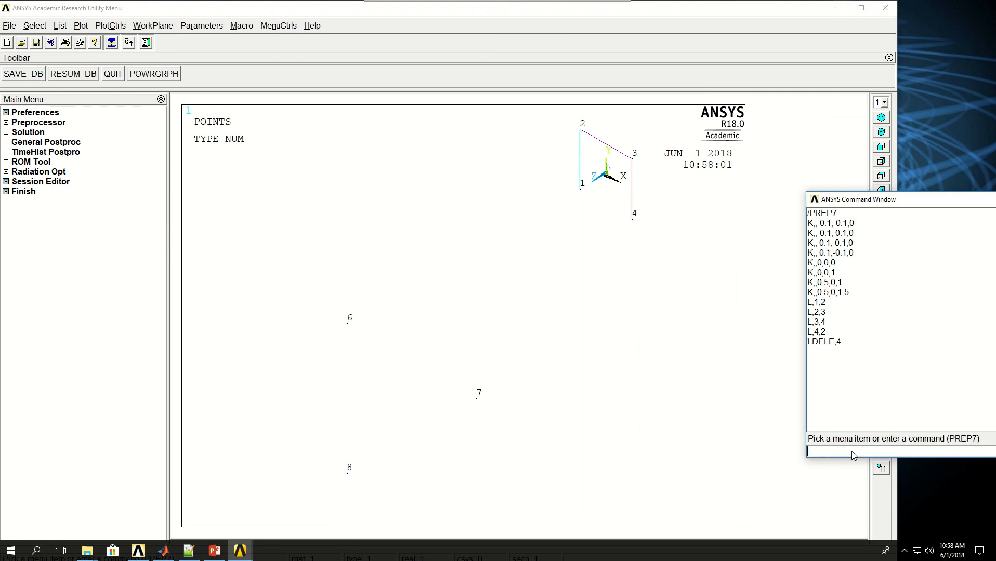
Step: Close the square with line 4-1 and switch on line numbering via /PNUM,LINE,1
text(L)
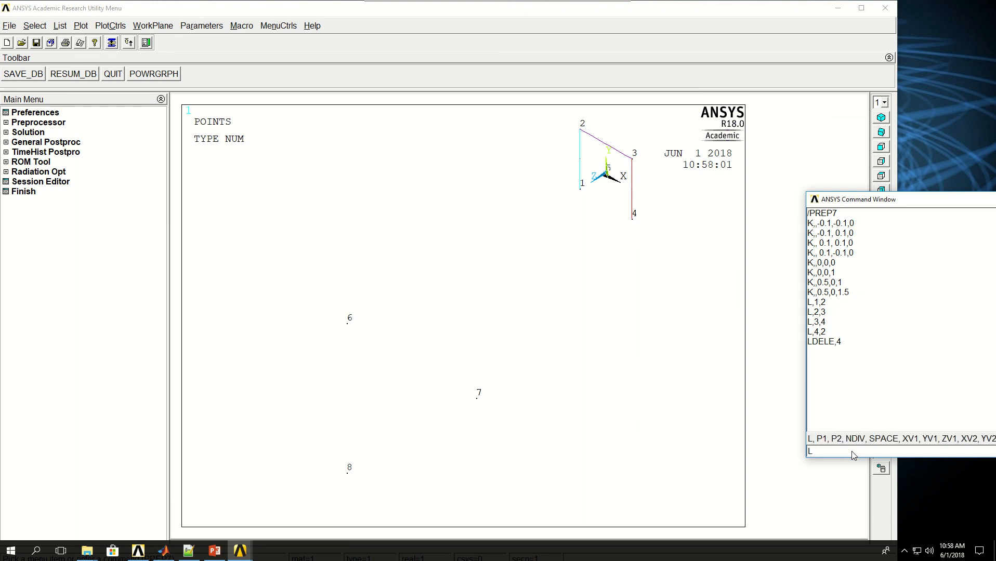
text(,4,1)
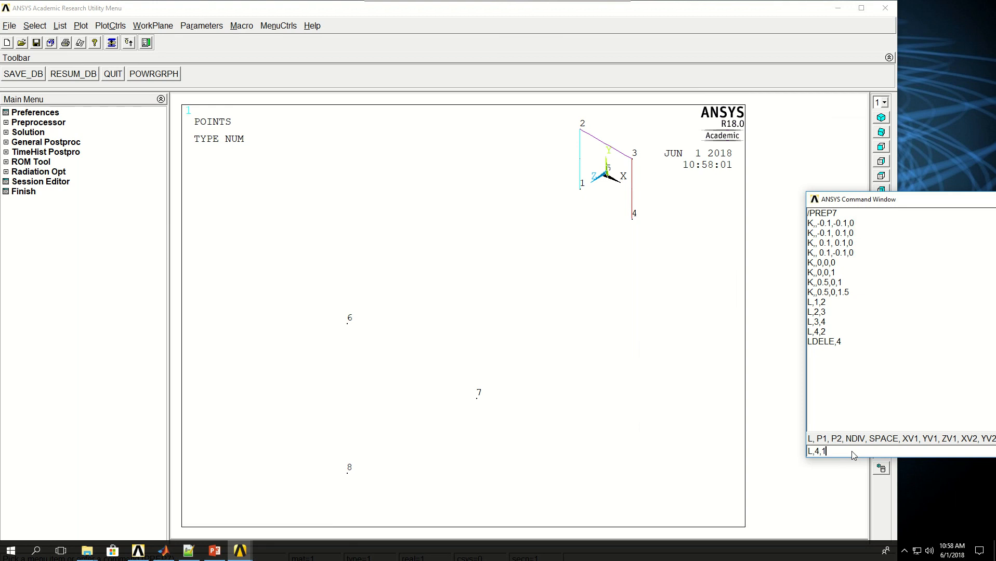
key(enter)
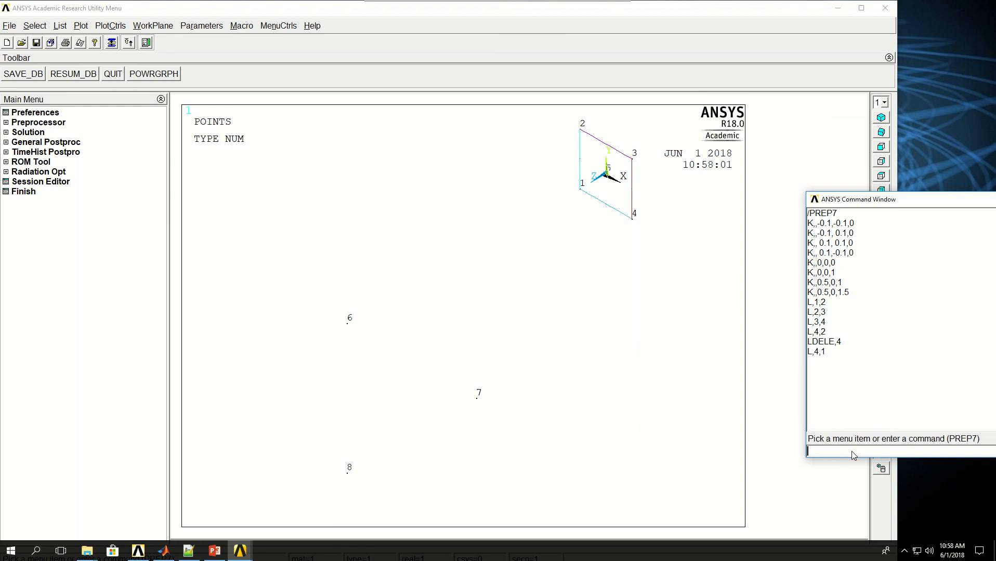
text(/PNUM)
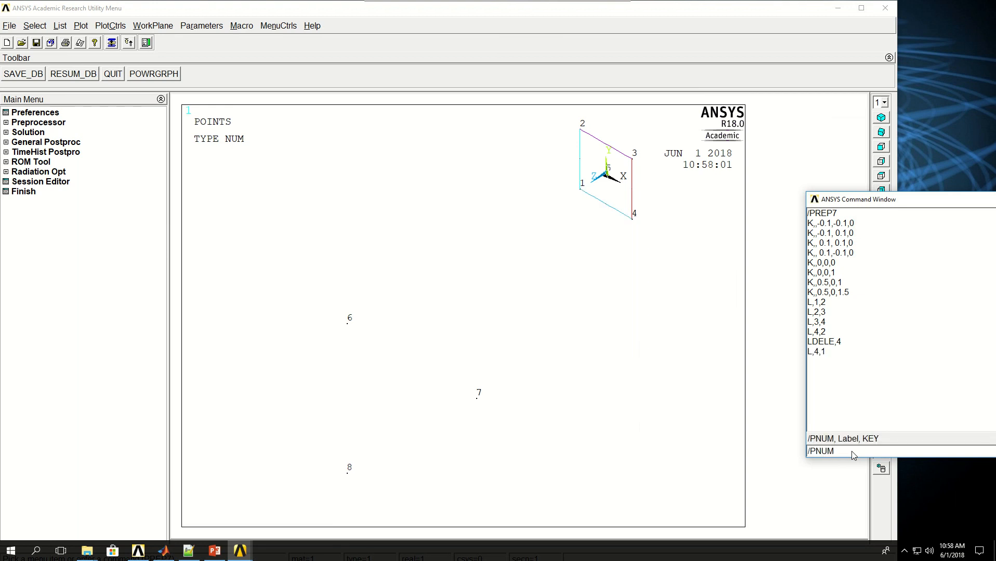
text(,LINE)
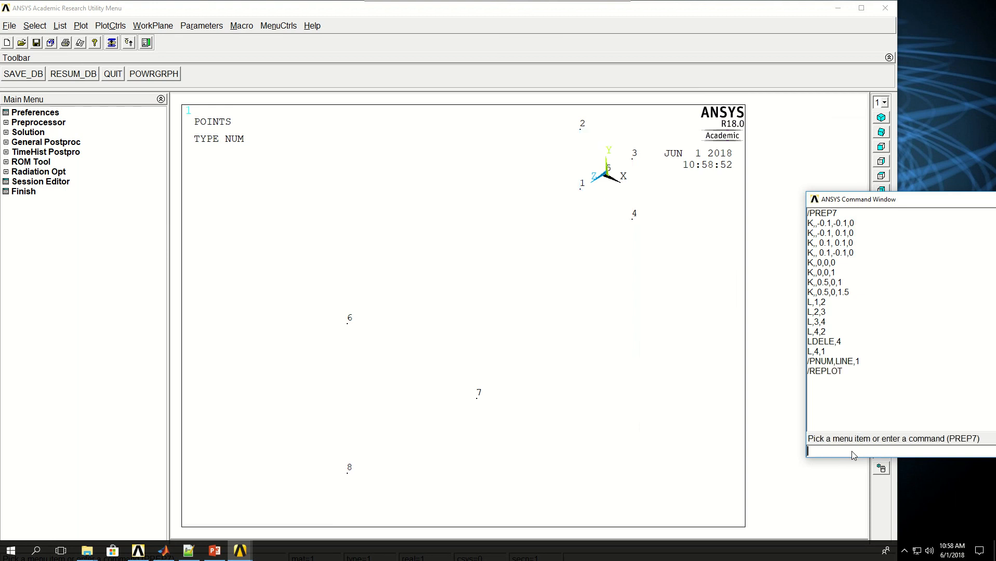
Step: Plot the numbered lines, then replot keypoints labelled 1 to 8 with /PNUM,KP,1
text(LPLOR)
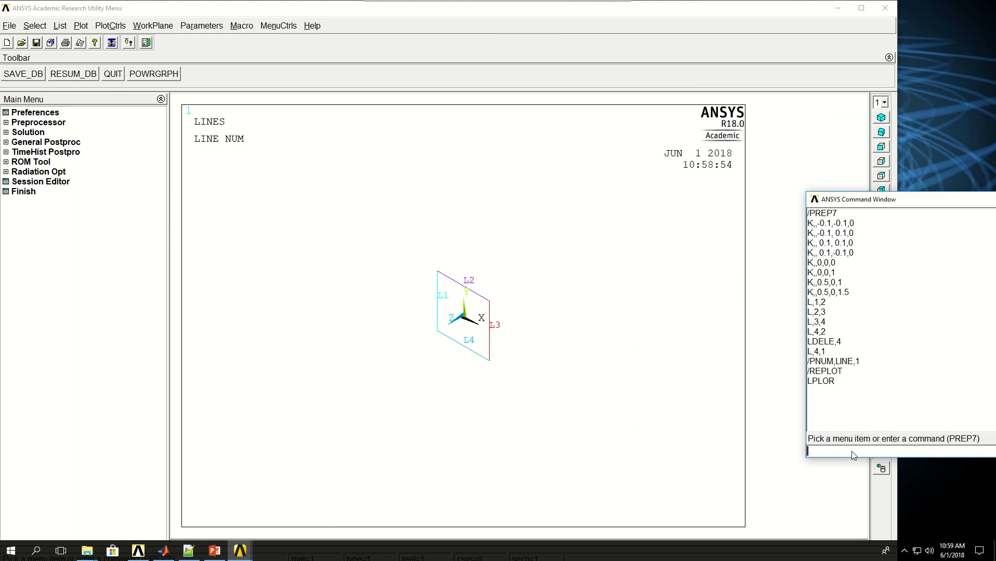
text(KPLO)
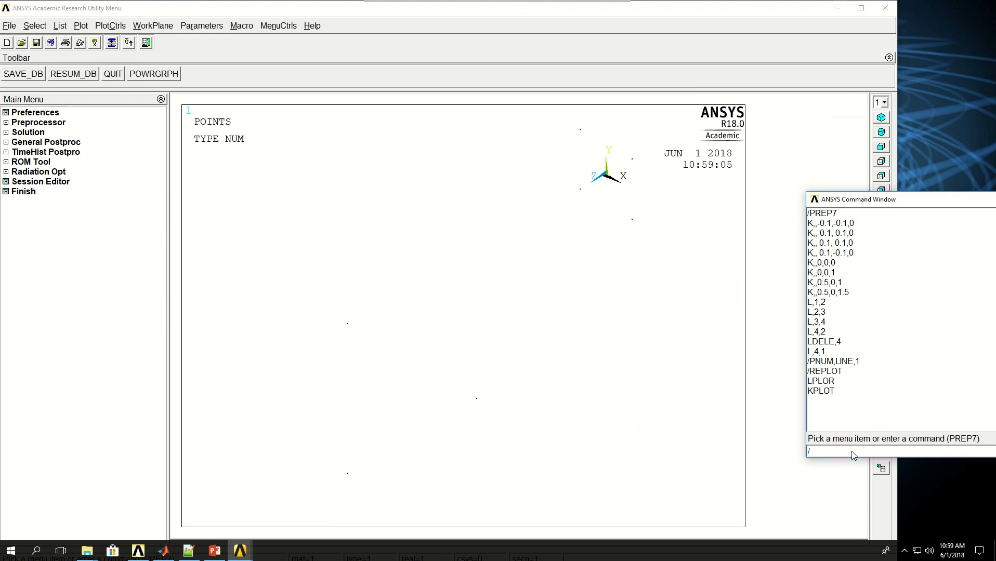
text(/PNUM)
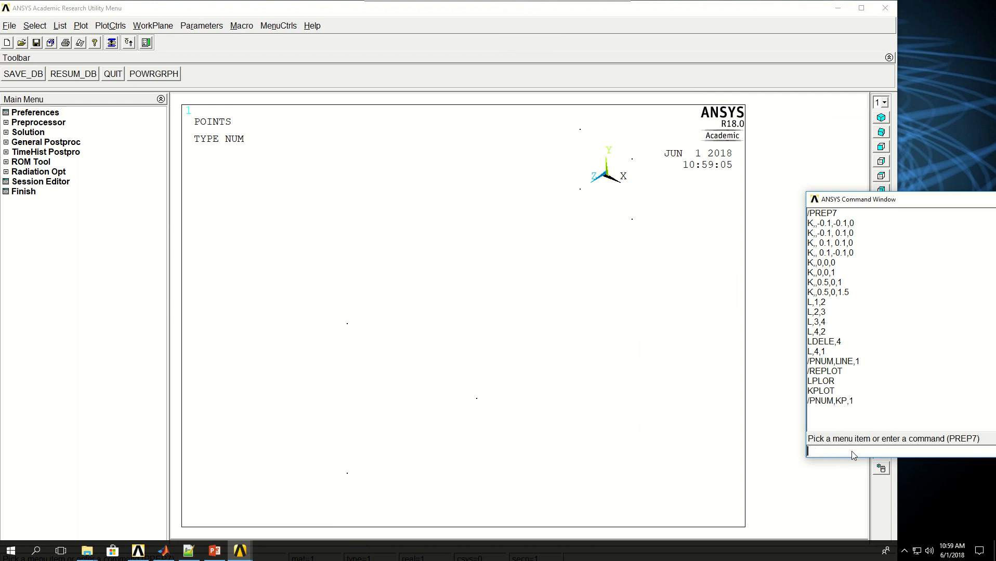
text(/R)
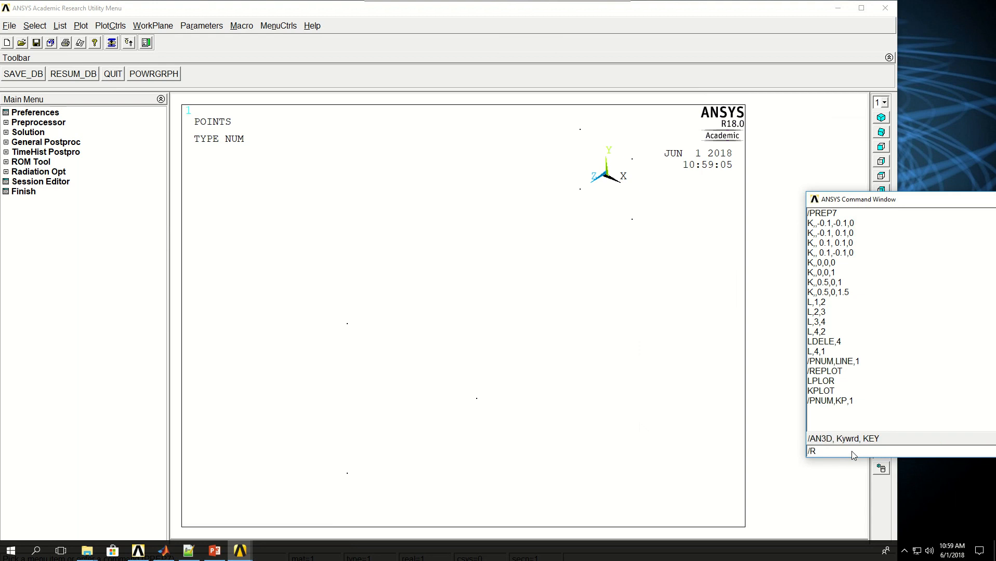
key(Return)
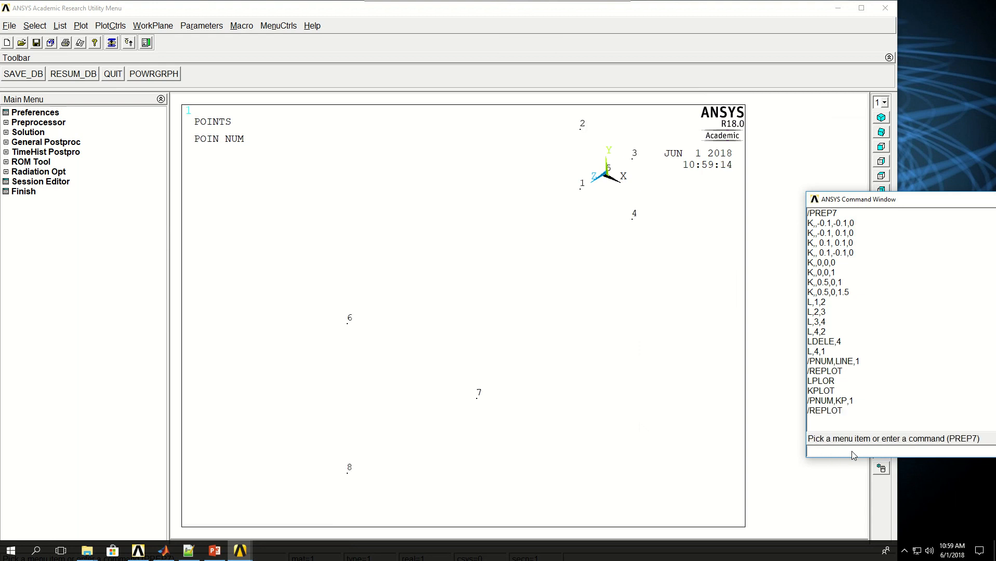
click(814, 452)
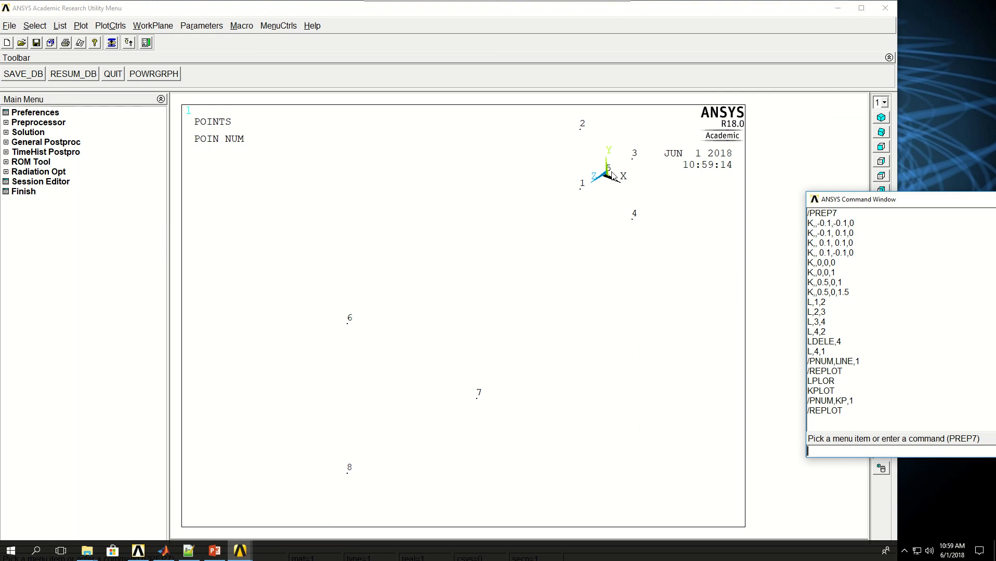
mouse_move(832, 488)
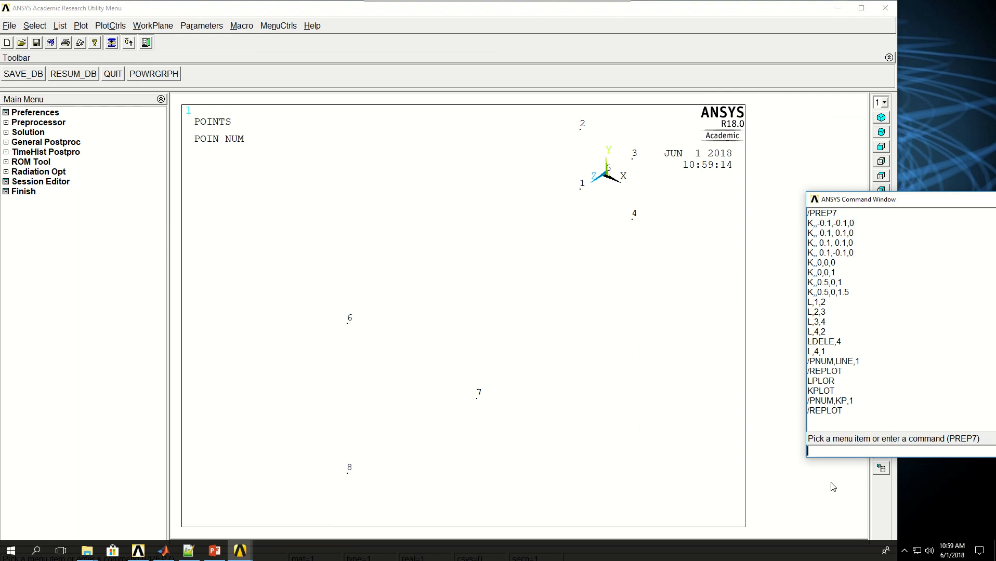
Step: Create line L,5,6 and arc LARC,6,8,7,0.5, then plot all lines
text(L,)
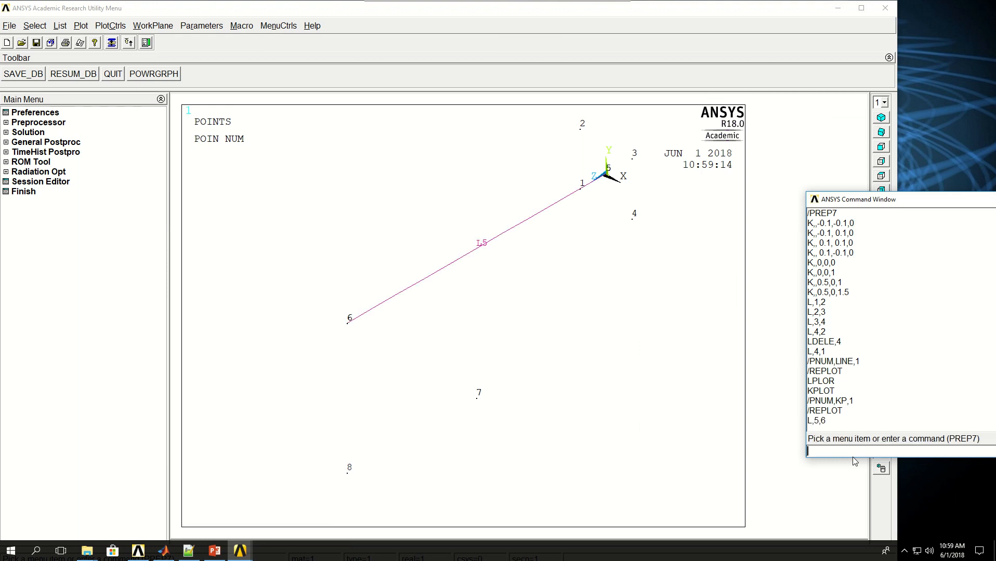
mouse_move(340, 417)
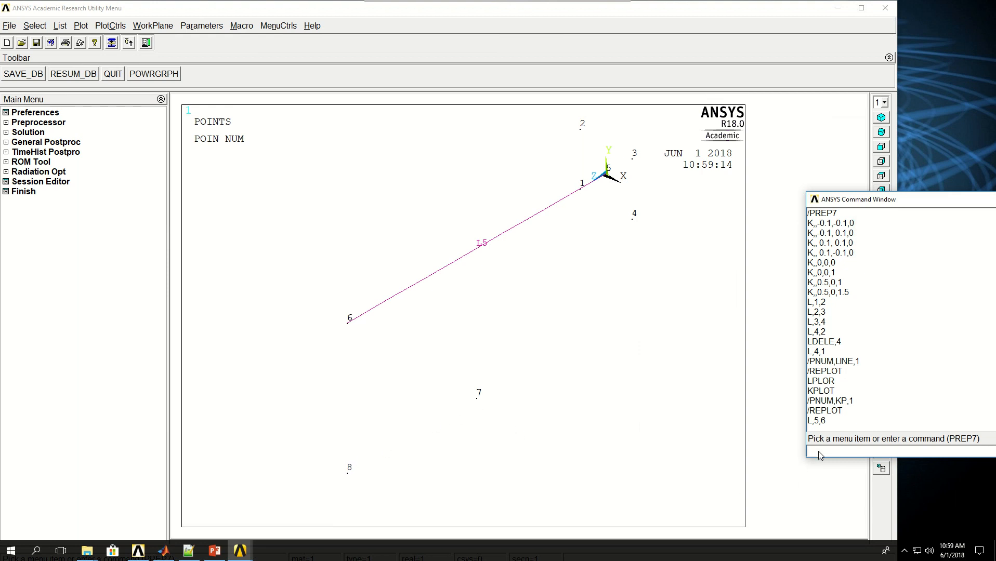
text(LARC,)
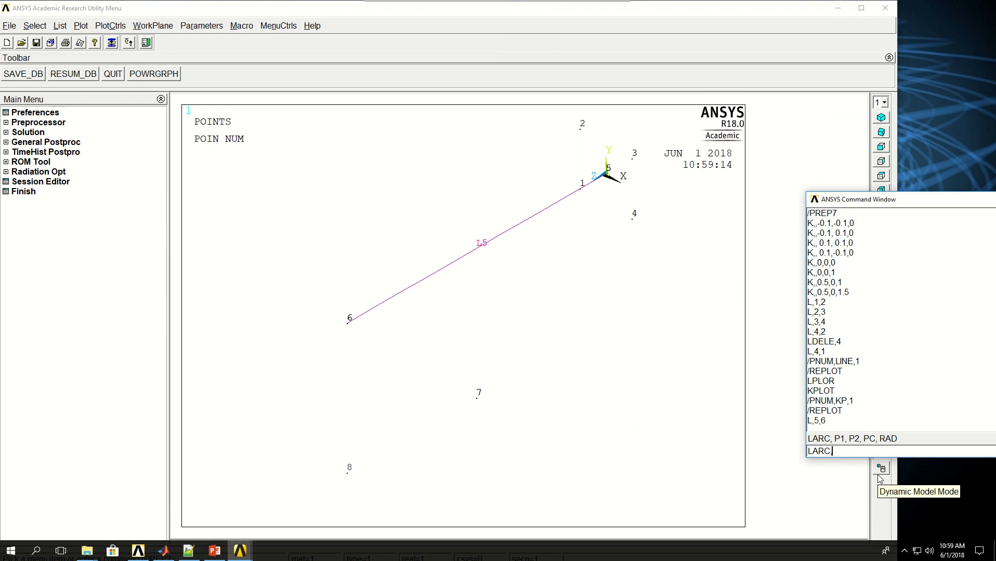
text(,6,7,)
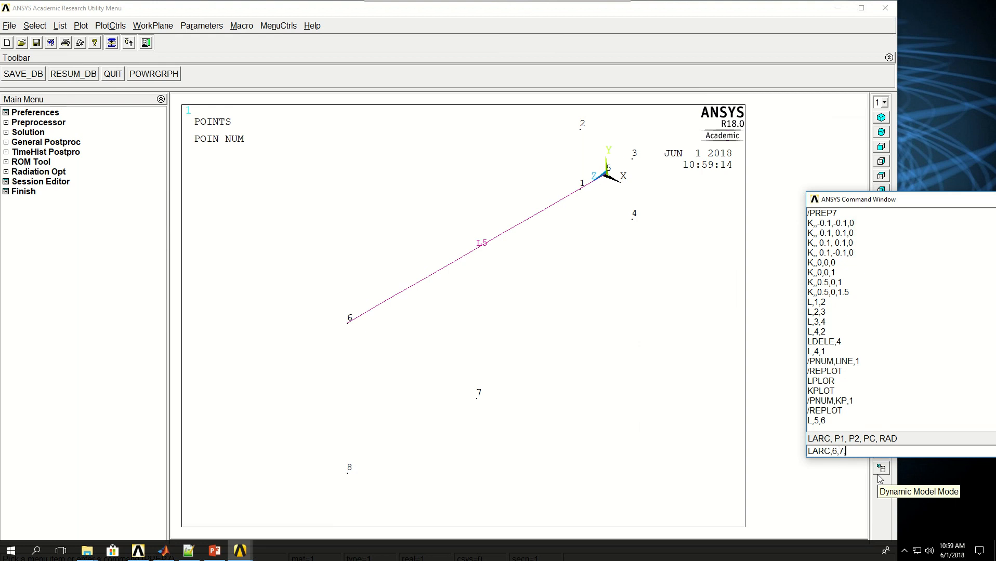
key(BackSpace)
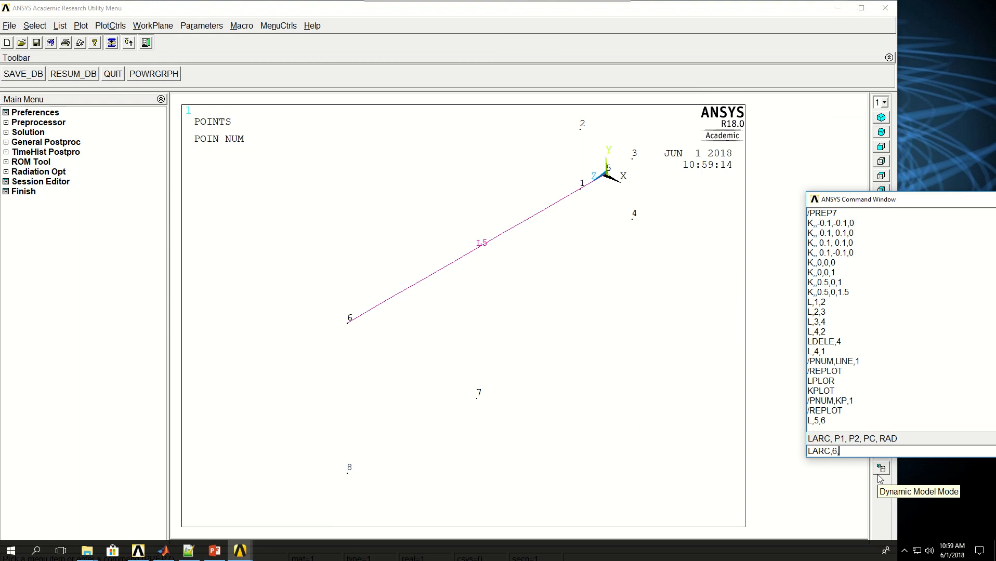
text(8,7,)
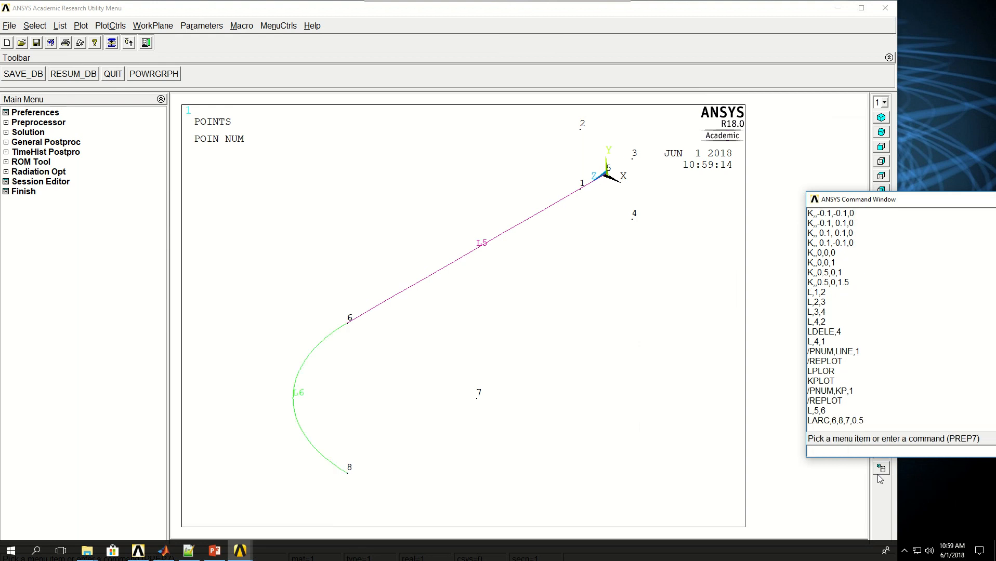
text(LPL)
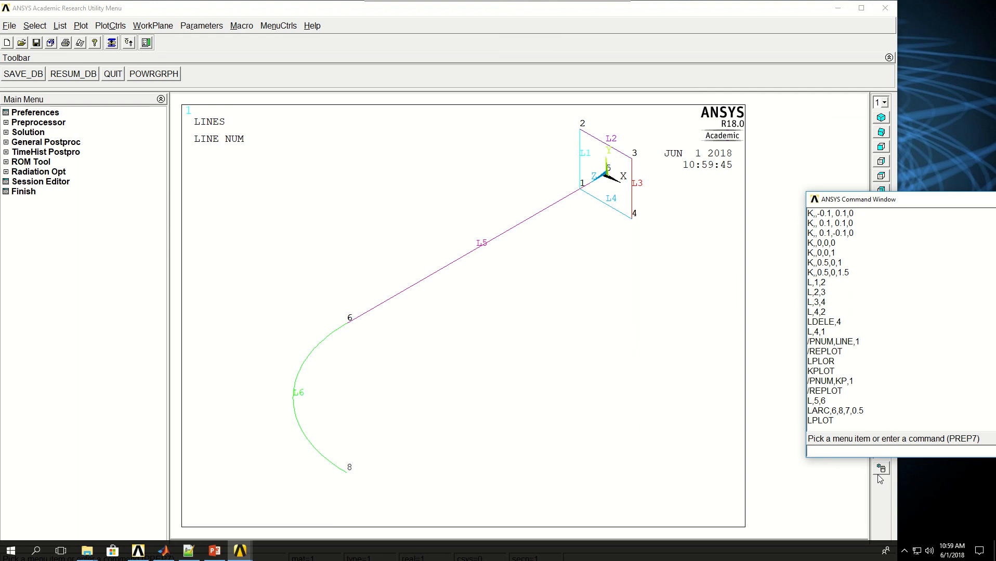
Step: Create the square area from lines 1 to 4 with AL,1,2,3,4
text(AL,1)
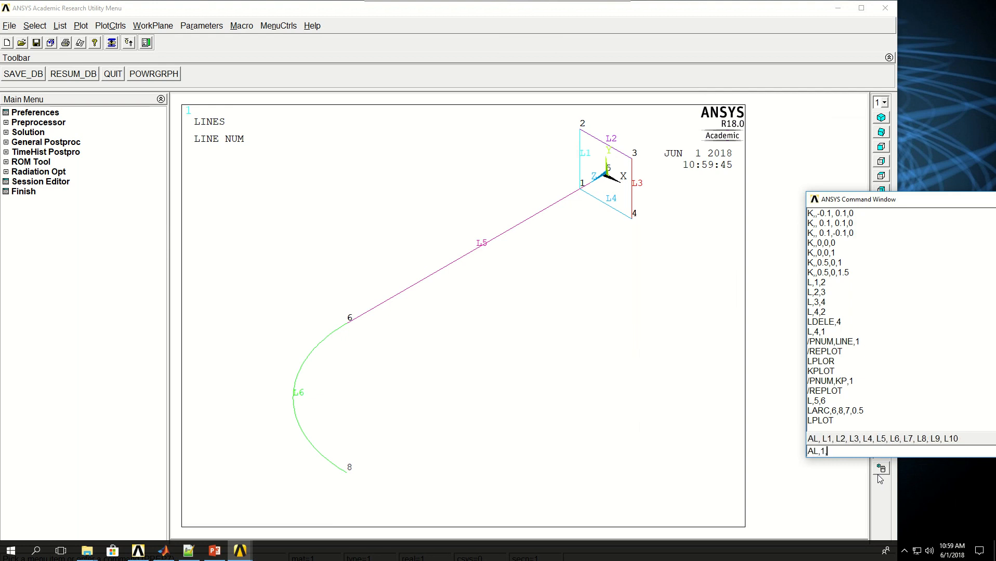
text(,2,3,4)
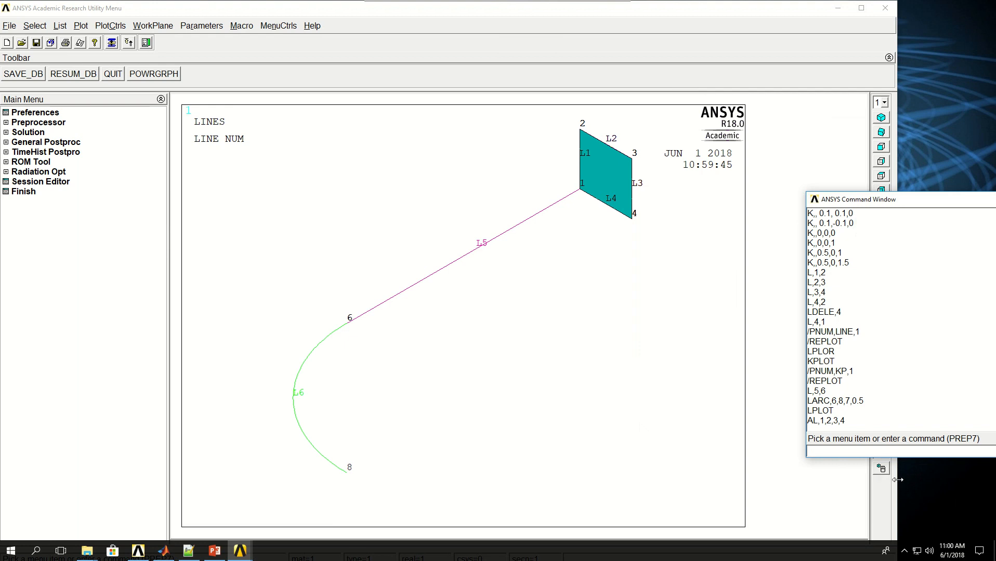
Step: Drag area 1 along lines 5 and 6 with VDRAG,1,,,,,,5,6 to form the bent bar
text(VDRA)
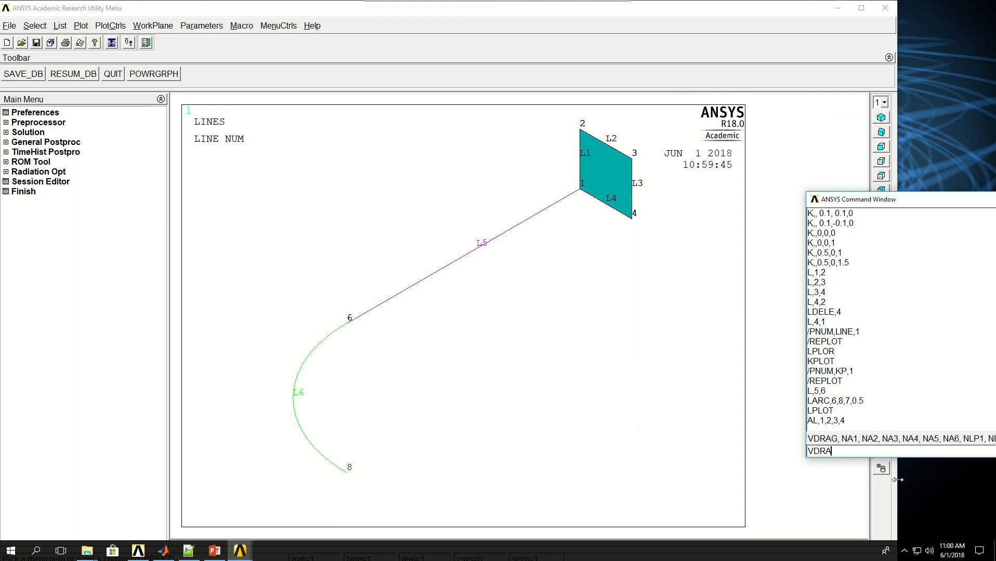
text(G,)
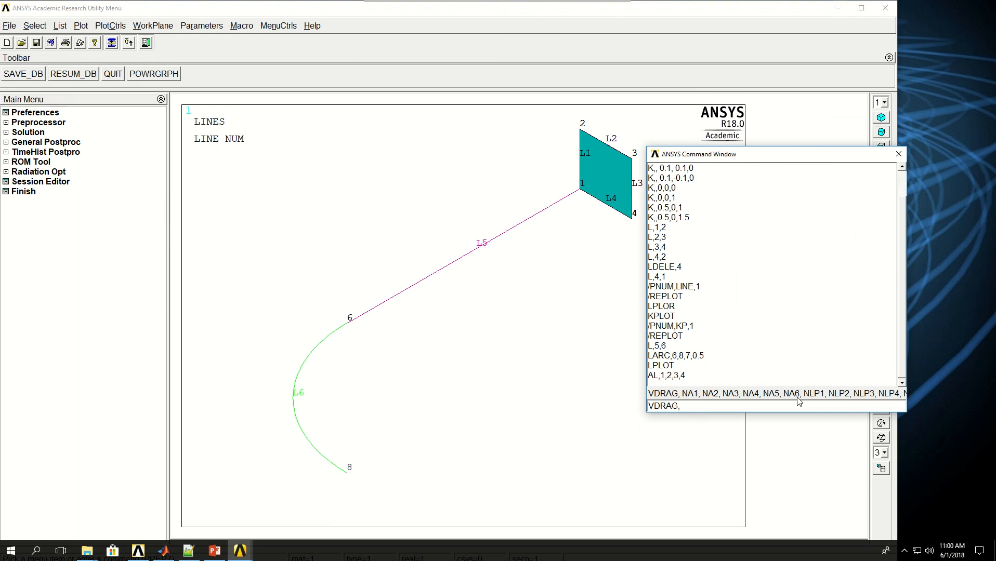
mouse_move(822, 401)
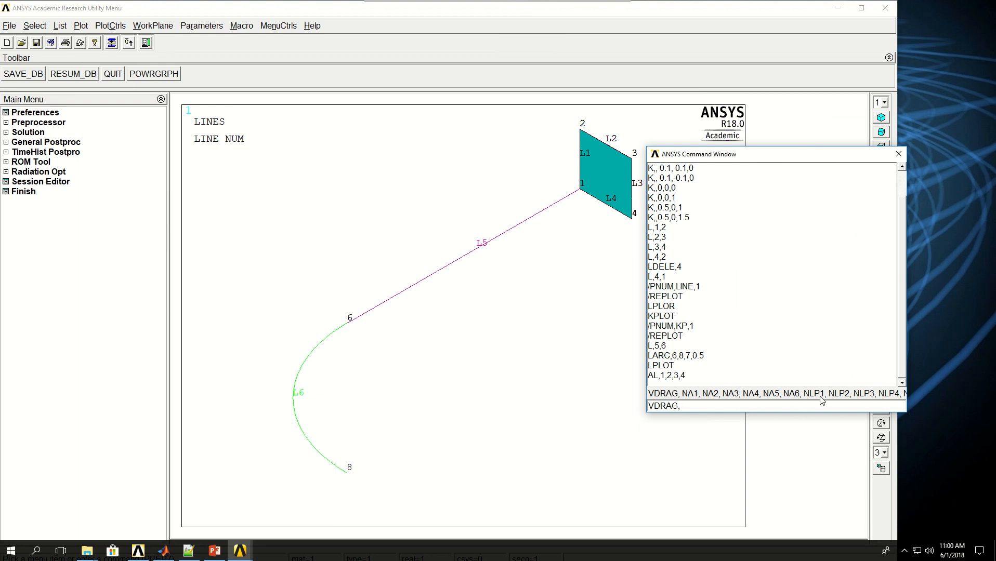
text(1)
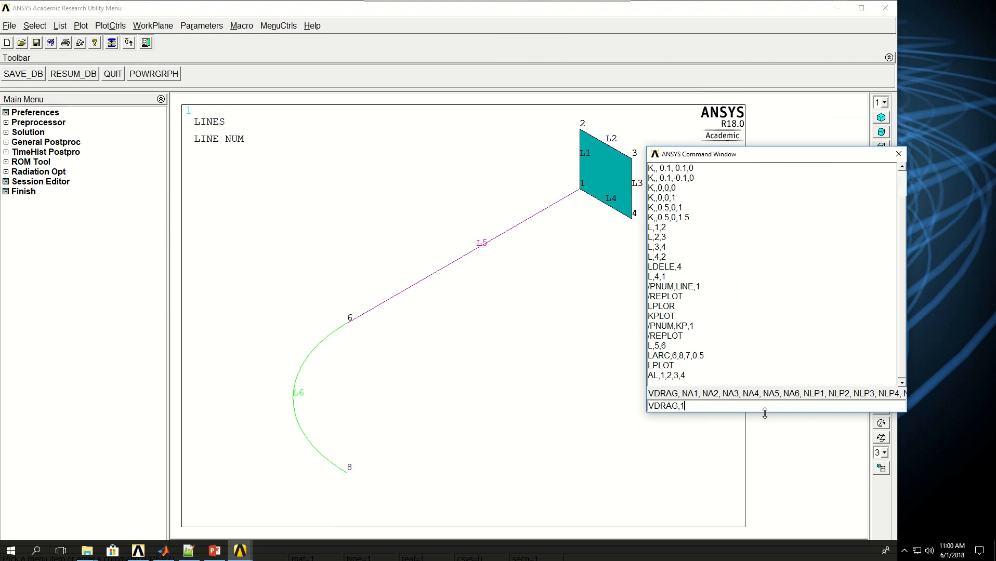
text(,,,,,,)
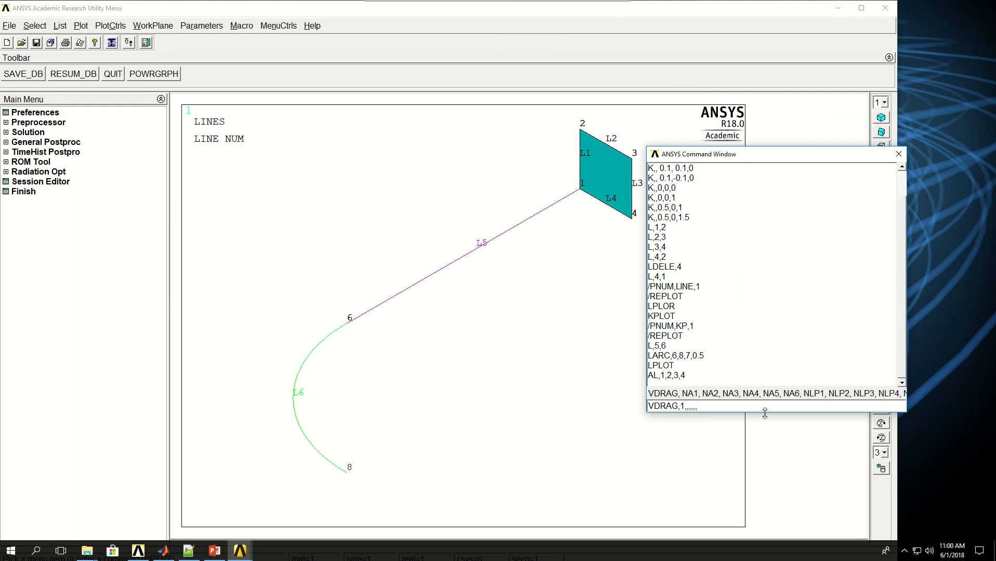
text(5)
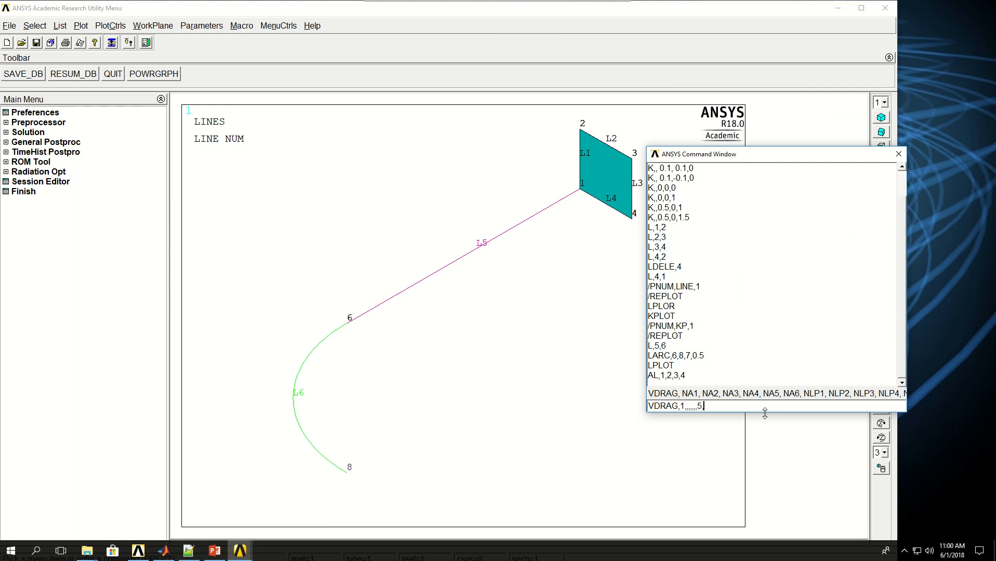
text(6)
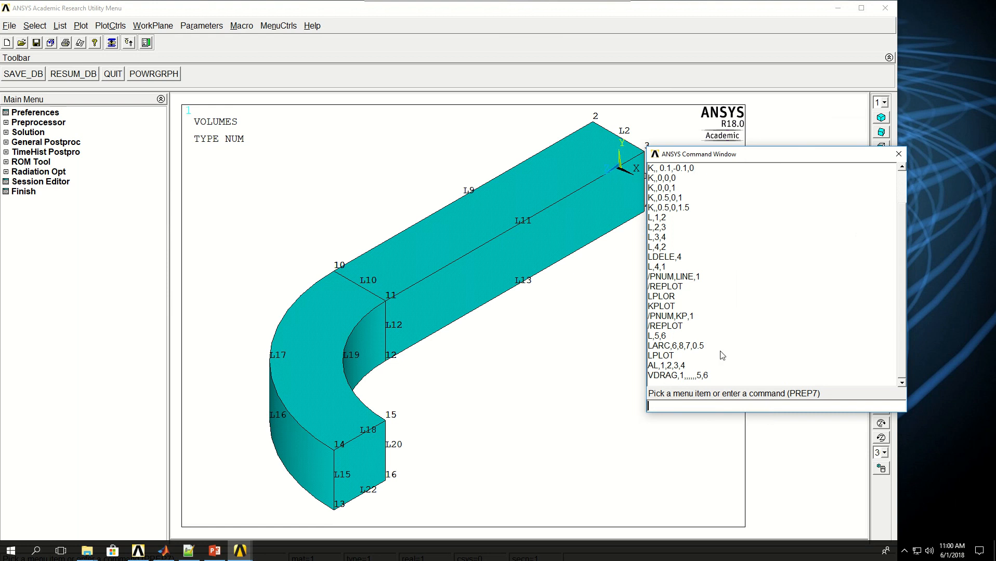
Step: Turn on VOLU numbering in PlotCtrls > Numbering to reveal the two volumes
drag(699, 154, 778, 198)
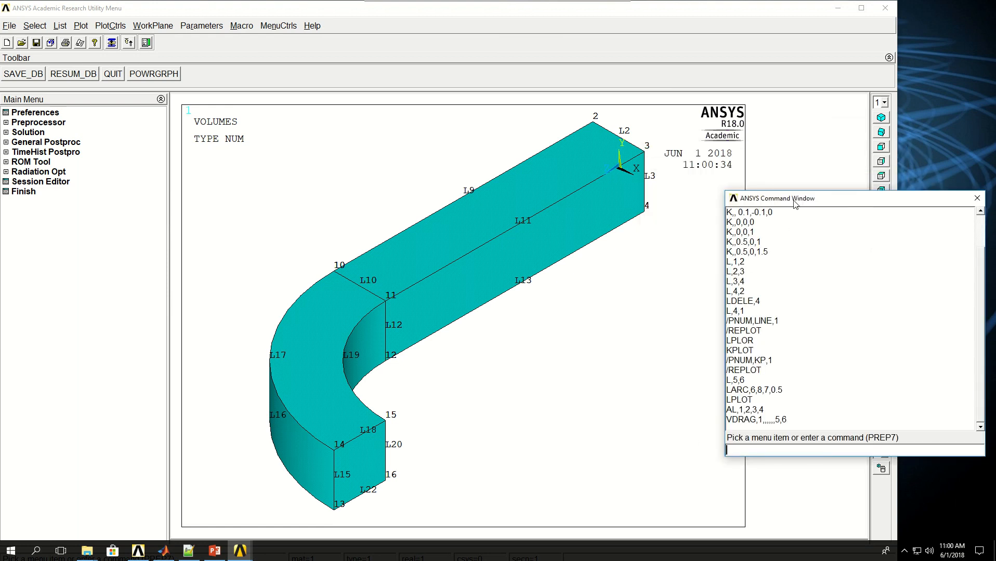
mouse_move(93, 28)
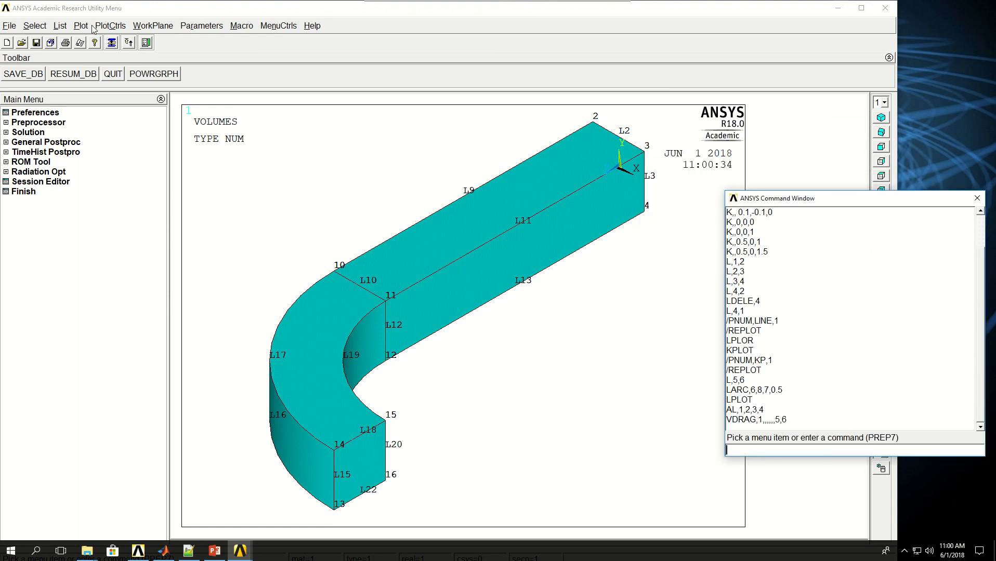
click(109, 25)
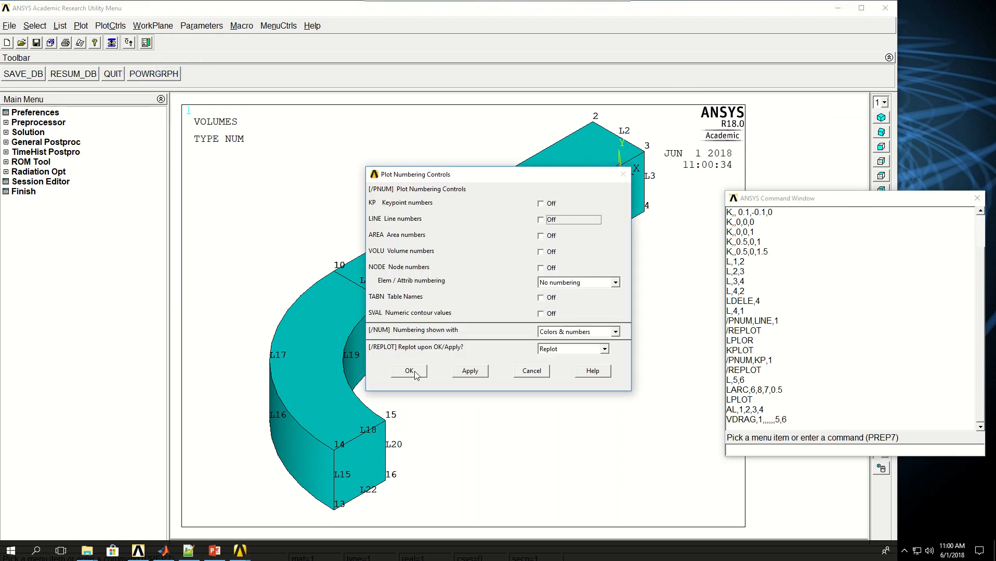
click(409, 371)
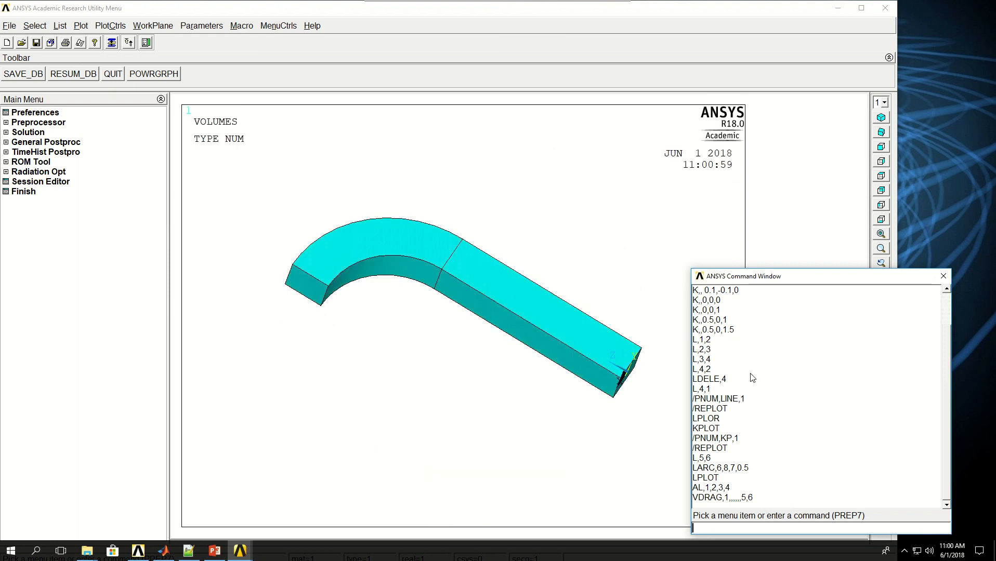
click(109, 25)
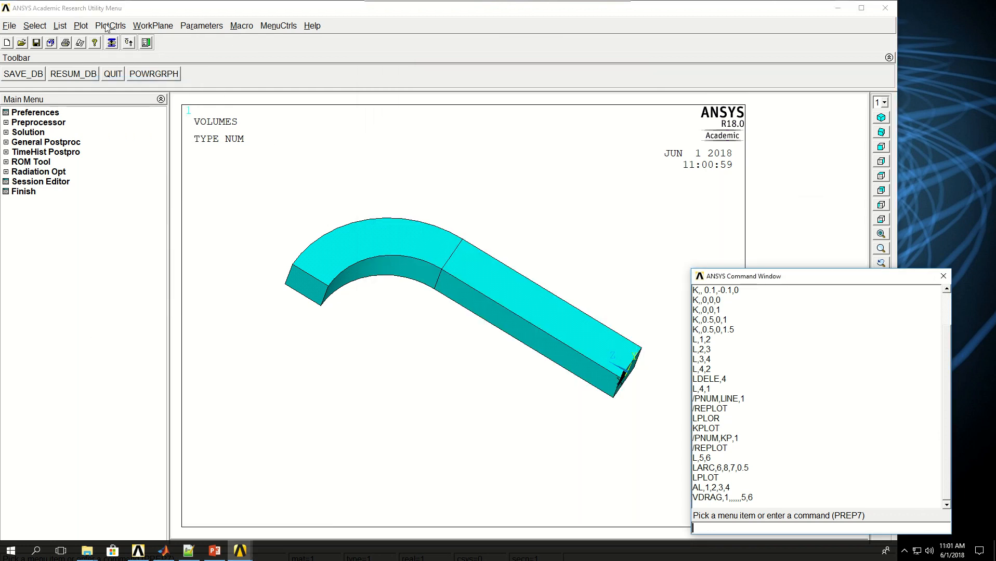
click(109, 25)
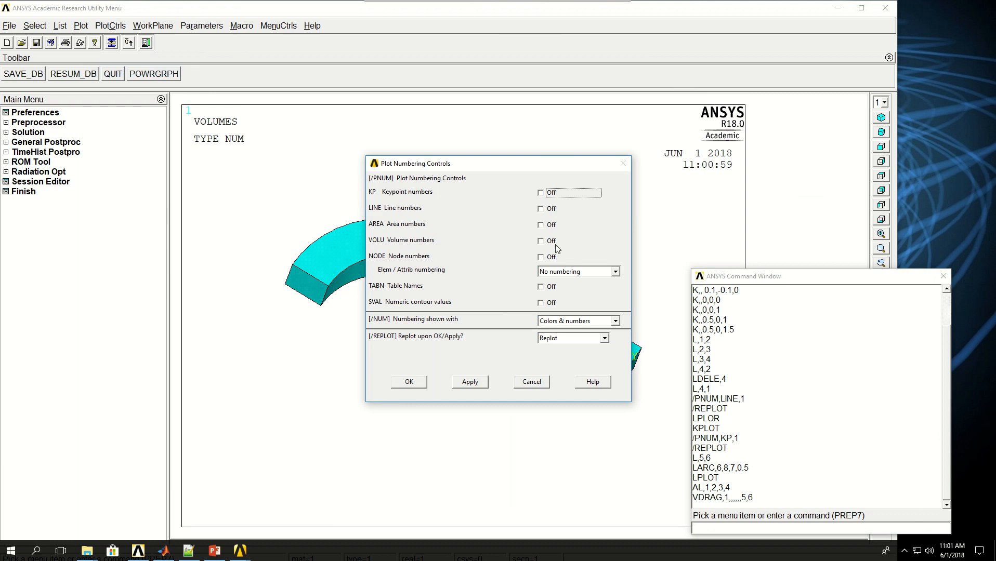
click(541, 241)
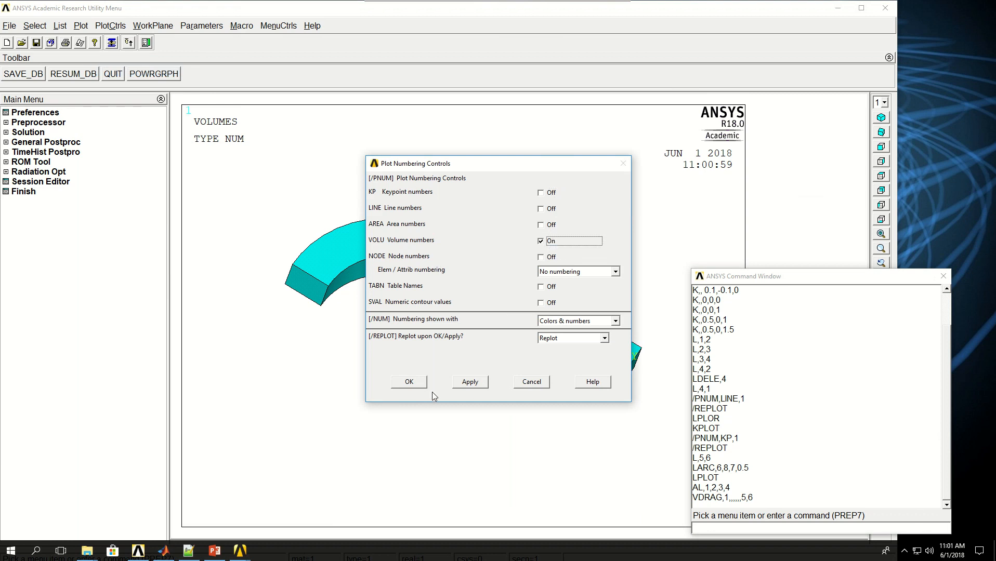
click(409, 382)
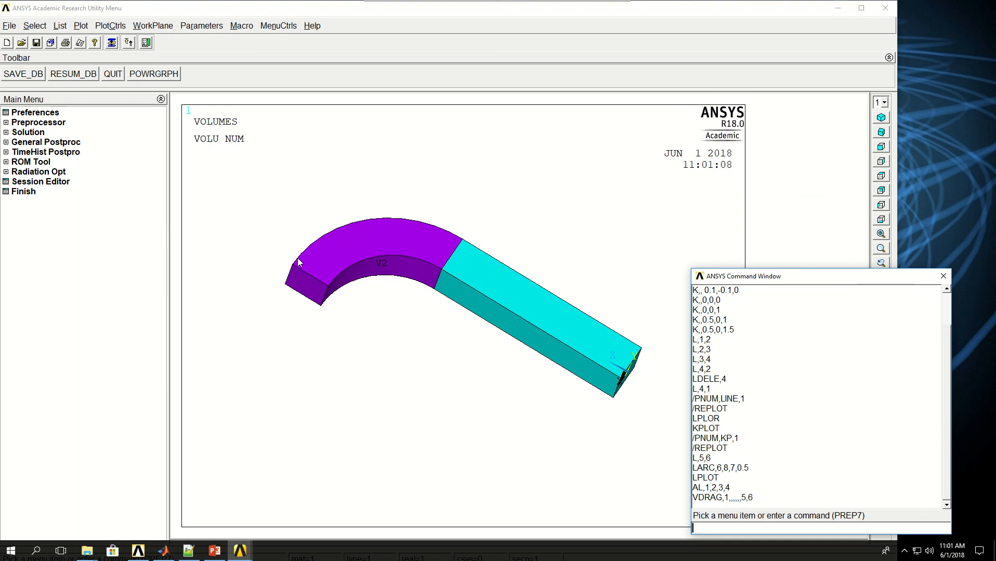
mouse_move(391, 282)
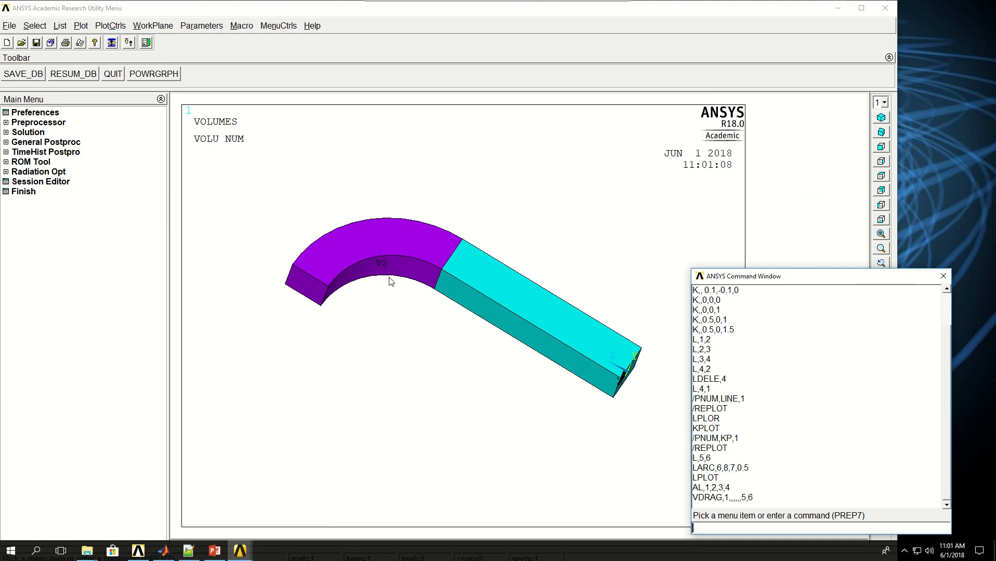
mouse_move(437, 260)
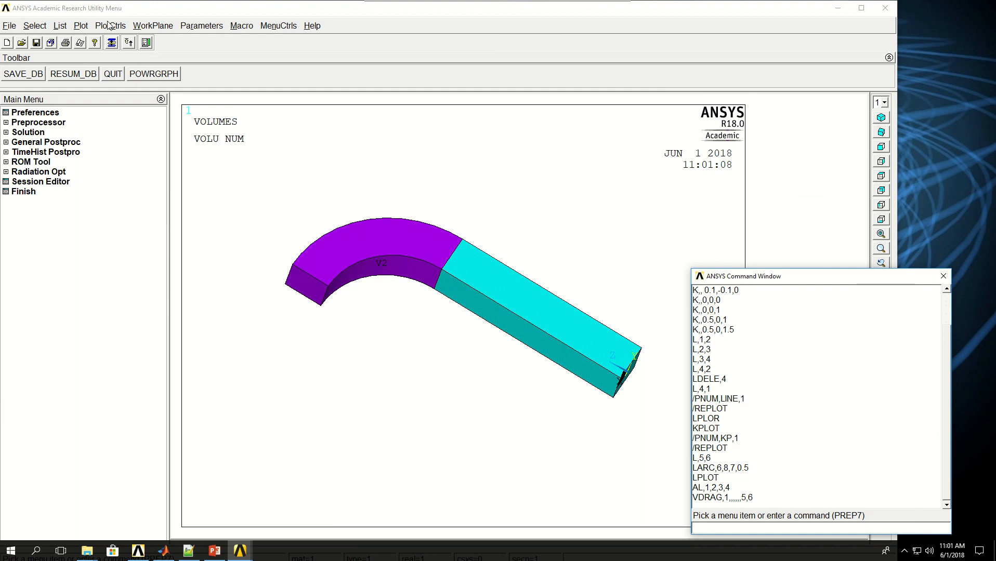
Step: Switch volume numbering back off and replot the plain solid
click(110, 24)
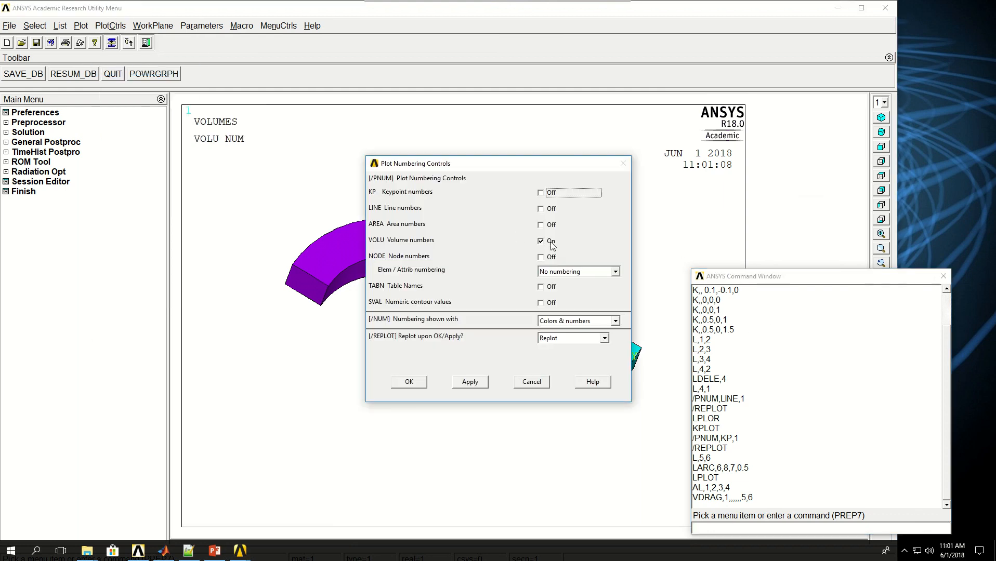
click(408, 382)
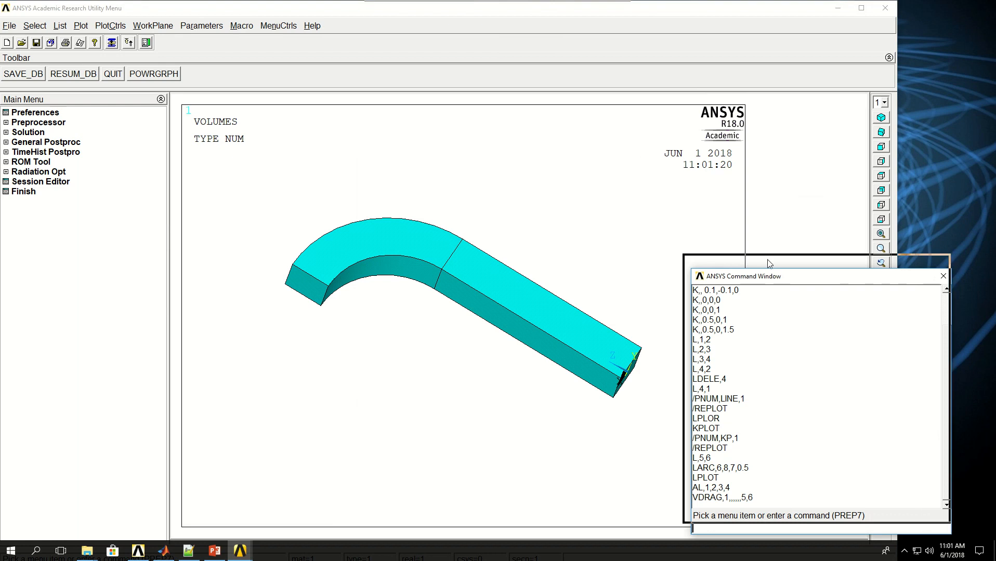
Step: Define element type 1 as SOLID185 with ET,1,185
drag(769, 276, 705, 149)
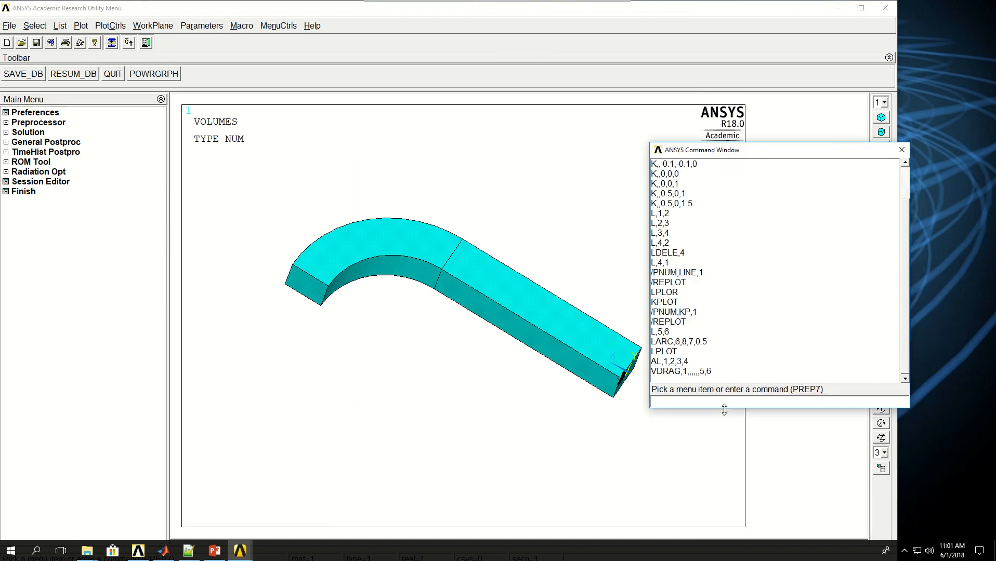
text(E)
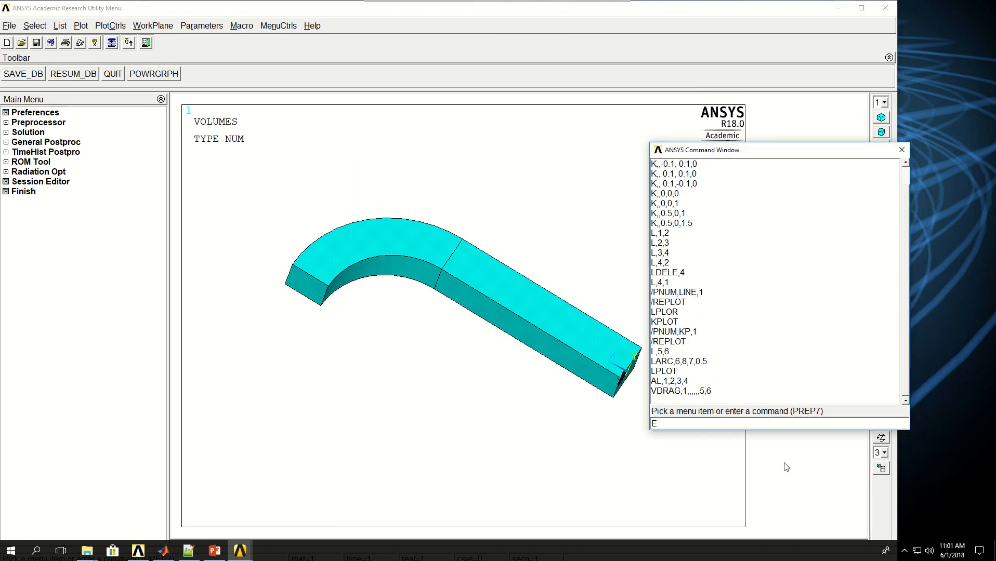
text(ET,1,1)
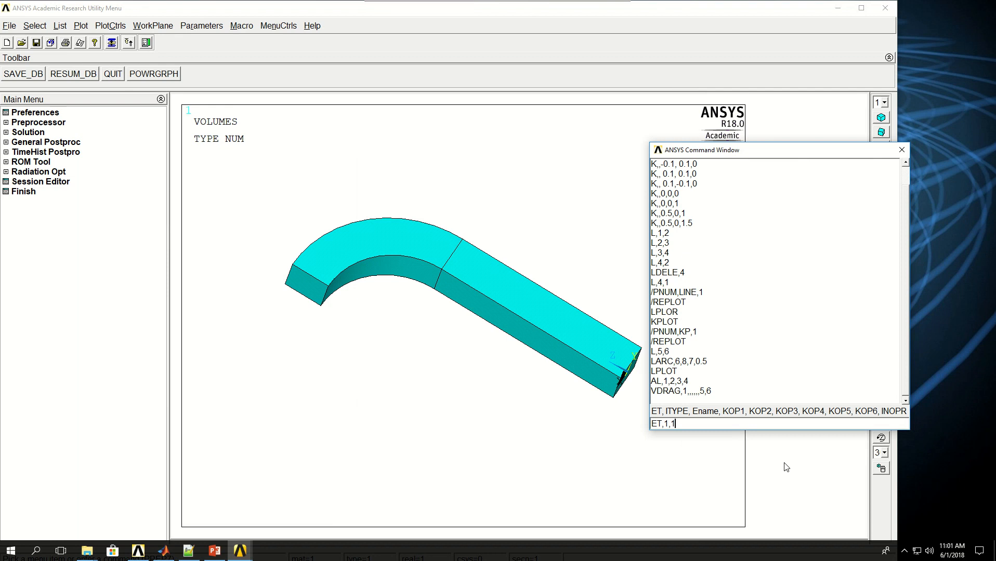
text(85)
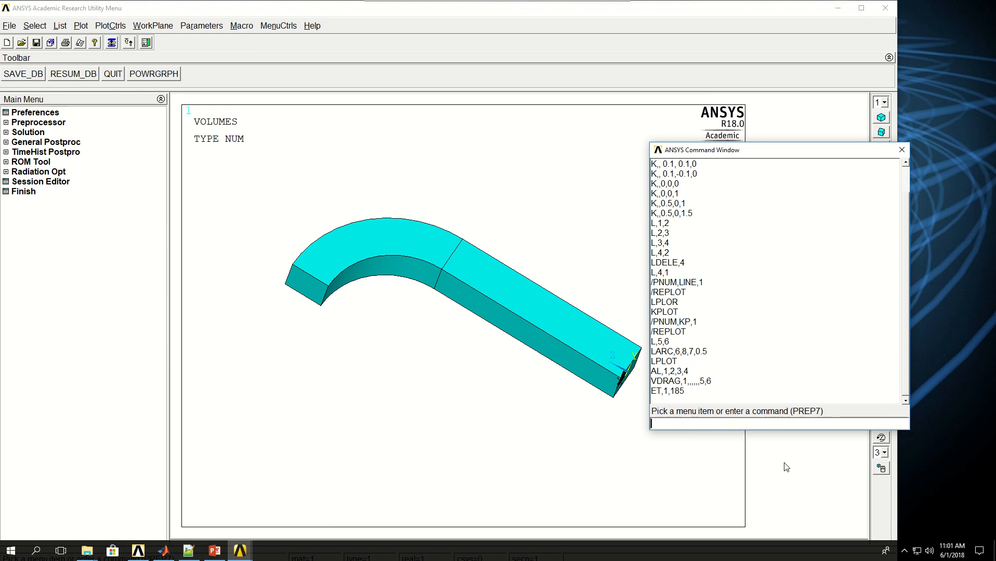
Step: Give material 1 Young's modulus 2E11 and Poisson's ratio 0.3 via MP commands
text(MP,EX,)
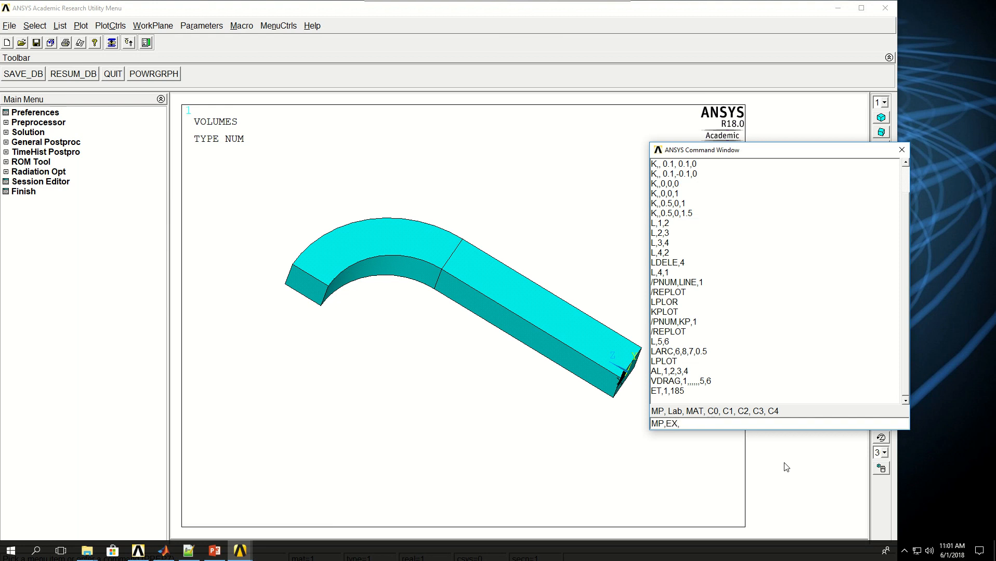
text(1)
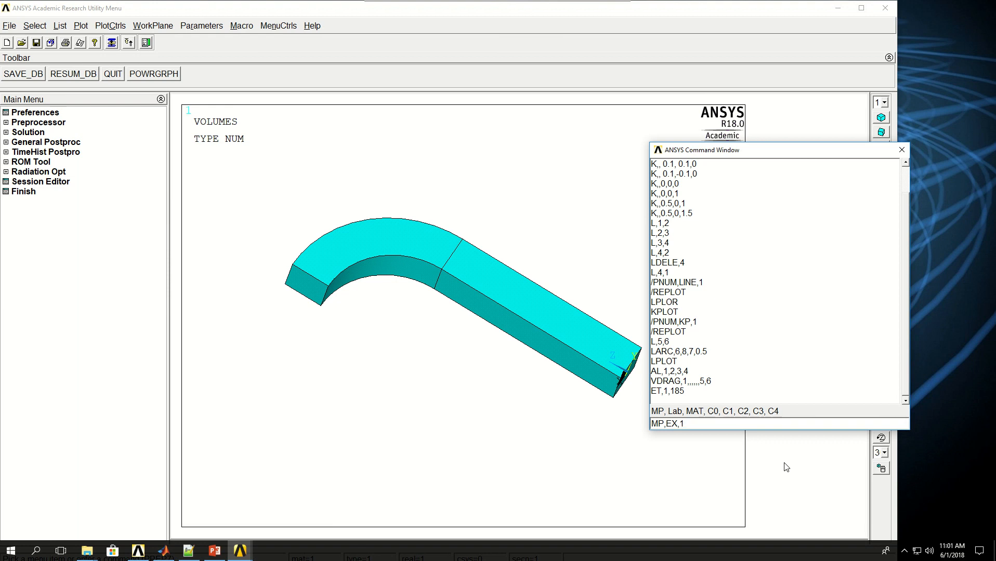
text(2E)
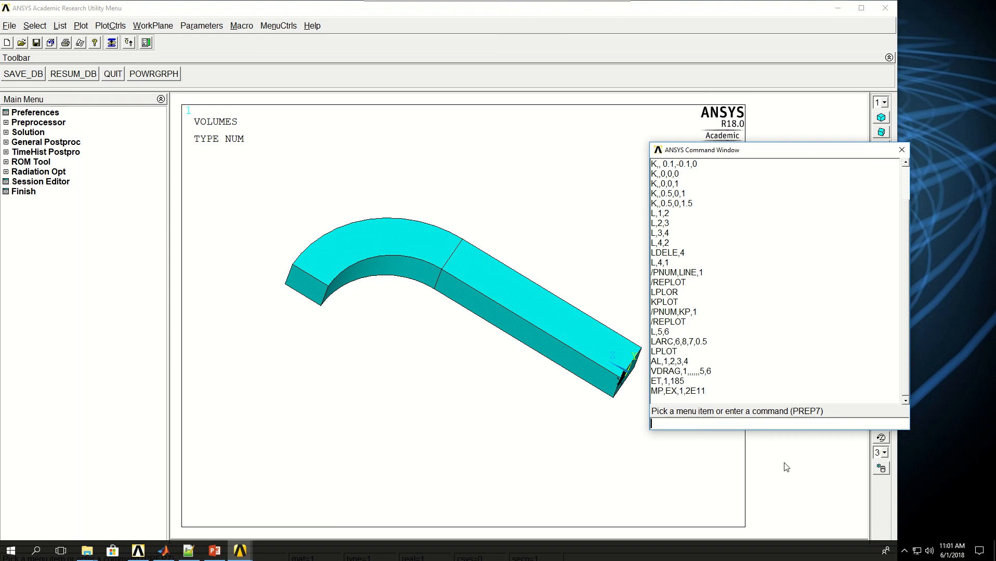
text(MP,PRXY)
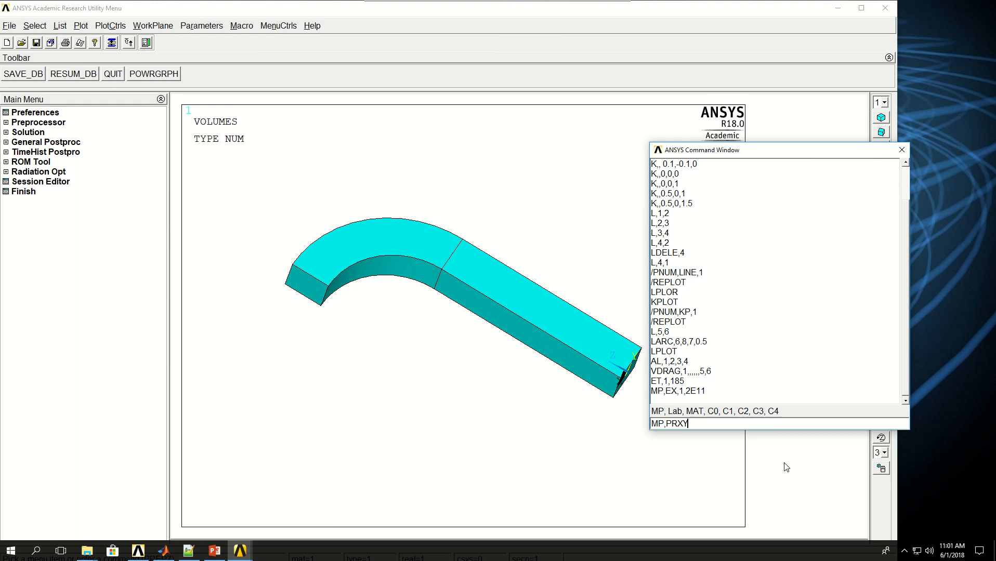
text(,1)
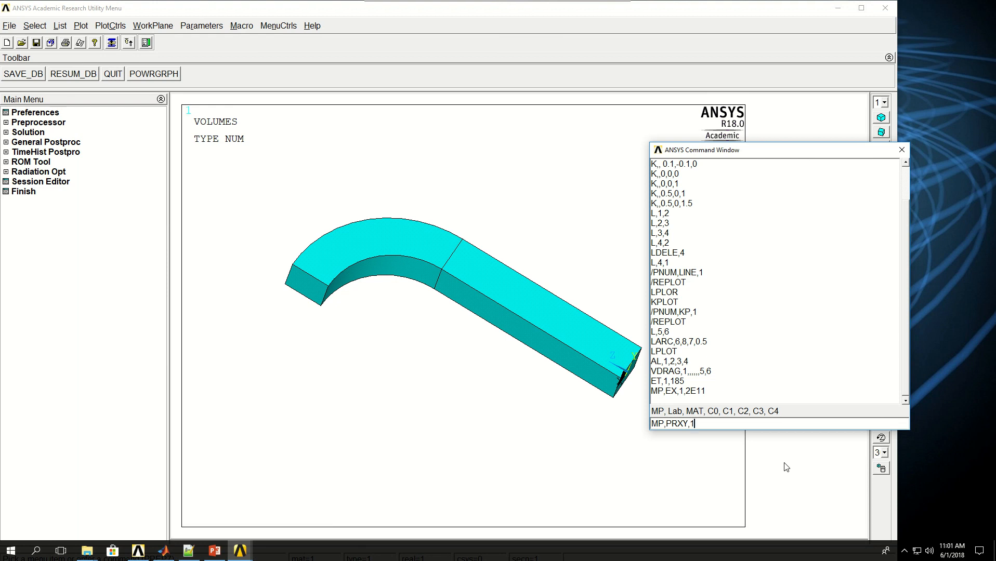
text(0.3)
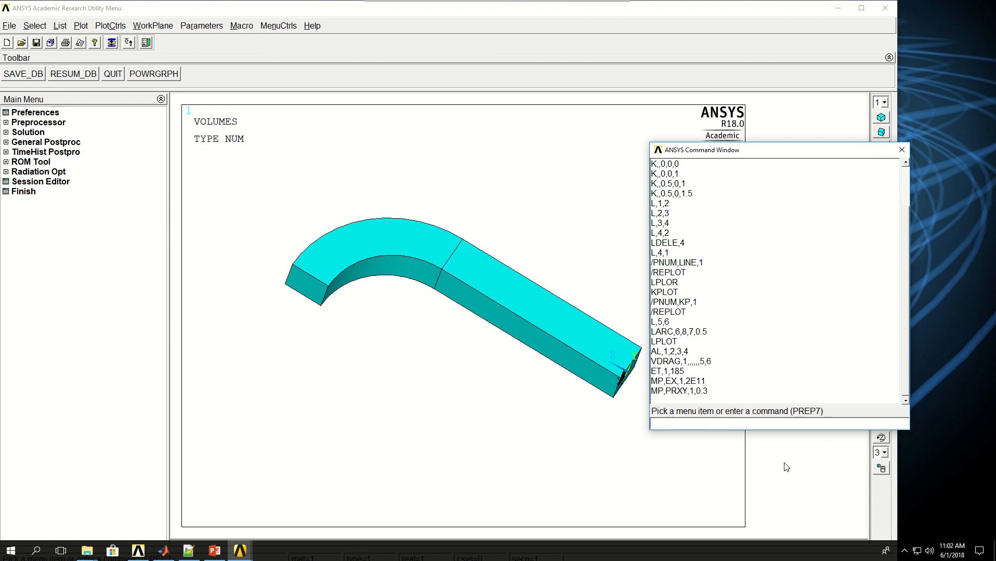
Step: Set the element size to 0.1 with ESIZE,0.1
text(ESIZ)
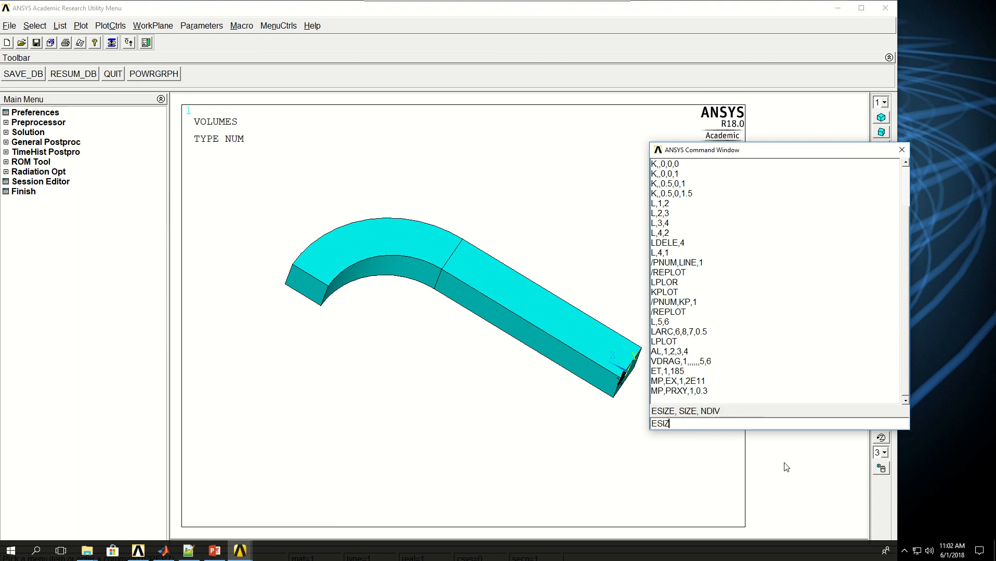
text(E)
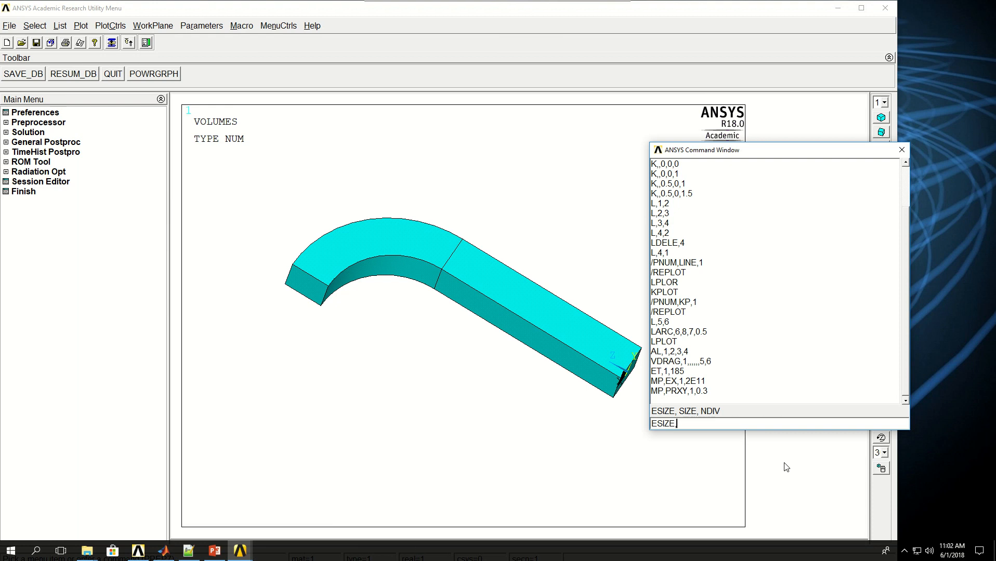
text(0.)
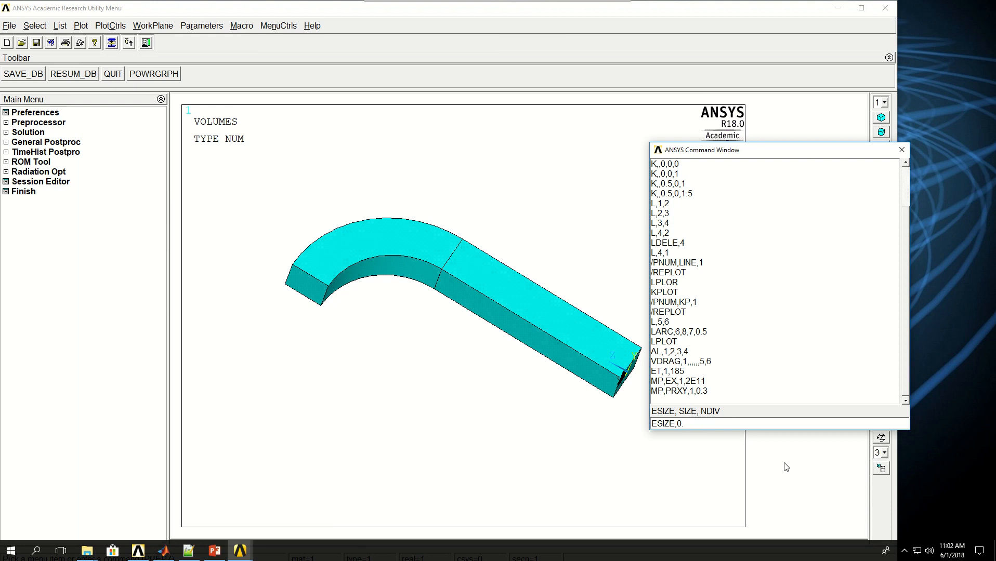
text(1)
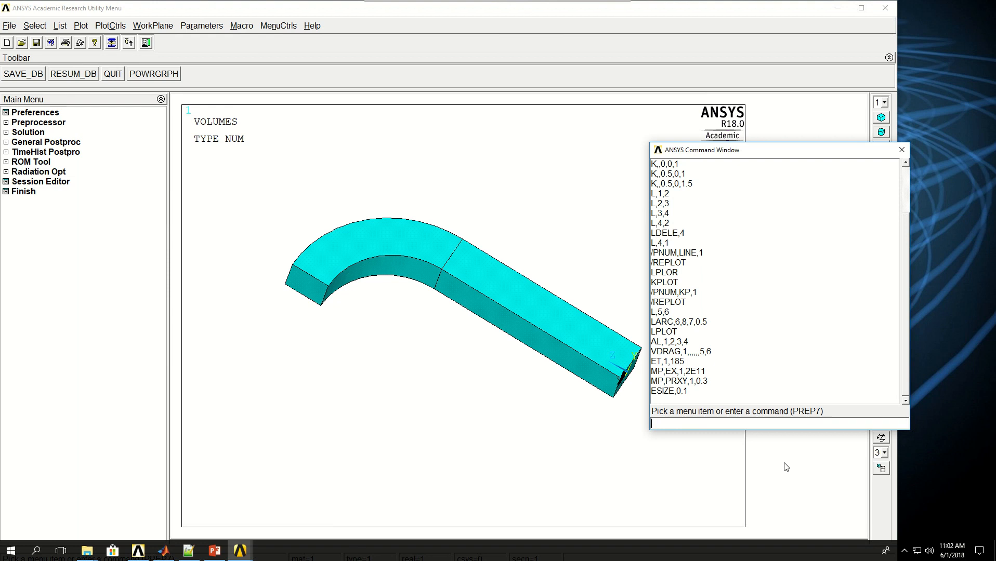
Step: Mesh both volumes of the bent bar with VMESH,1,2,1, producing hexahedral elements
text(VMESH)
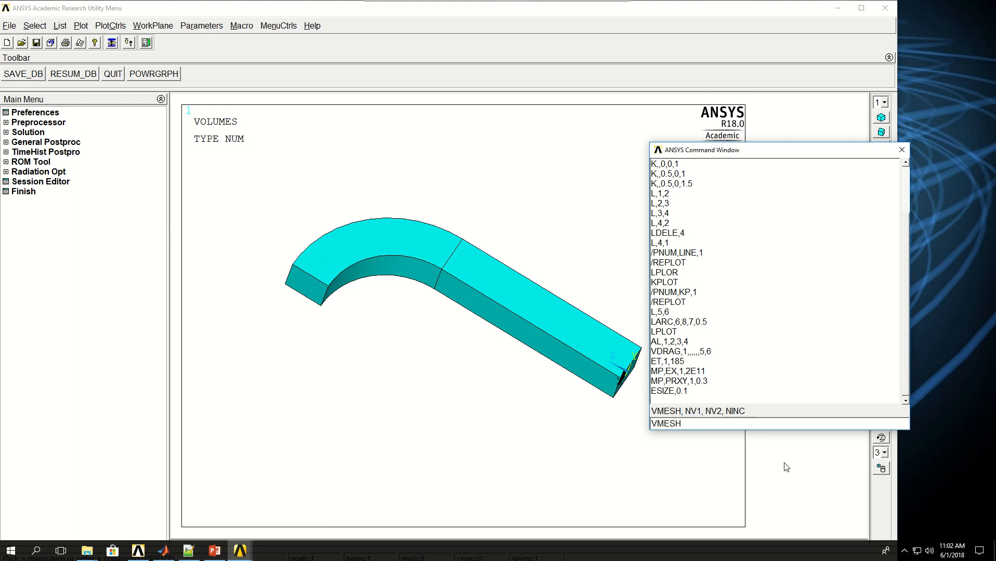
click(684, 423)
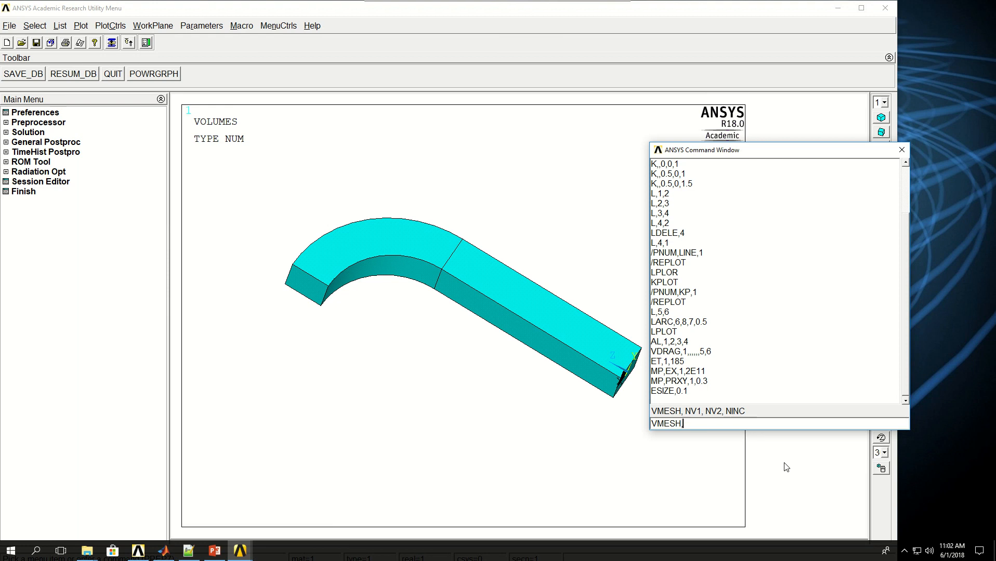
text(ALL)
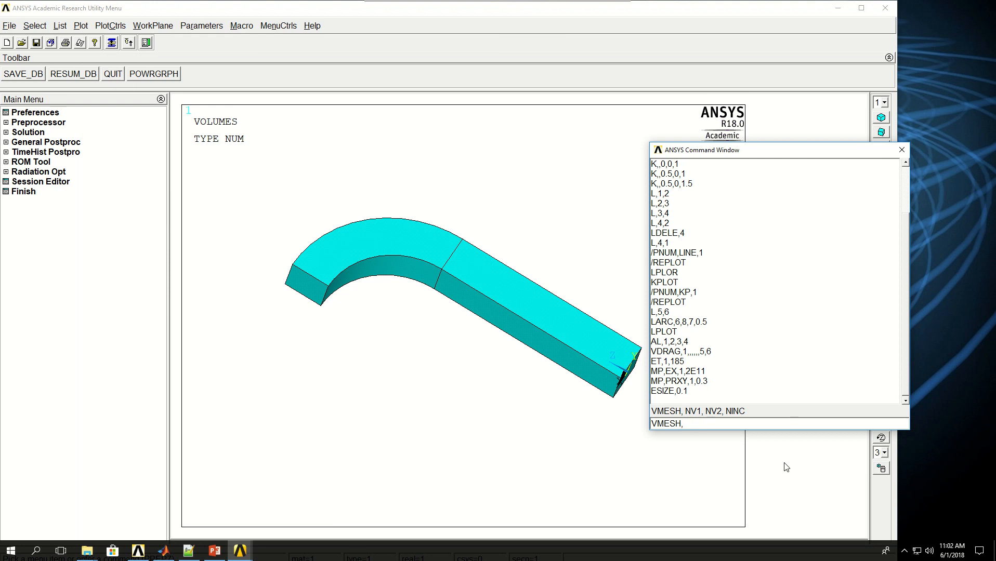
text(1,2,1)
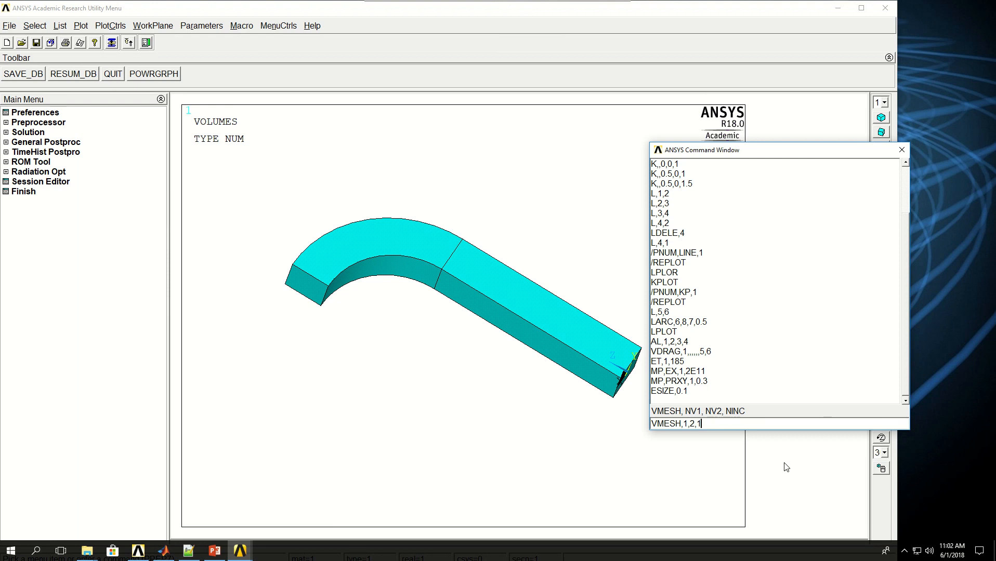
key(Return)
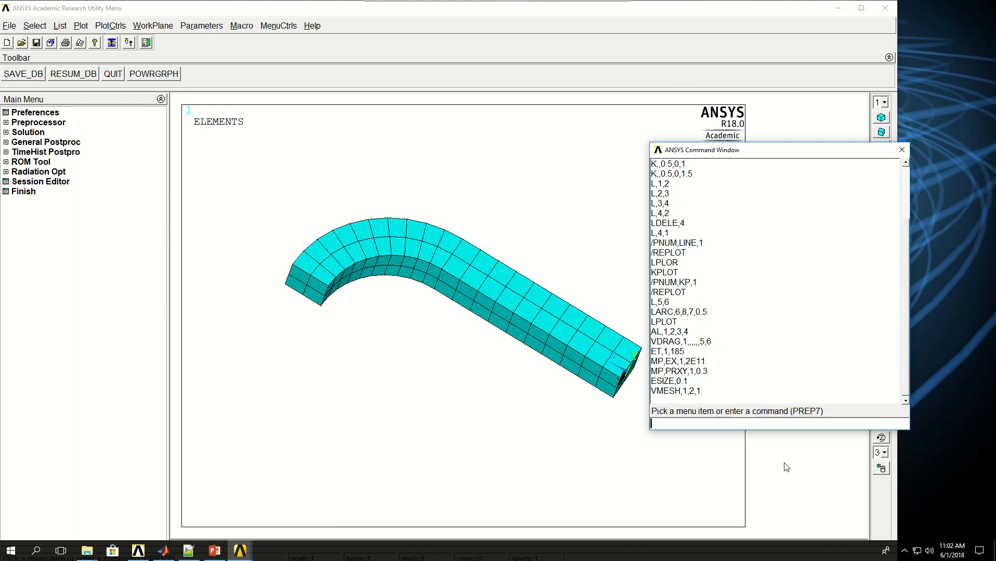
Step: Remove the mesh from all volumes with VCLEAR,ALL and replot the bare bent solid
text(VCLEAR,)
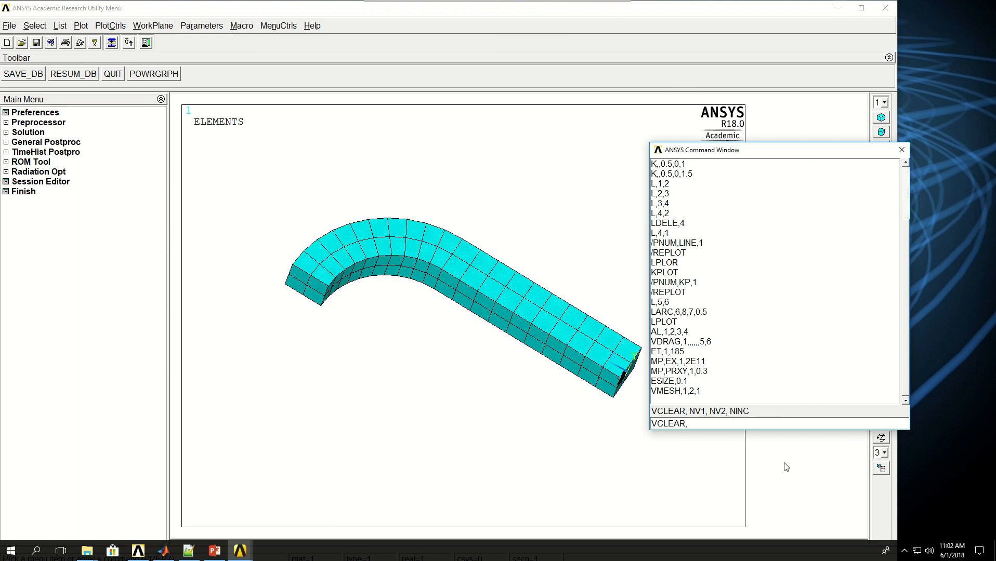
text(VCLEAR,ALL)
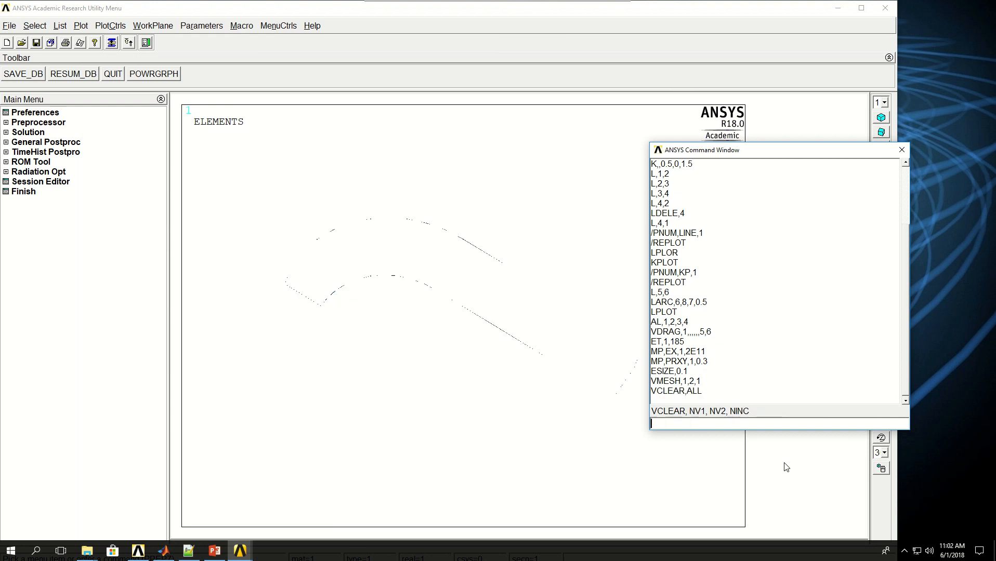
key(Return)
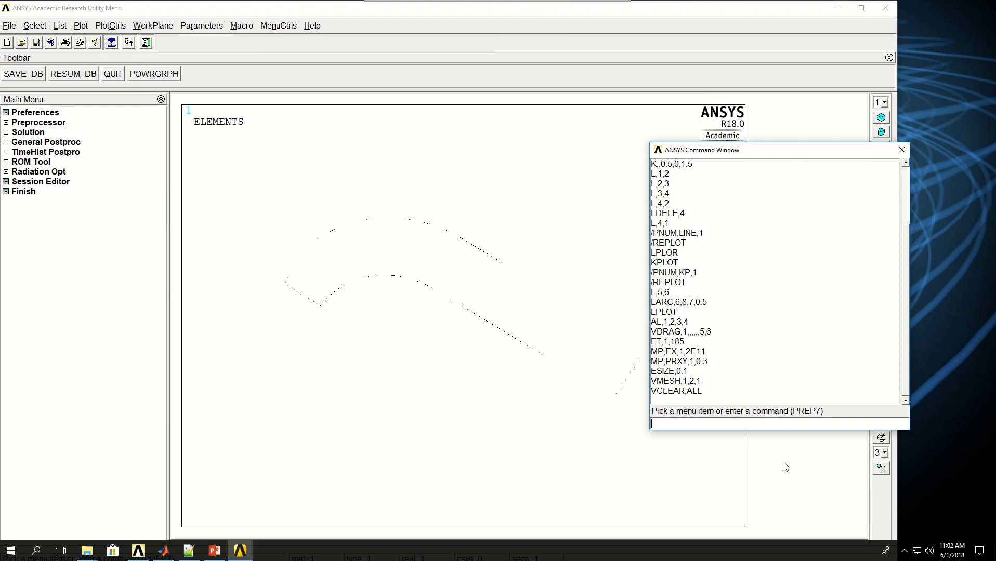
text(VLPO)
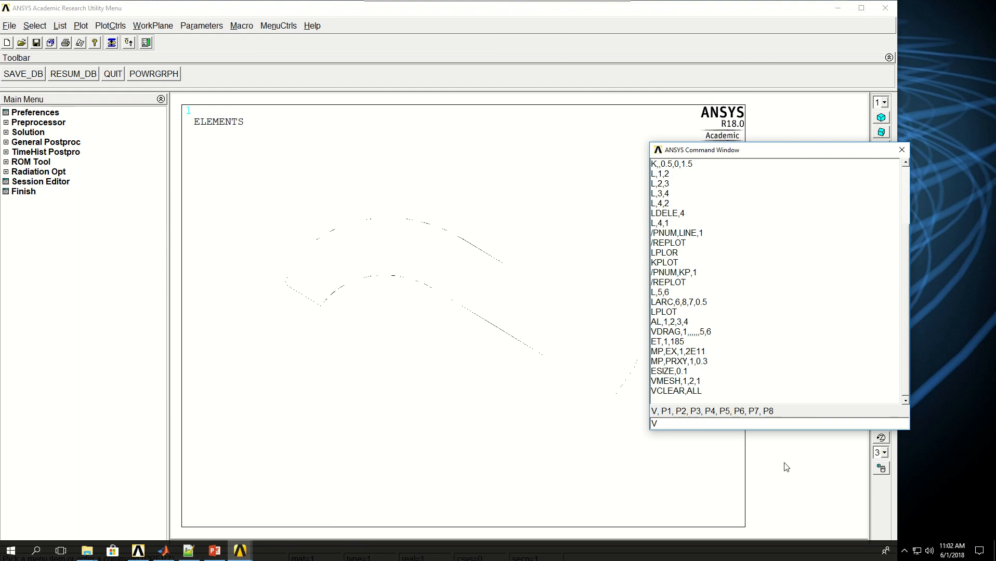
key(Return)
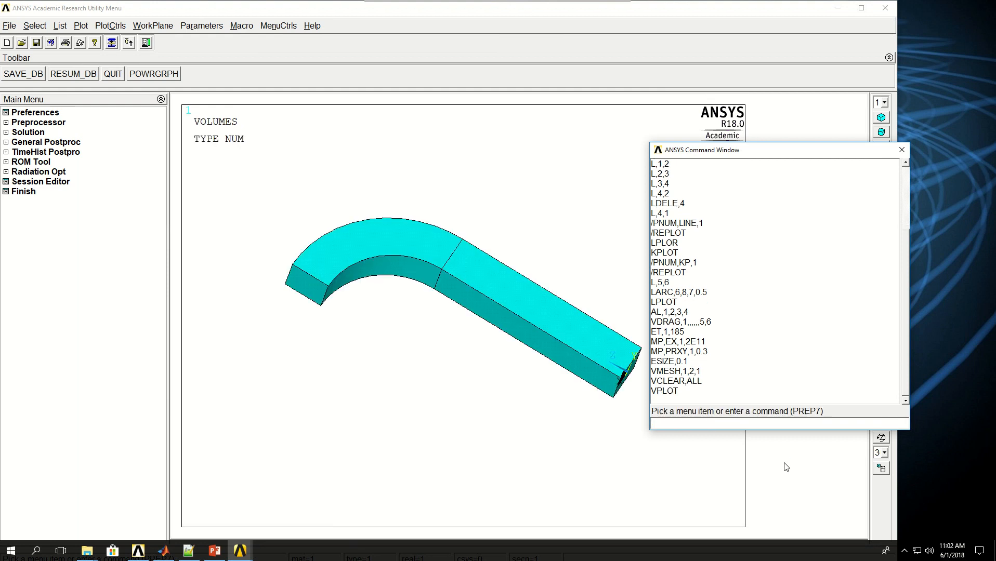
Step: Enter the finer element size ESIZE,0.025 for remeshing both volumes
text(ESIZE)
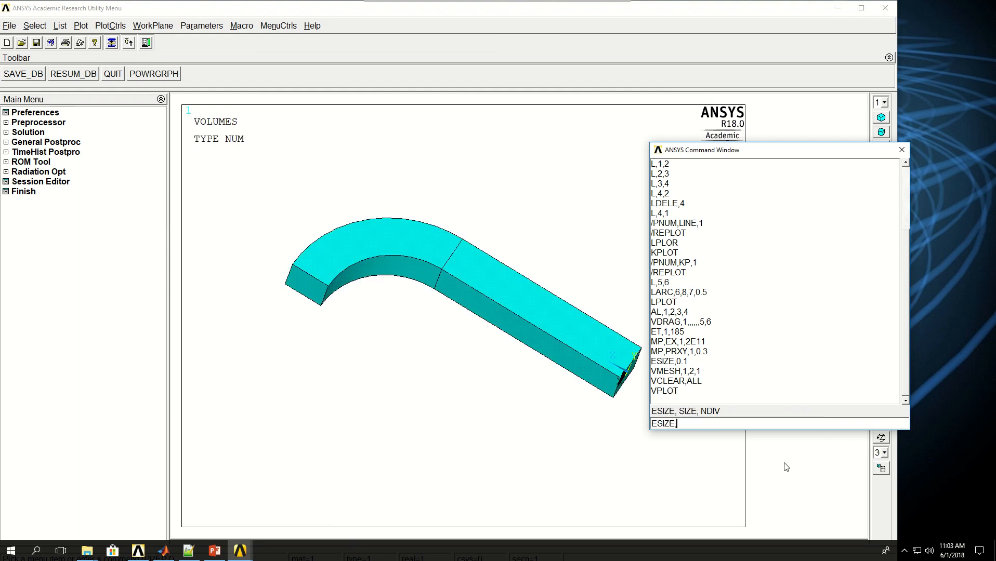
text(,0)
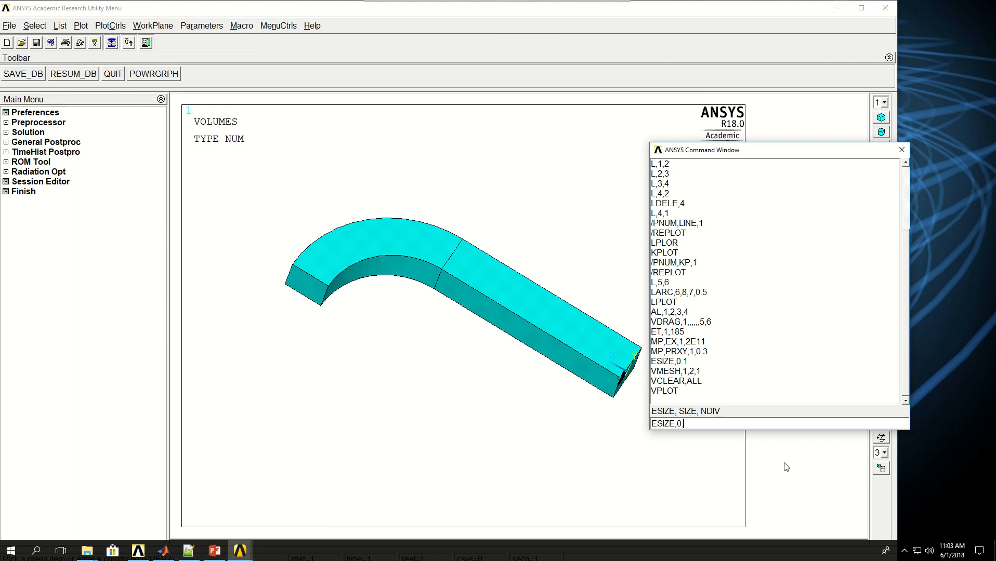
text(.0)
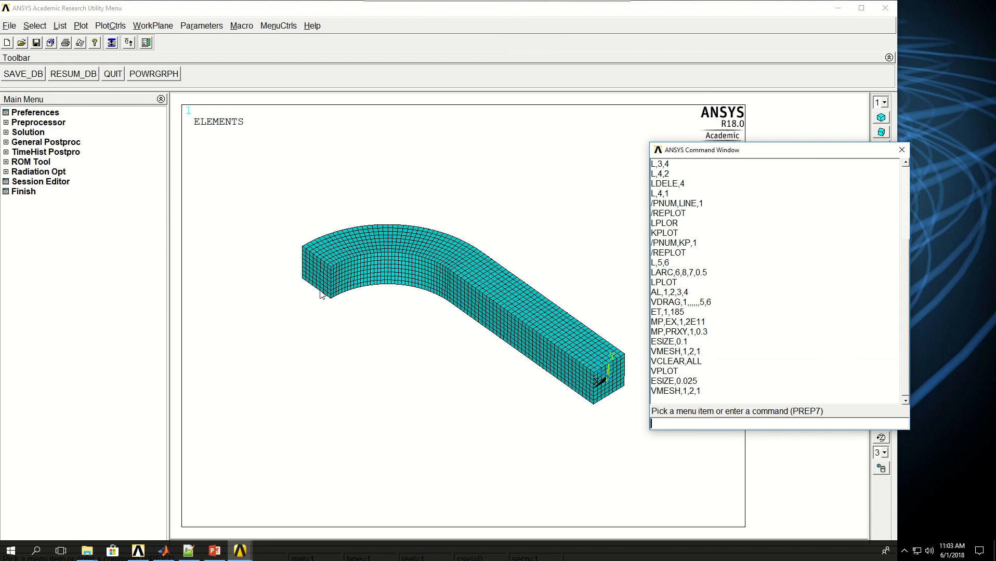
mouse_move(511, 368)
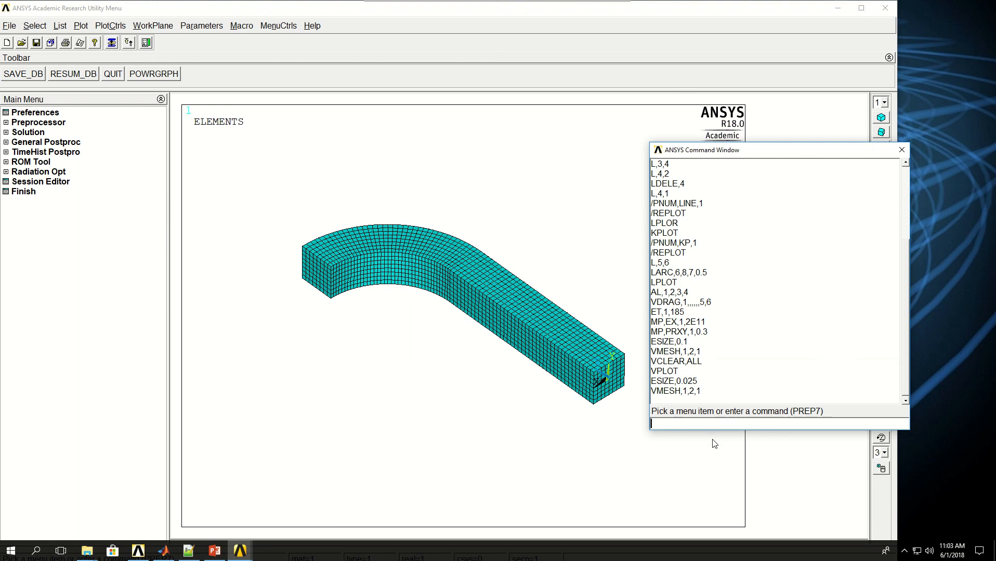
Step: Select and plot the nodes of the end face at X = 0.5 with NSEL,S,LOC,X,0.5
text(NSEL,S)
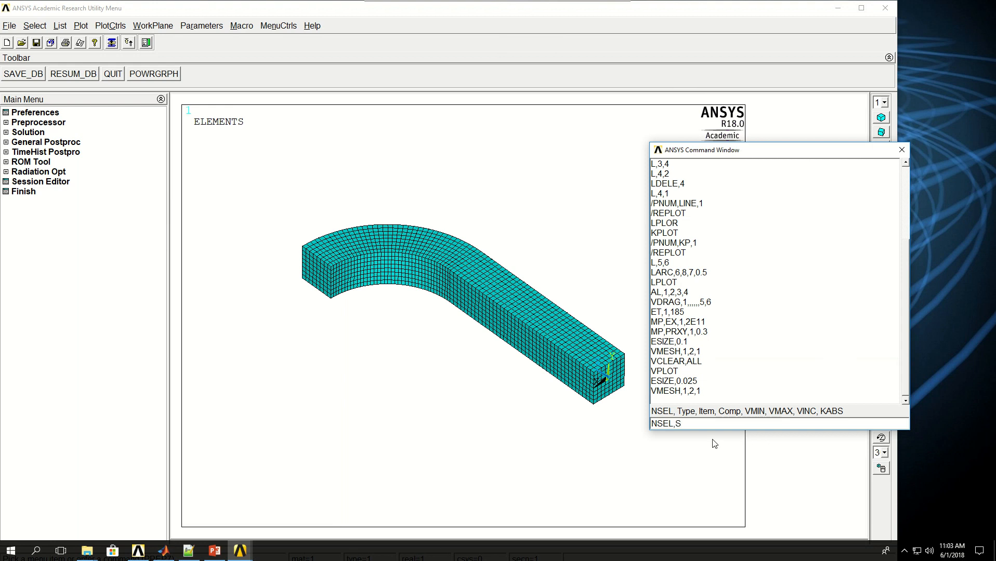
click(680, 423)
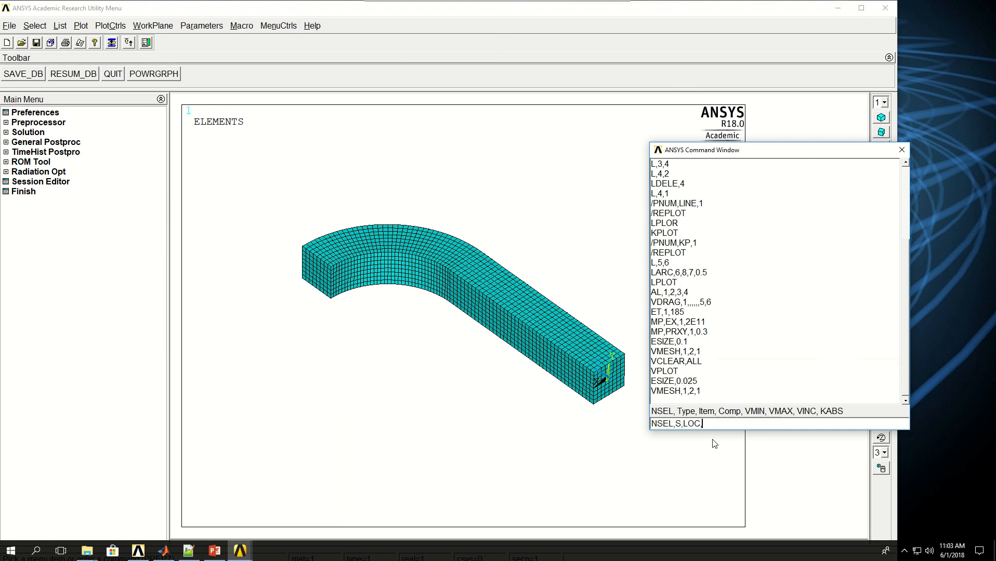
text(Z,)
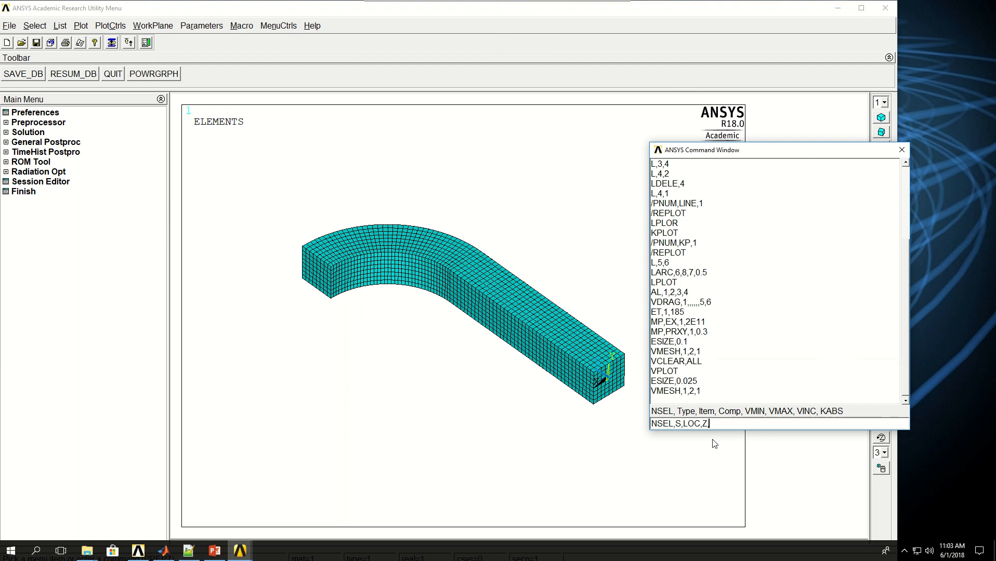
text(0.)
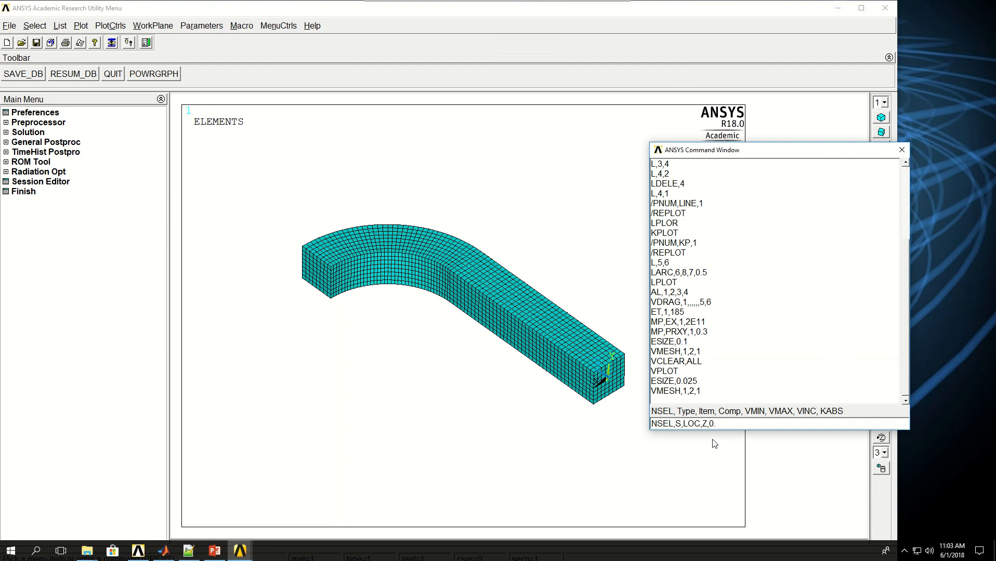
text(0.5)
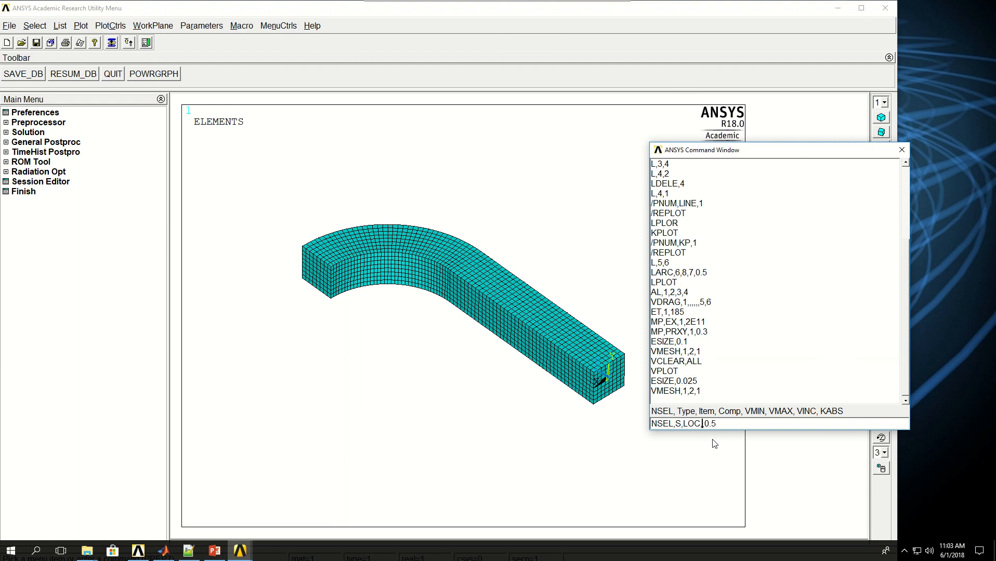
text(X)
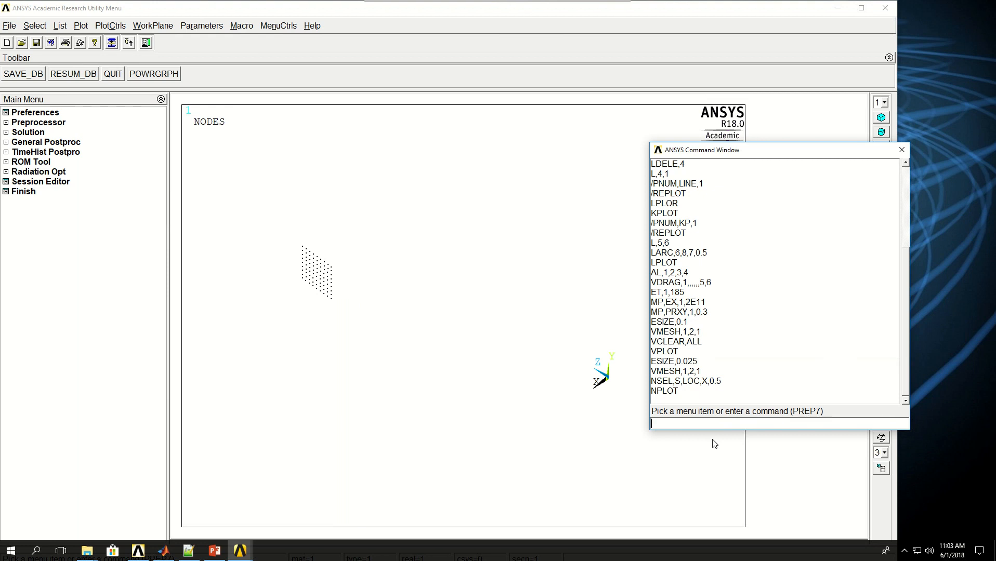
Step: Fix all degrees of freedom of the selected nodes to zero with D,ALL,ALL,0
text(D)
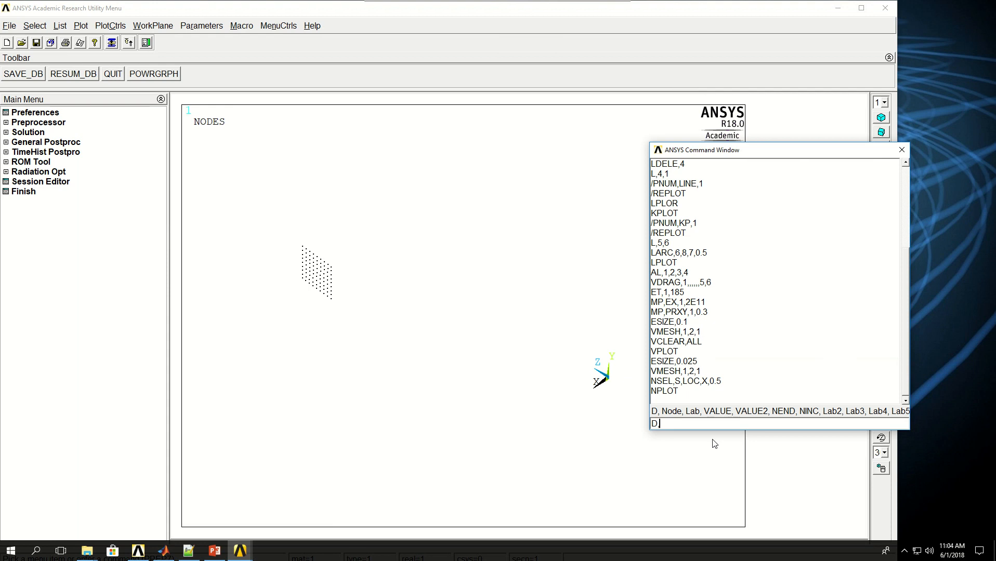
text(,ALL,)
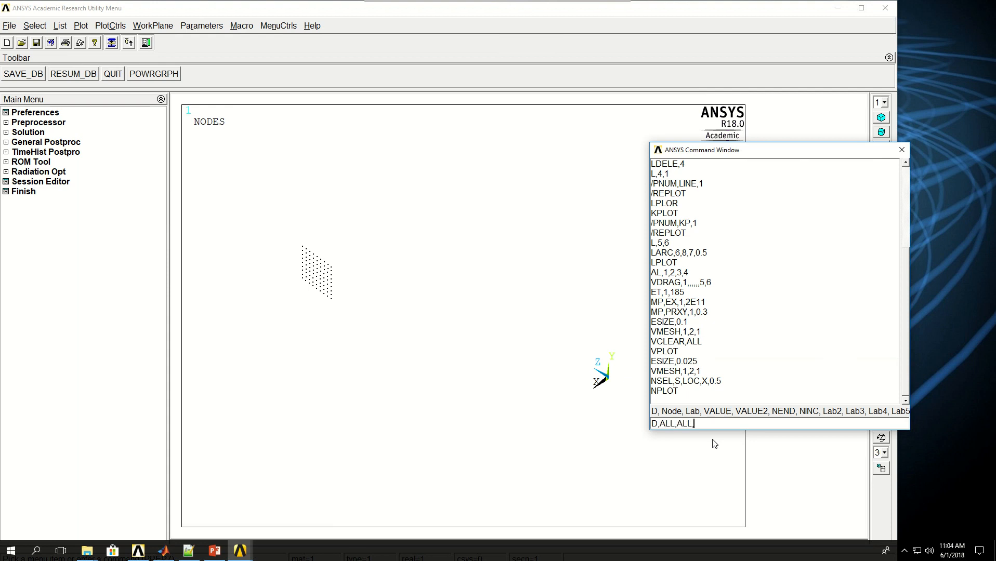
text(0)
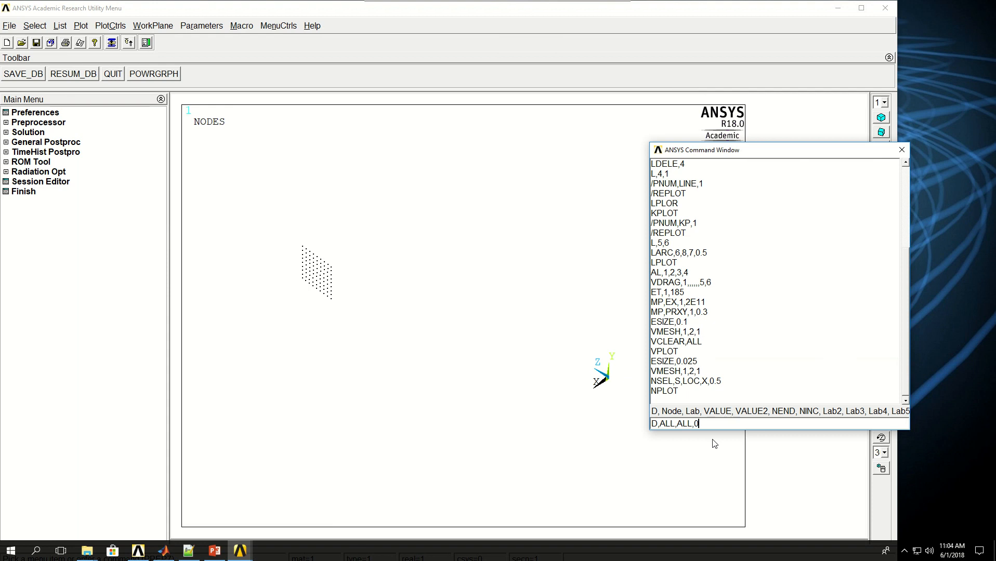
mouse_move(608, 425)
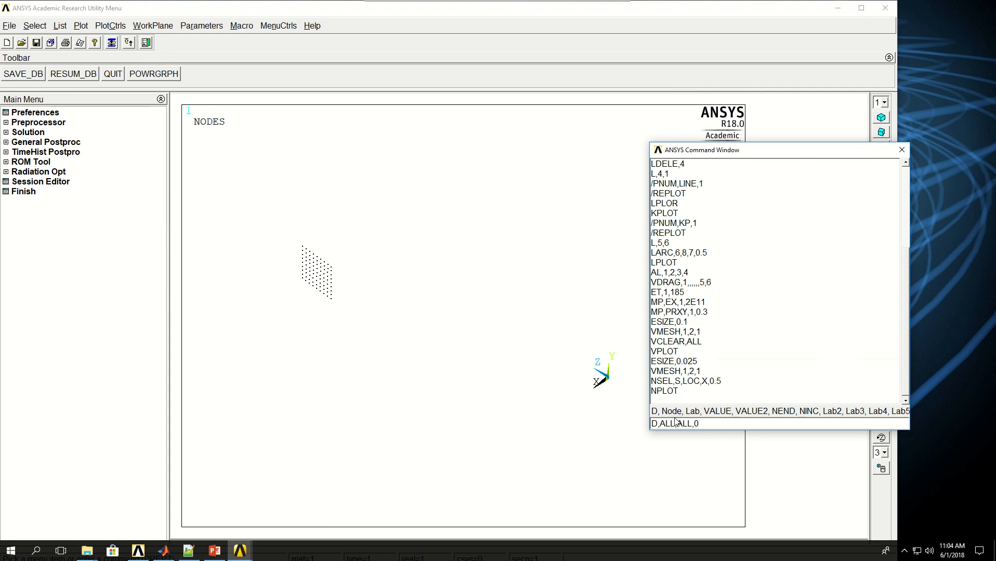
click(695, 423)
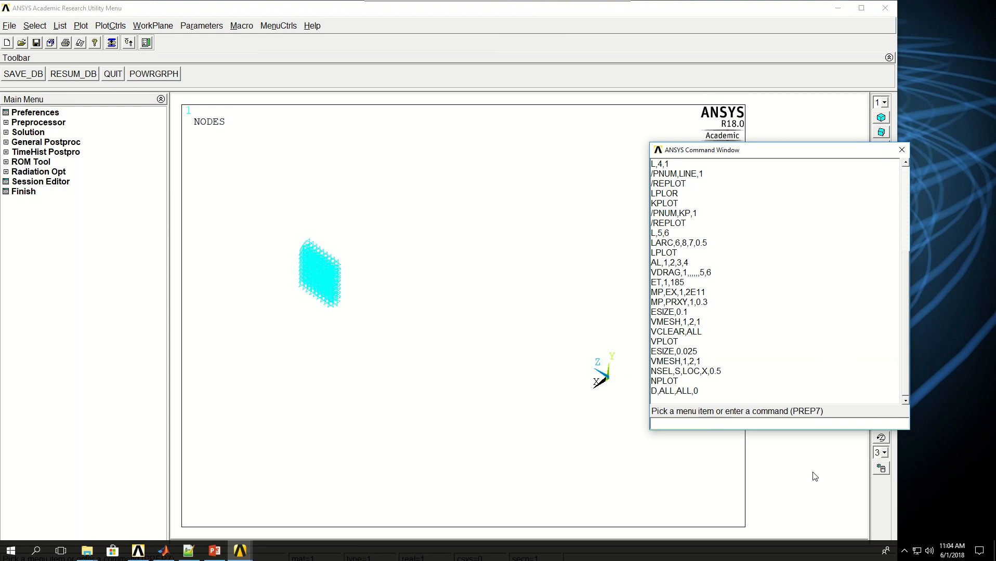
Step: Select the Z = 0 plane nodes and constrain UZ to 0, then reselect everything and replot
text(ALLSEL)
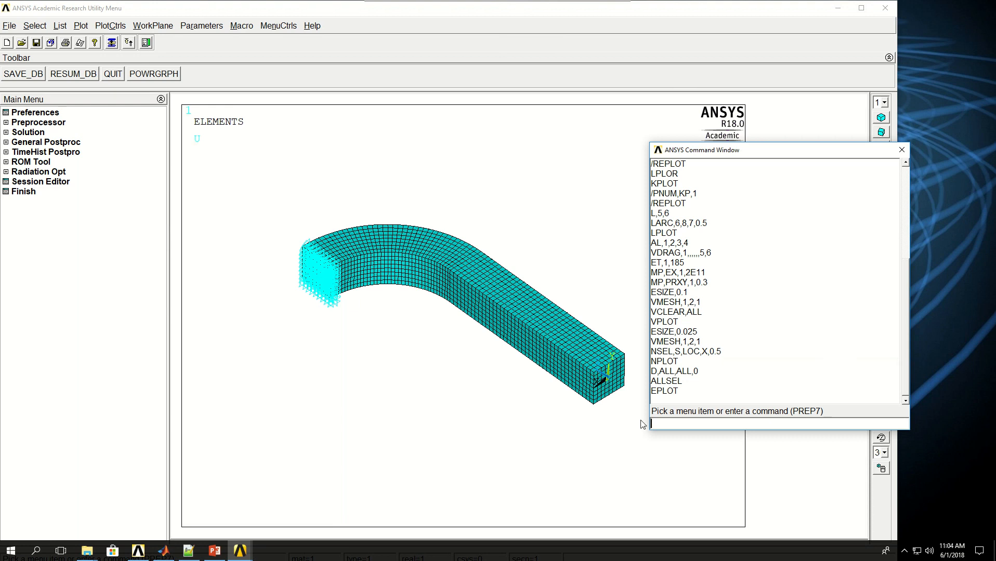
mouse_move(608, 381)
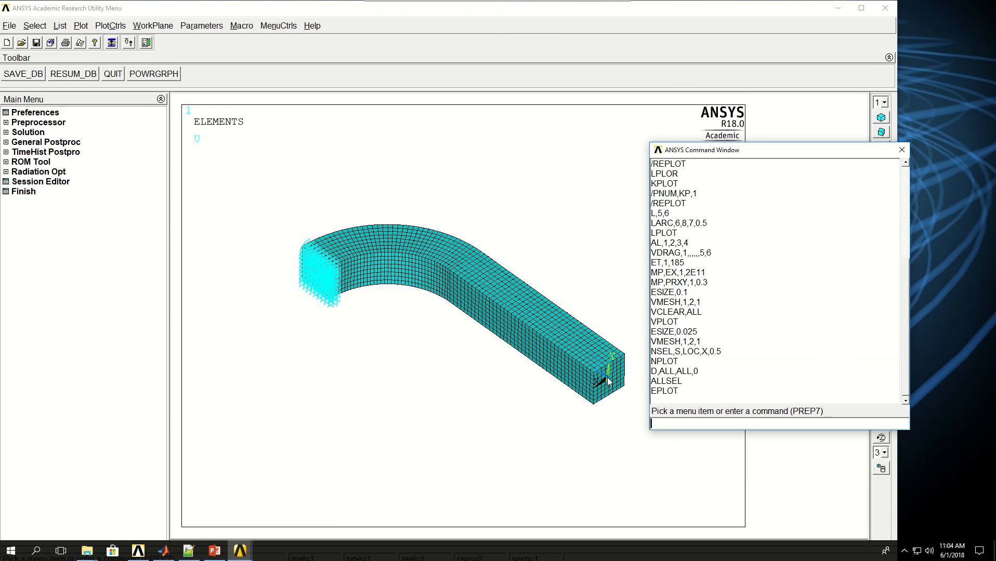
mouse_move(618, 379)
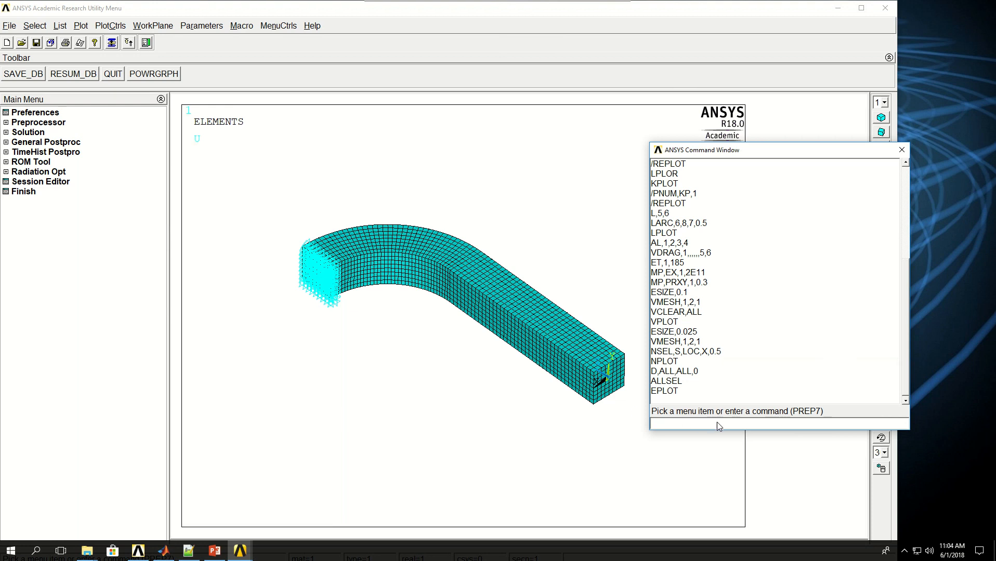
text(NSEL,S,)
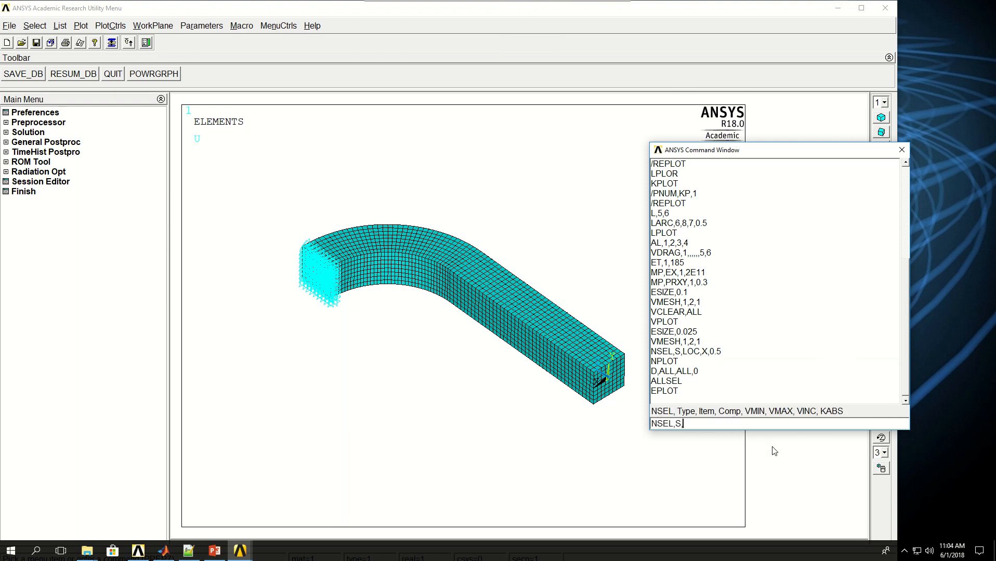
text(LOC)
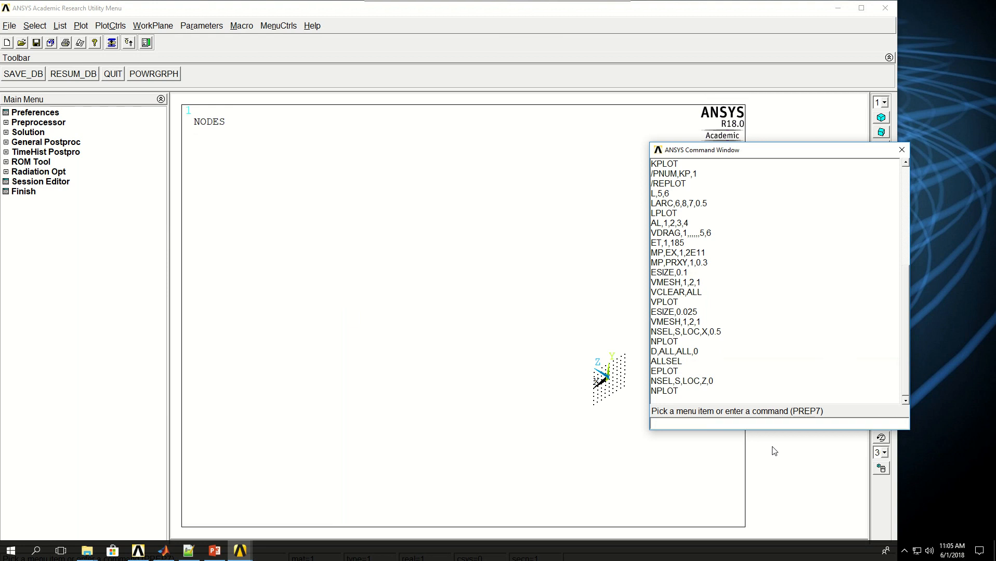
text(D,)
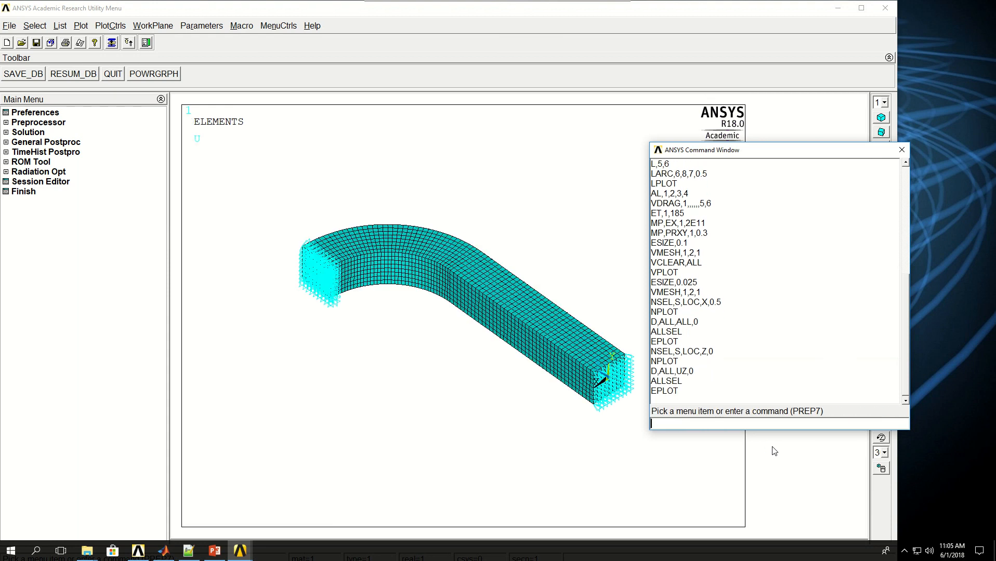
mouse_move(564, 322)
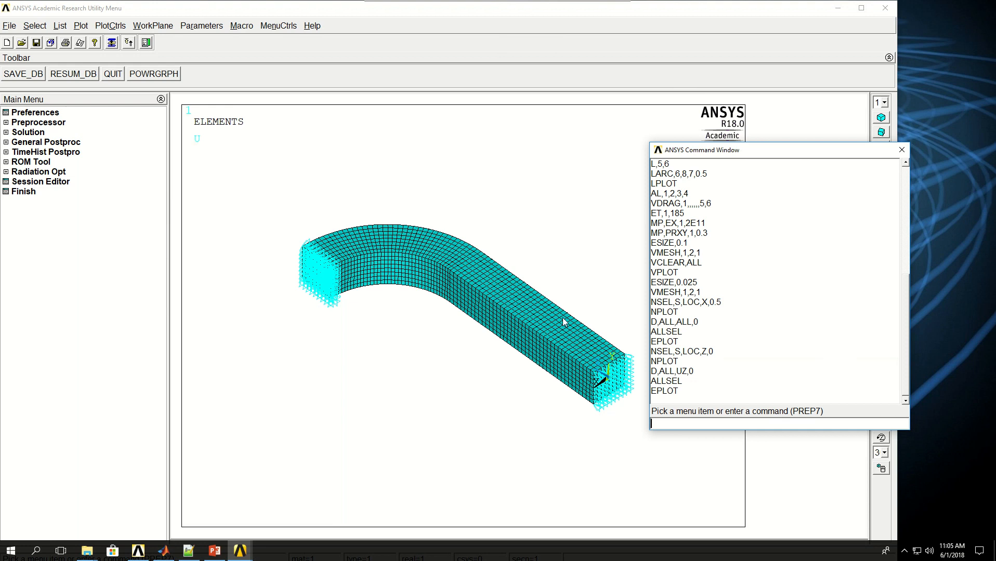
mouse_move(557, 358)
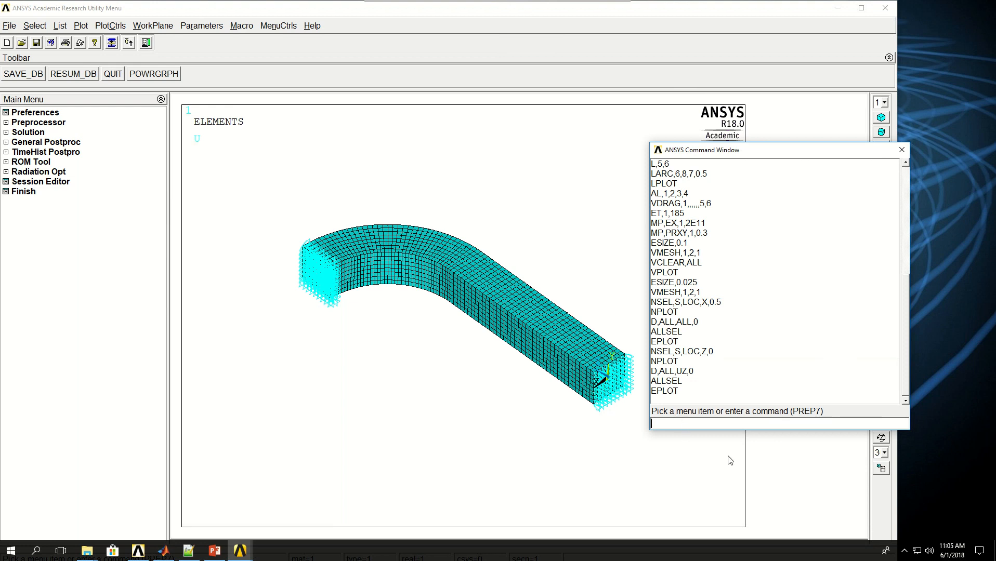
Step: Select the X = 0.1 face nodes and keep only those within 0 to 0.25 in Y and Z
text(NSEL,S,)
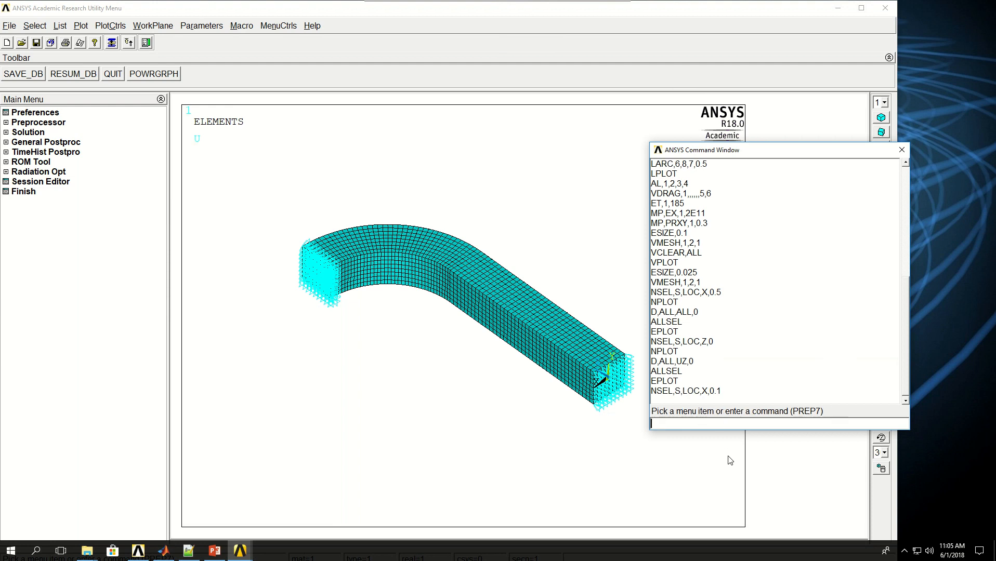
text(NPLOT)
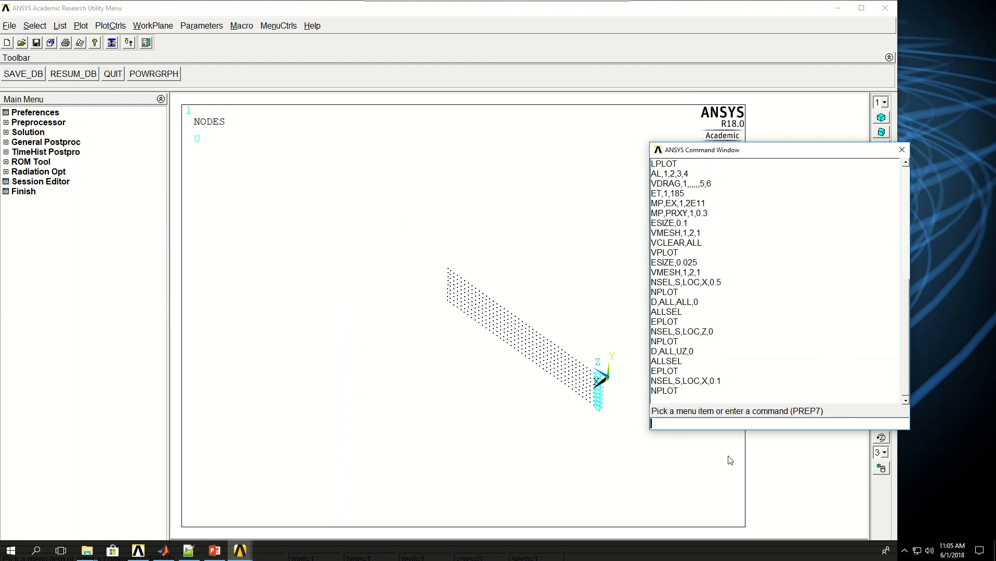
text(NSEL)
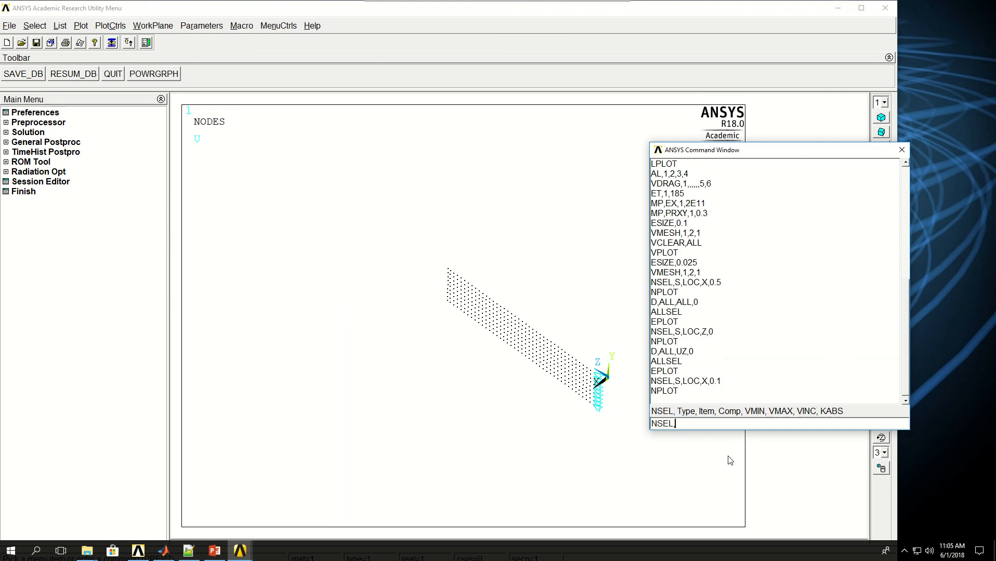
text(,R)
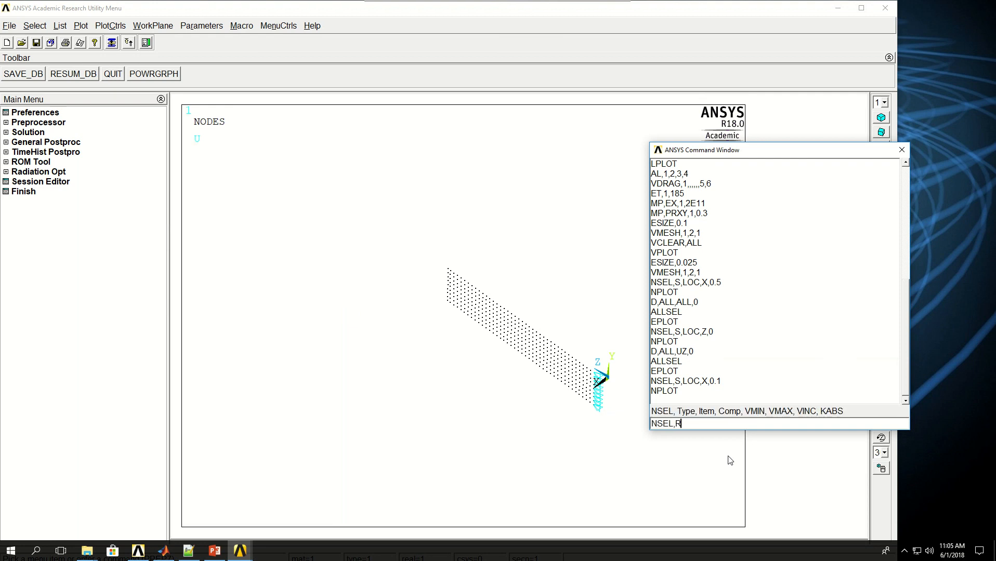
text(,LOC,)
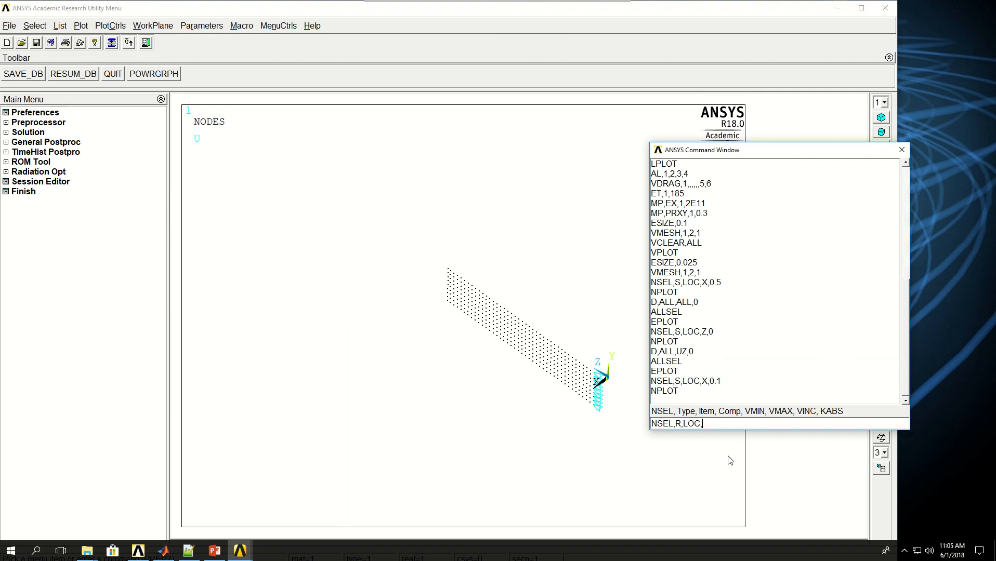
text(Y)
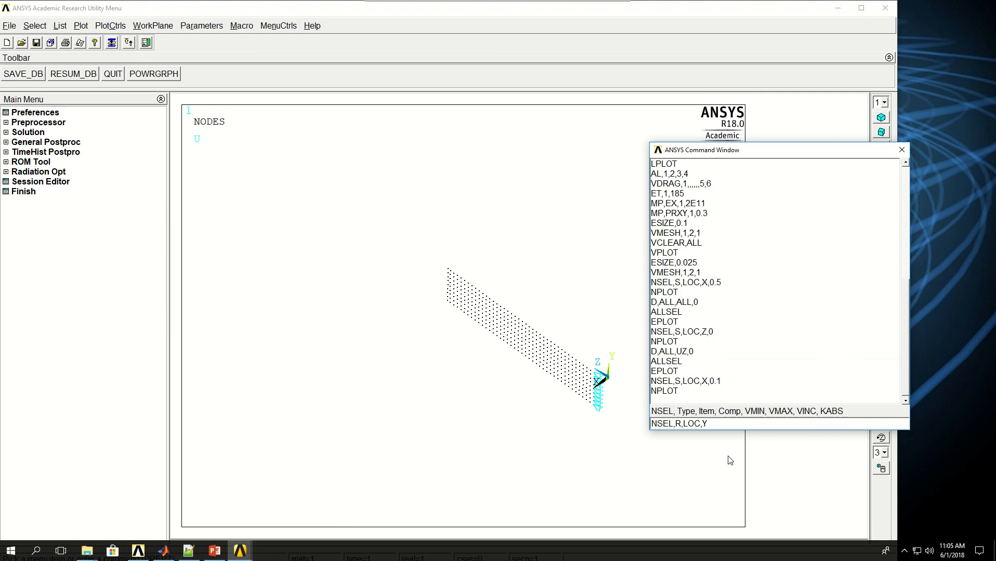
text(,0,0.25)
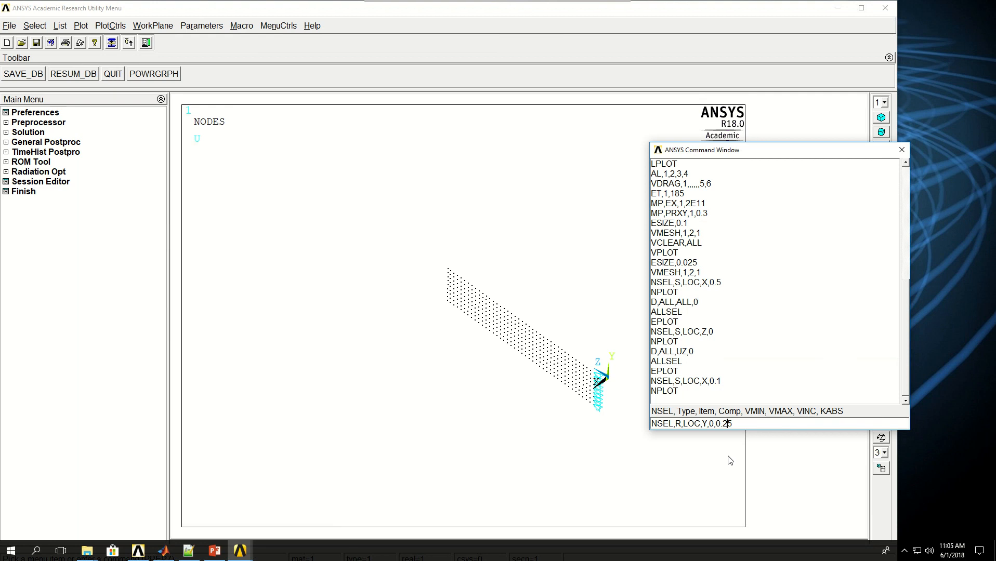
key(Return)
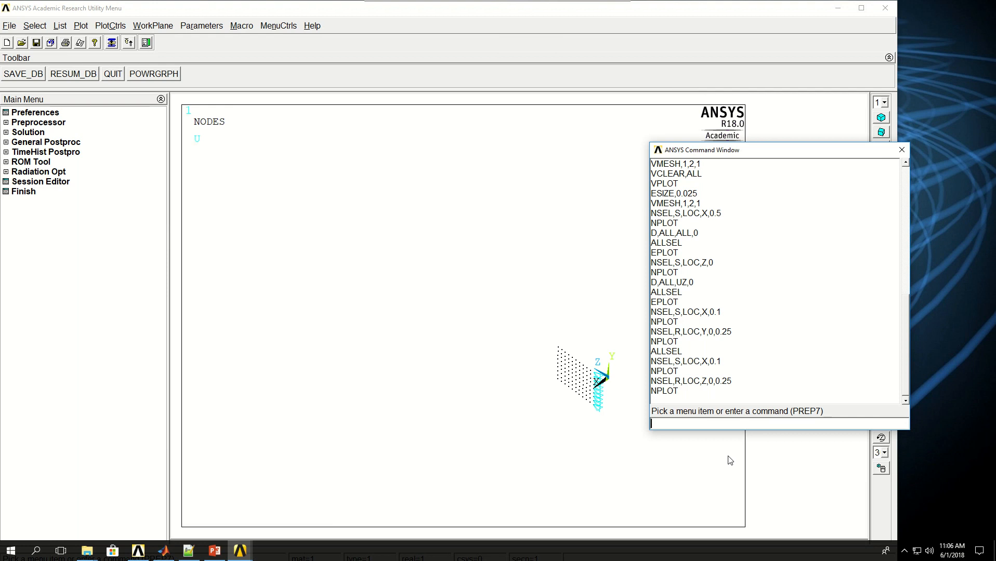
Step: Apply pressure 100 to the selected nodes with SF,ALL,PRES,100, then replot all elements
text(SF,ALL,)
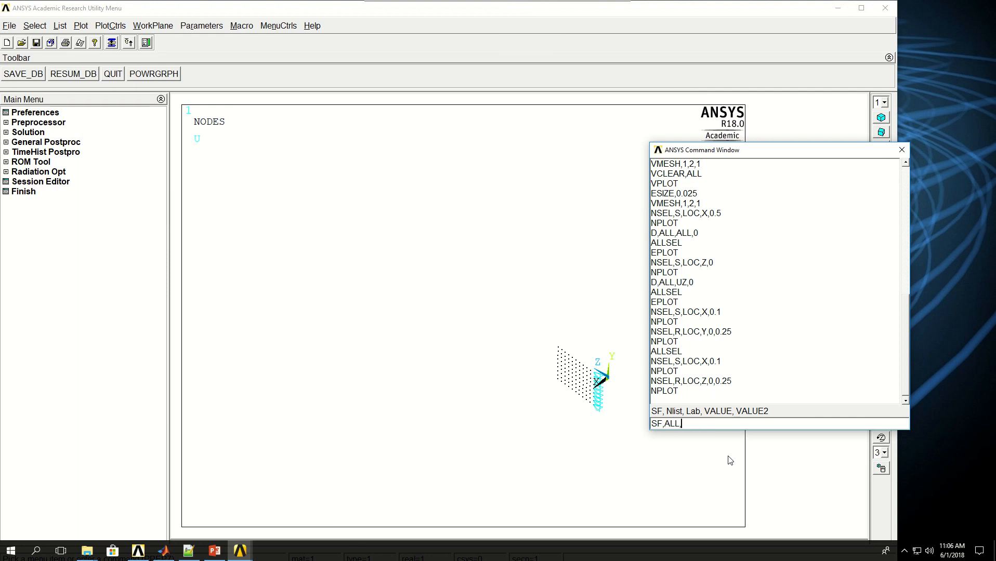
text(PRES,)
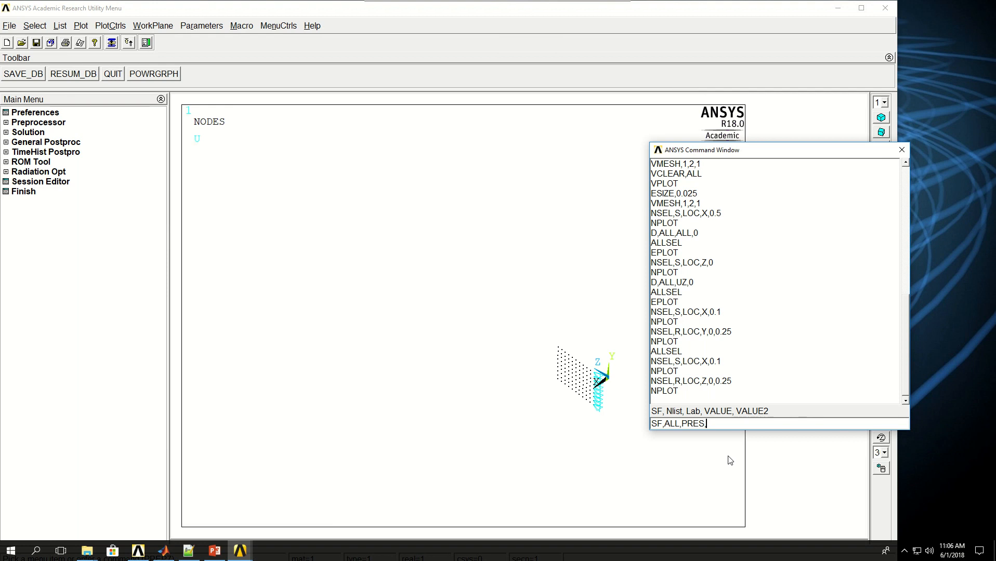
text(100)
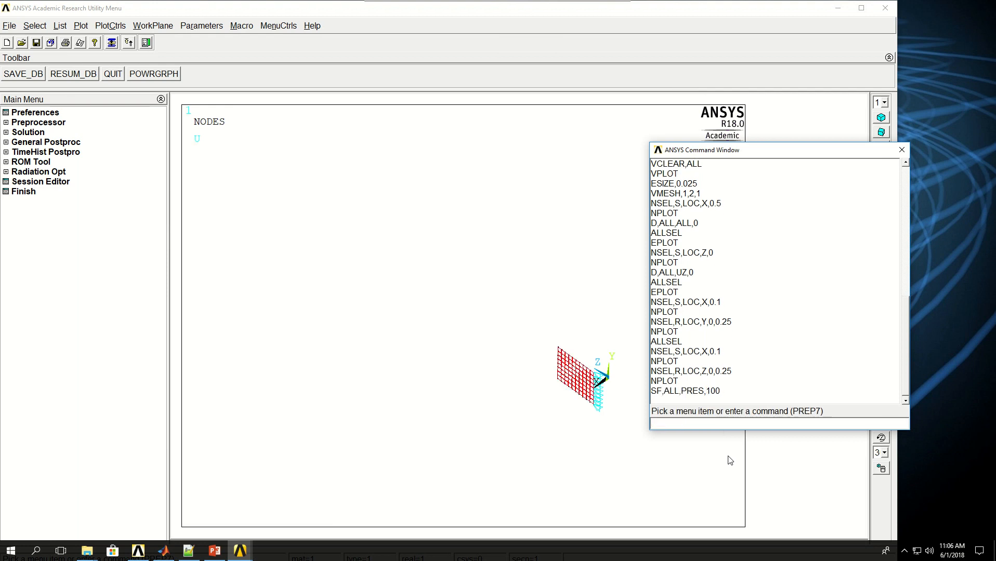
key(Return)
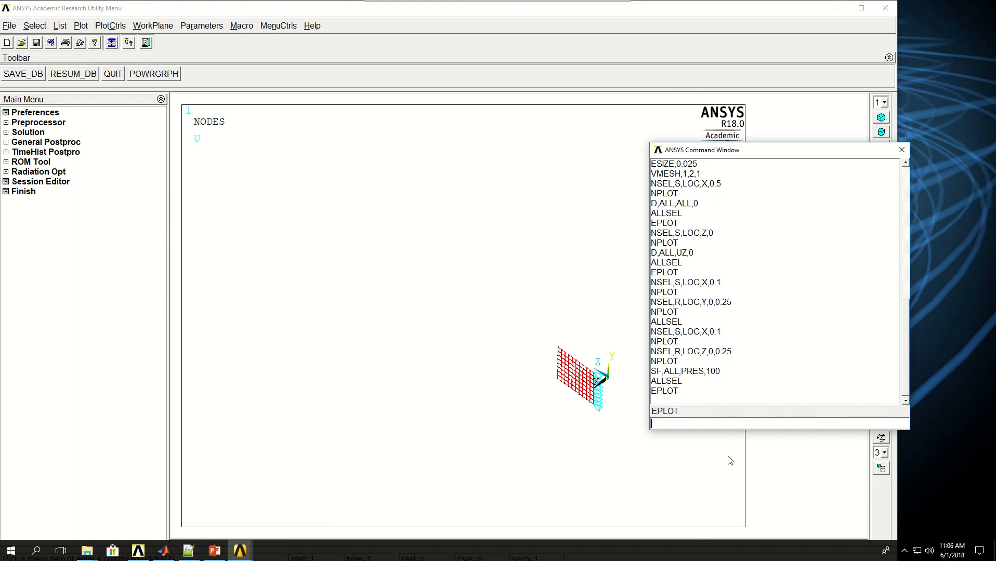
key(Return)
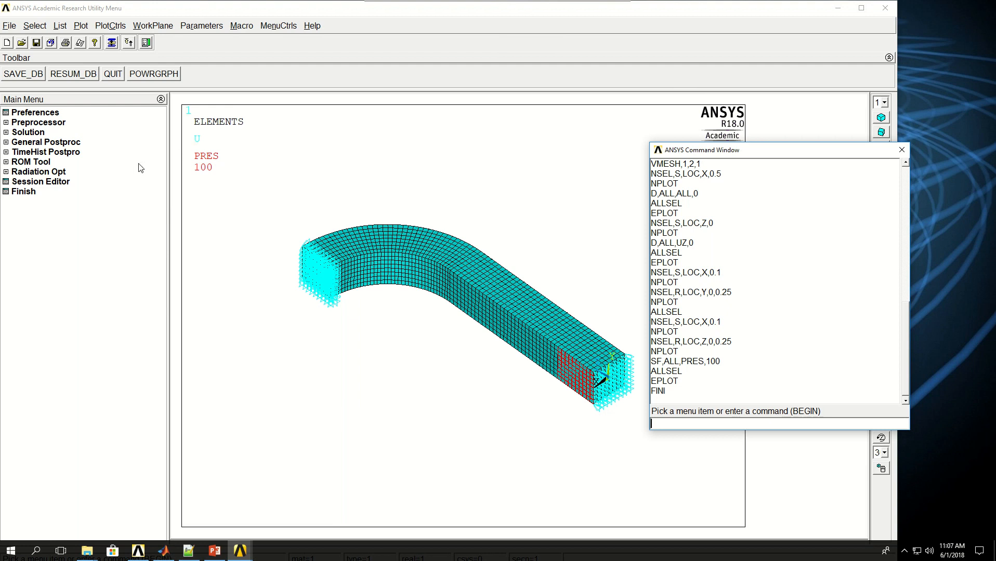
Step: Enter /SOLU, run a static SOLVE and dismiss the 'Solution is done!' note
click(28, 132)
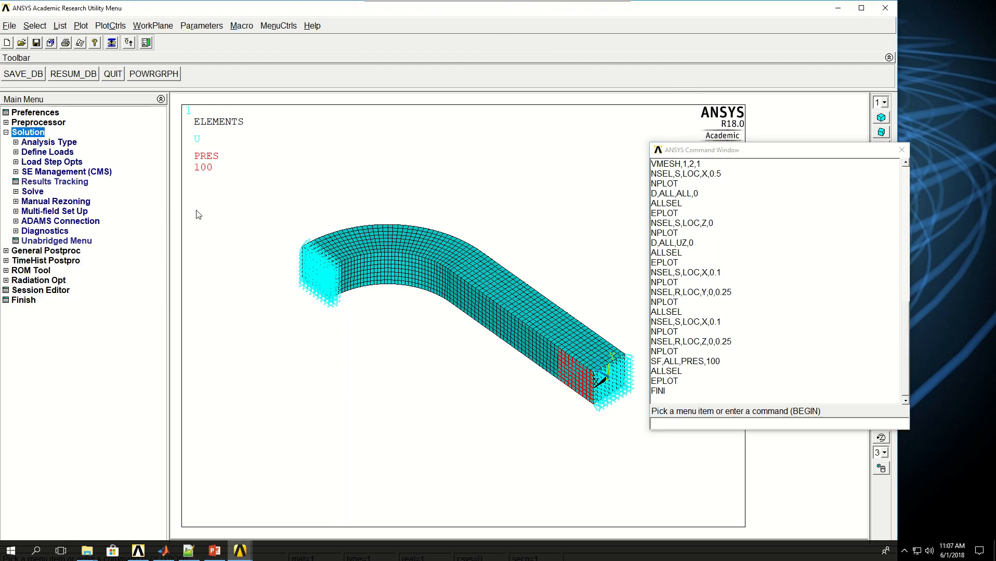
mouse_move(165, 207)
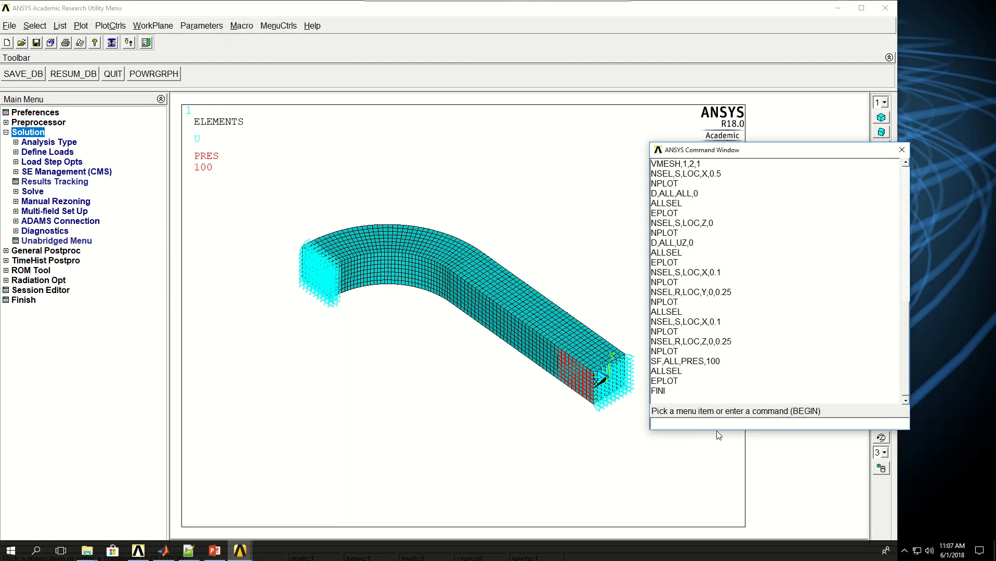
text(/SOLU)
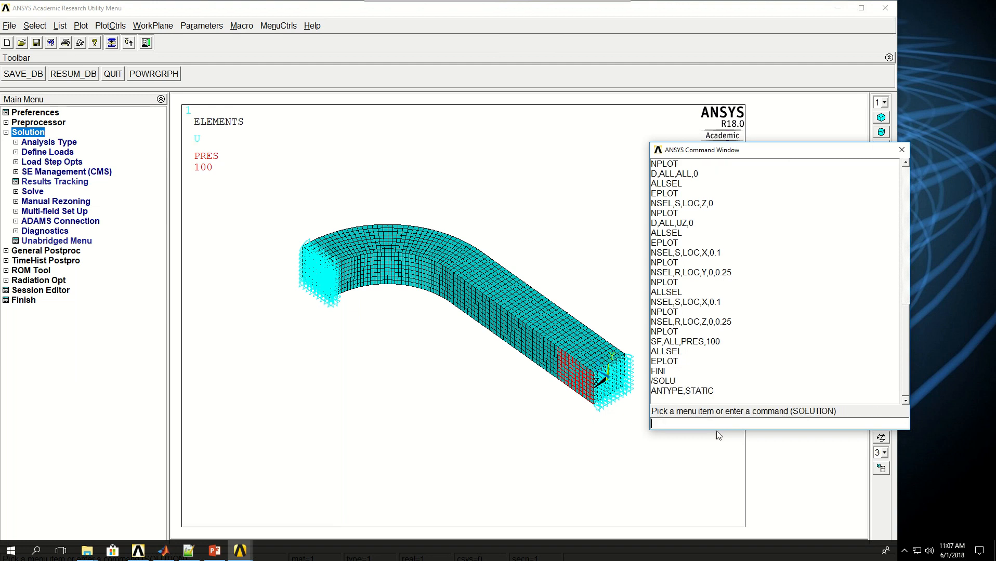
text(SOLVE)
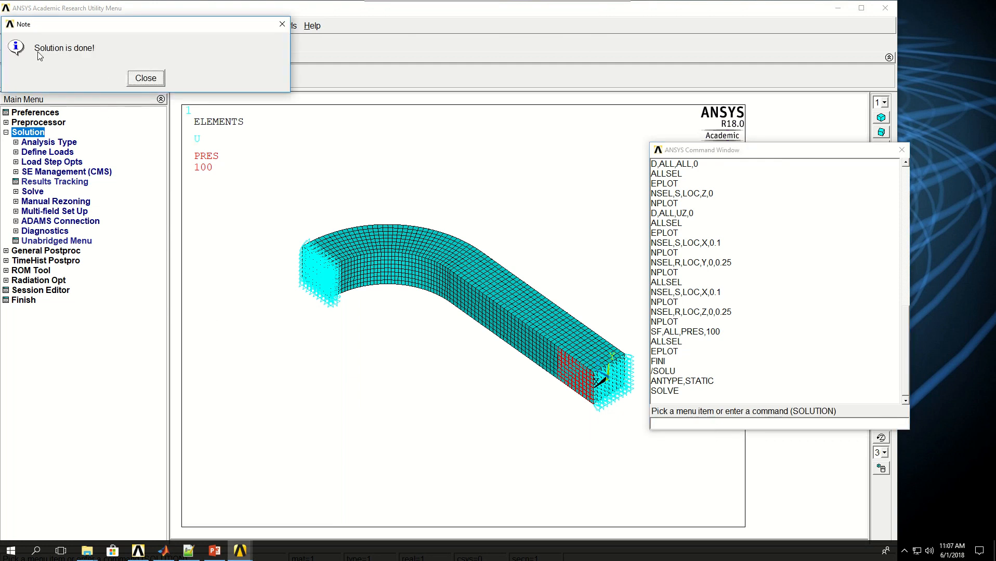
click(144, 78)
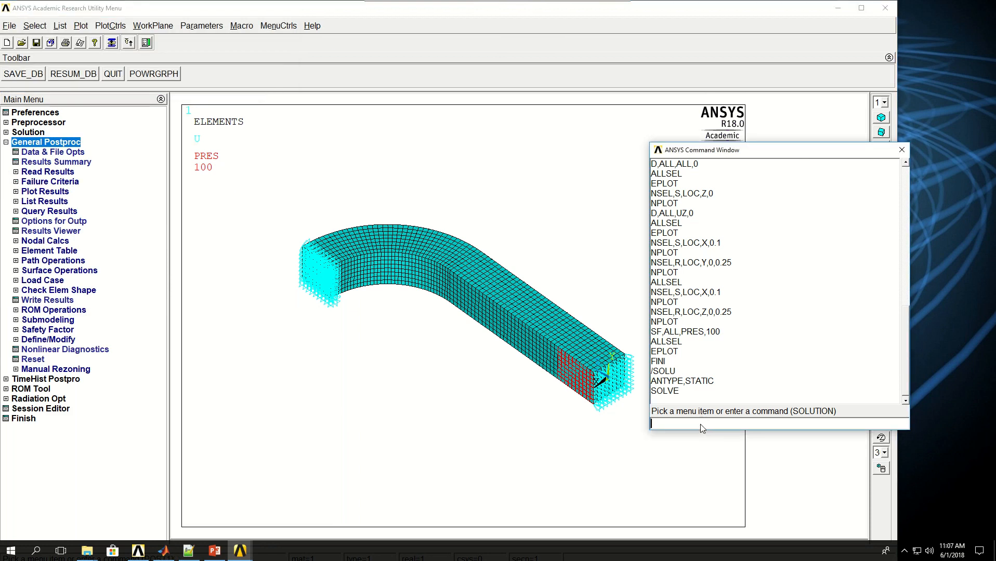
Step: Enter /POST1 and plot the total displacement contour with PLNSOL,U,SUM
text(/POST1)
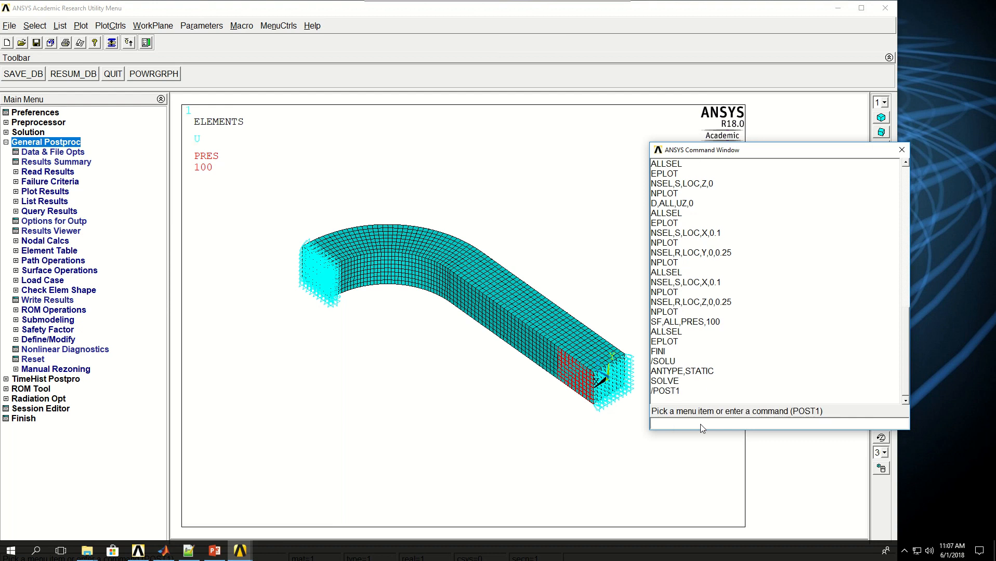
text(PLNSOL)
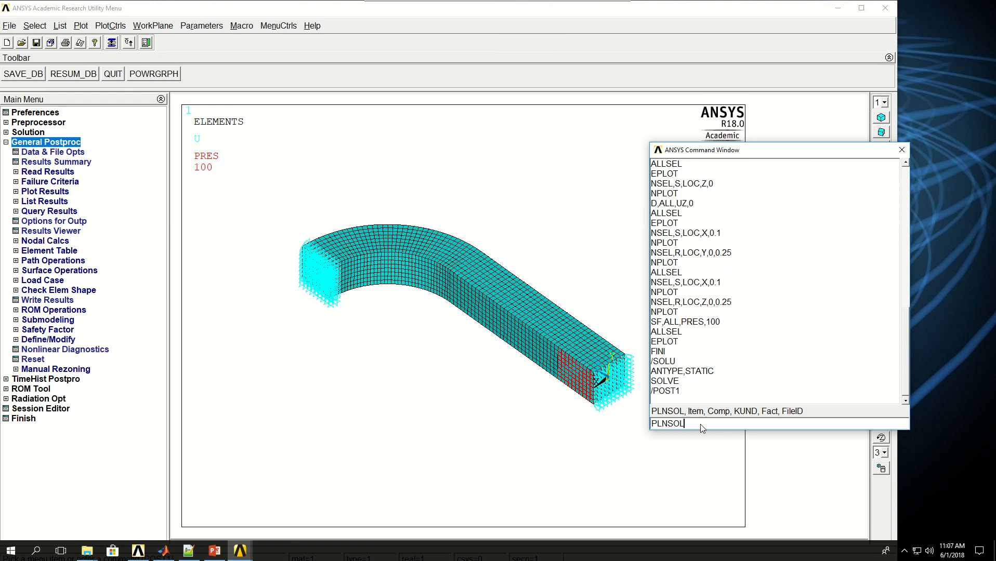
text(,U)
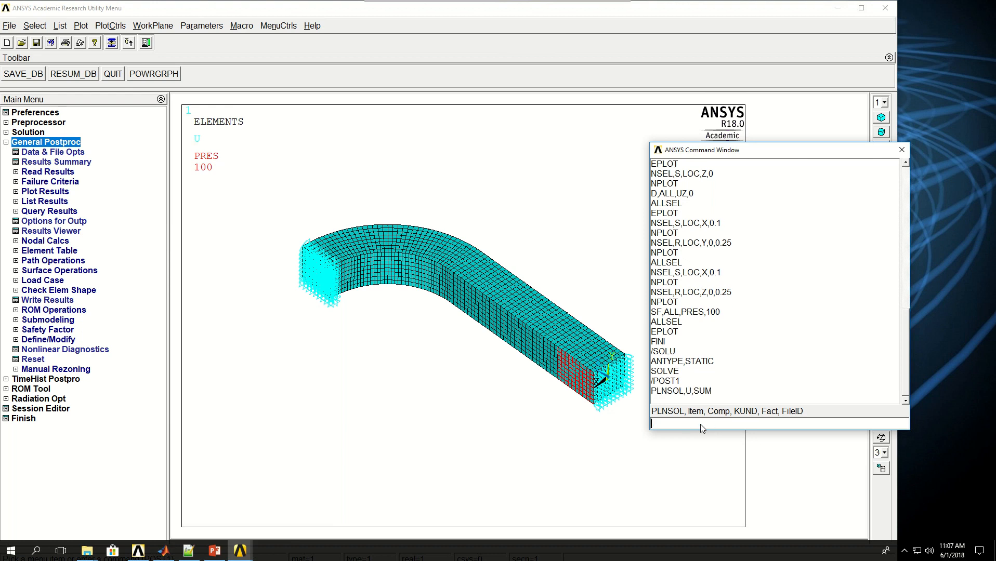
key(Return)
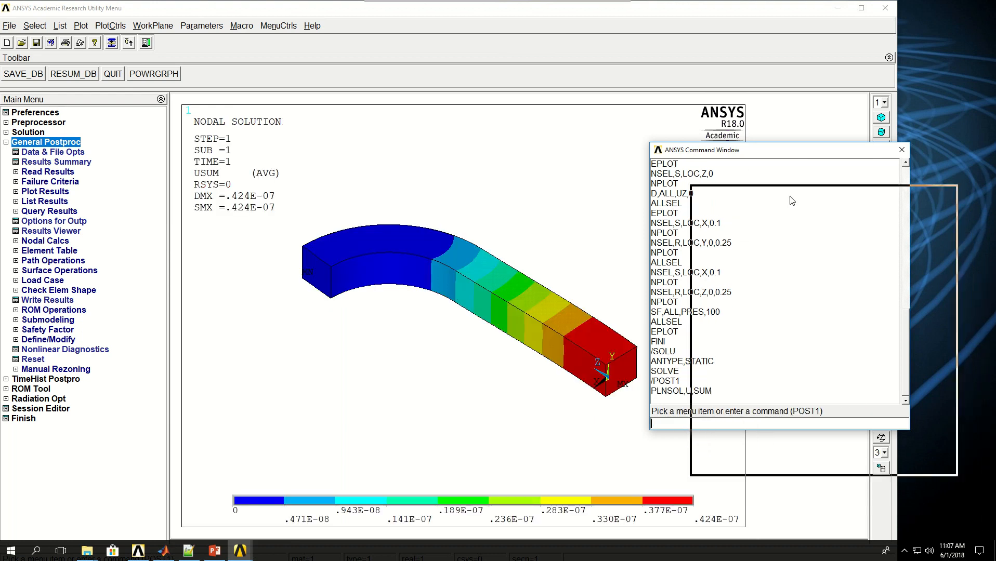
Step: Show the element von Mises stress contour with PLESOL,S,EQV
drag(775, 150, 816, 178)
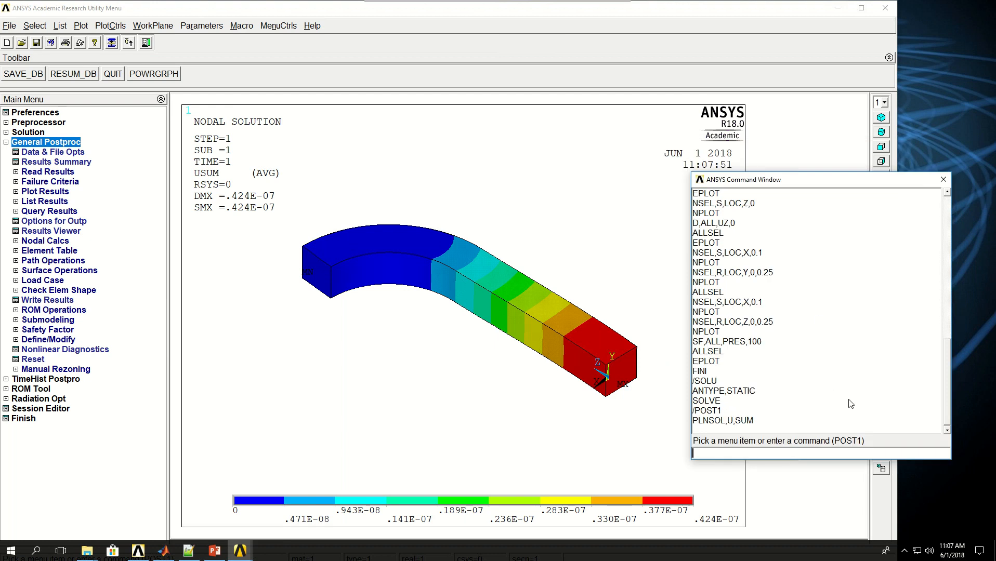
text(PLESOL)
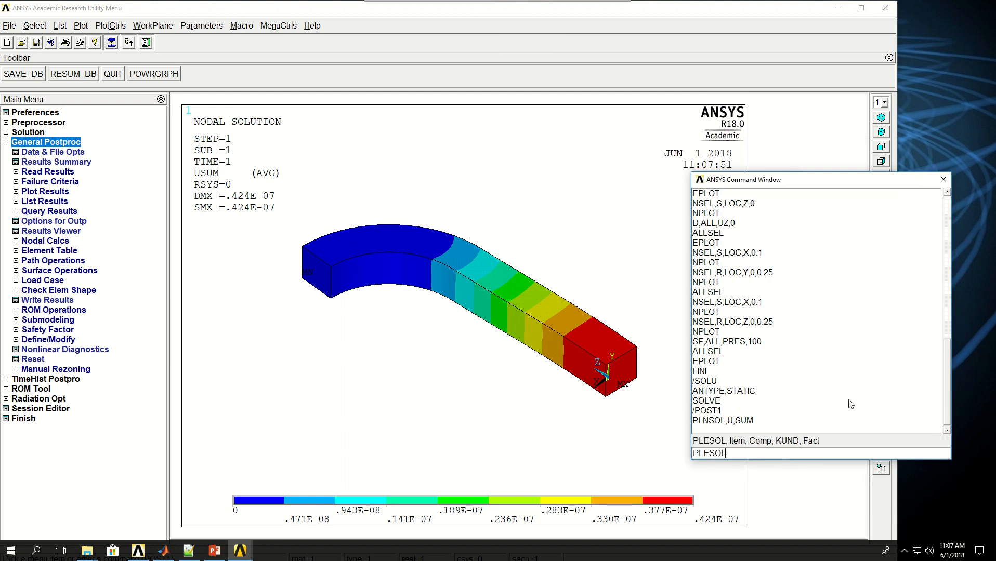
text(,)
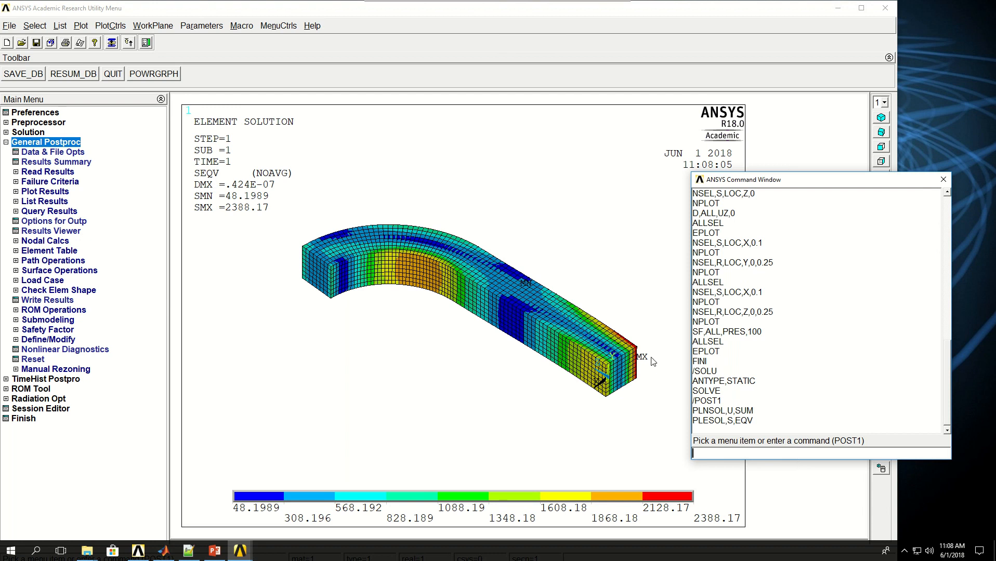
mouse_move(796, 186)
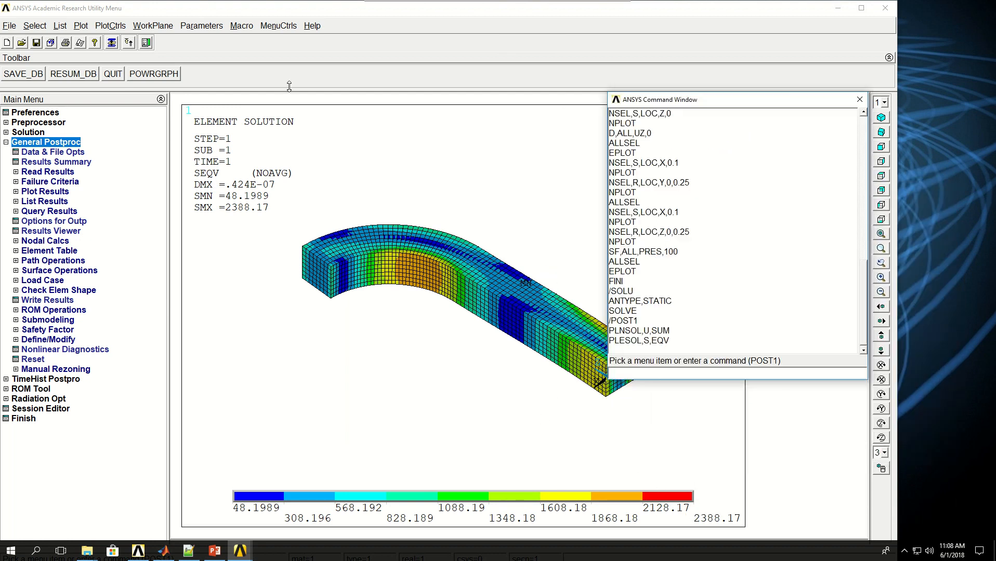
Step: Expand the von Mises stress contour with 1/4 Dihedral periodic/cyclic symmetry to show the fuller part
click(110, 25)
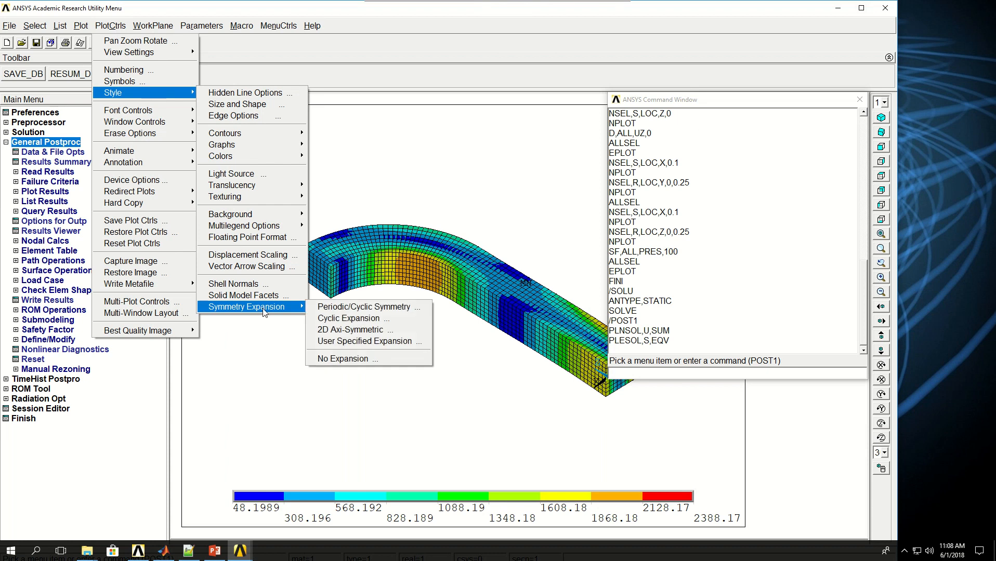
mouse_move(366, 307)
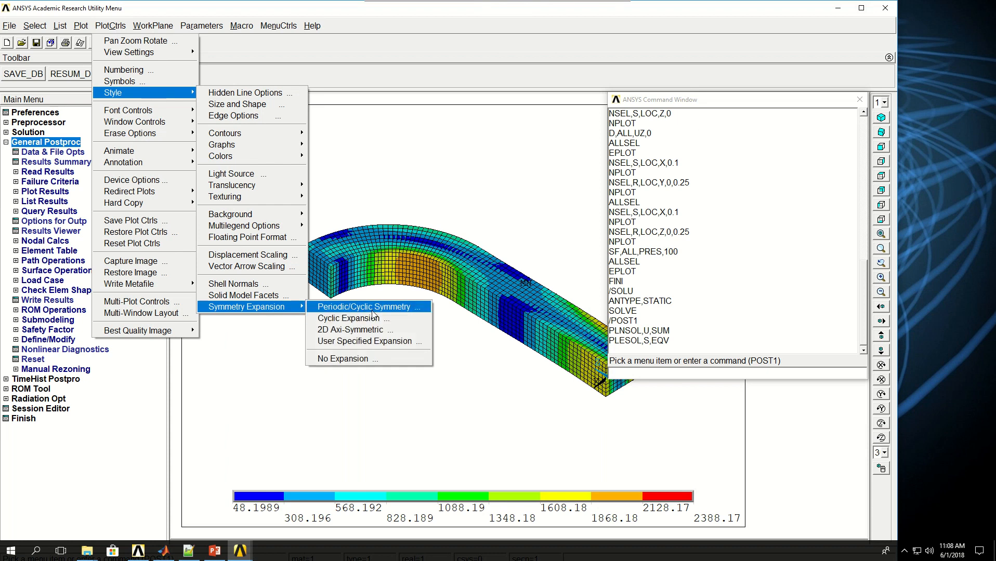
click(361, 307)
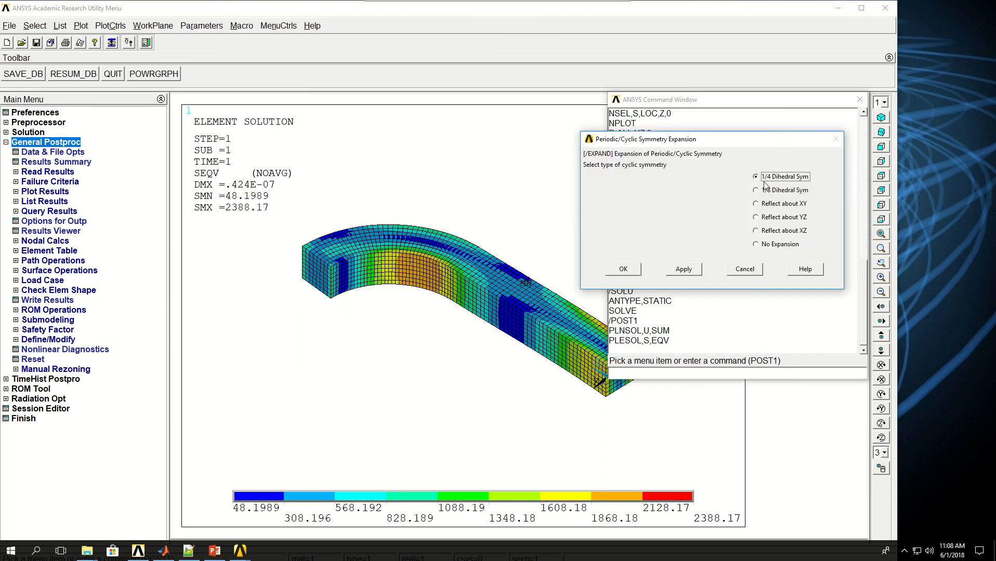
mouse_move(713, 127)
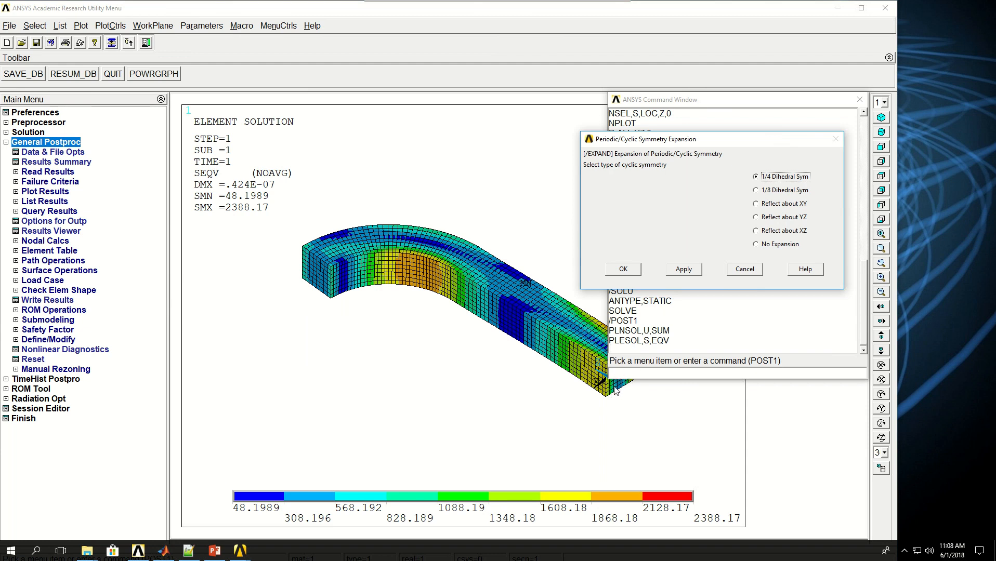
click(755, 203)
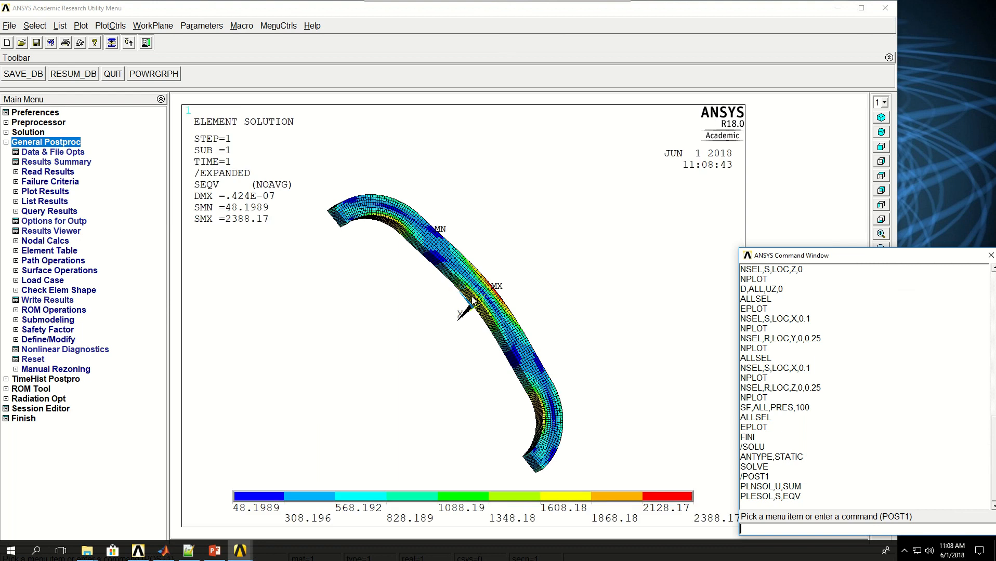
mouse_move(558, 425)
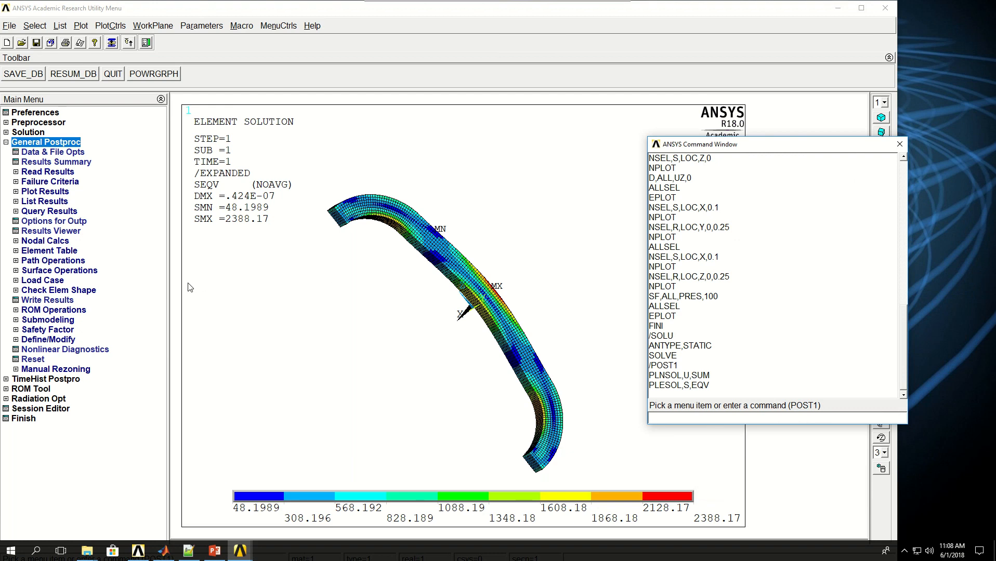
mouse_move(147, 286)
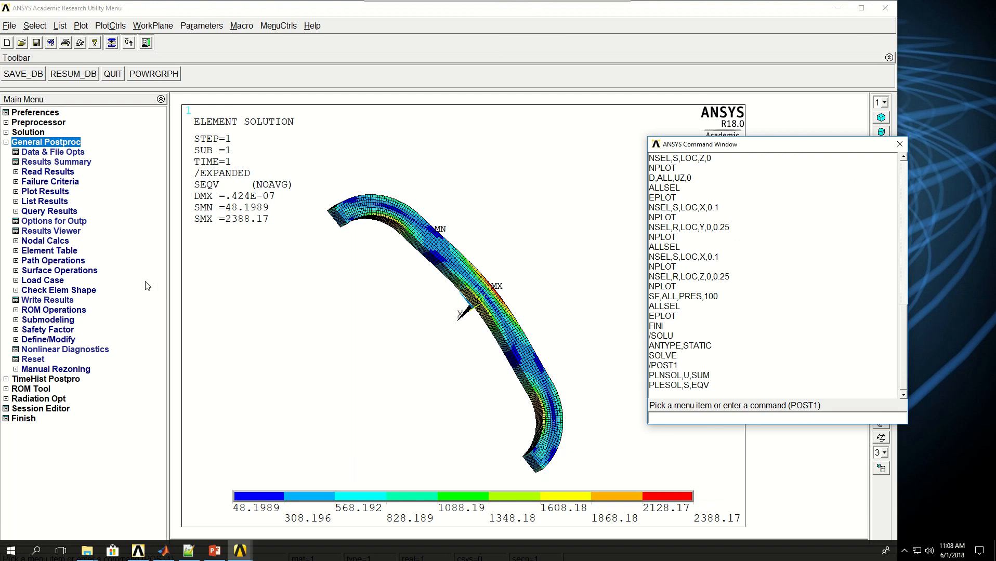